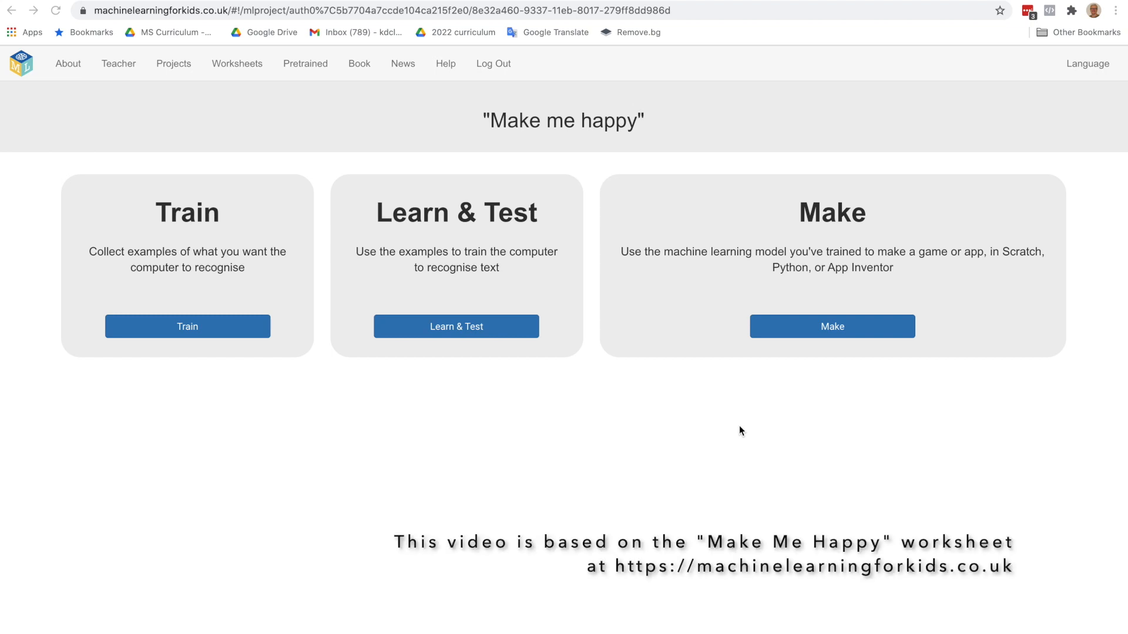
{"action": "mouse_move", "coordinate": [832, 325]}
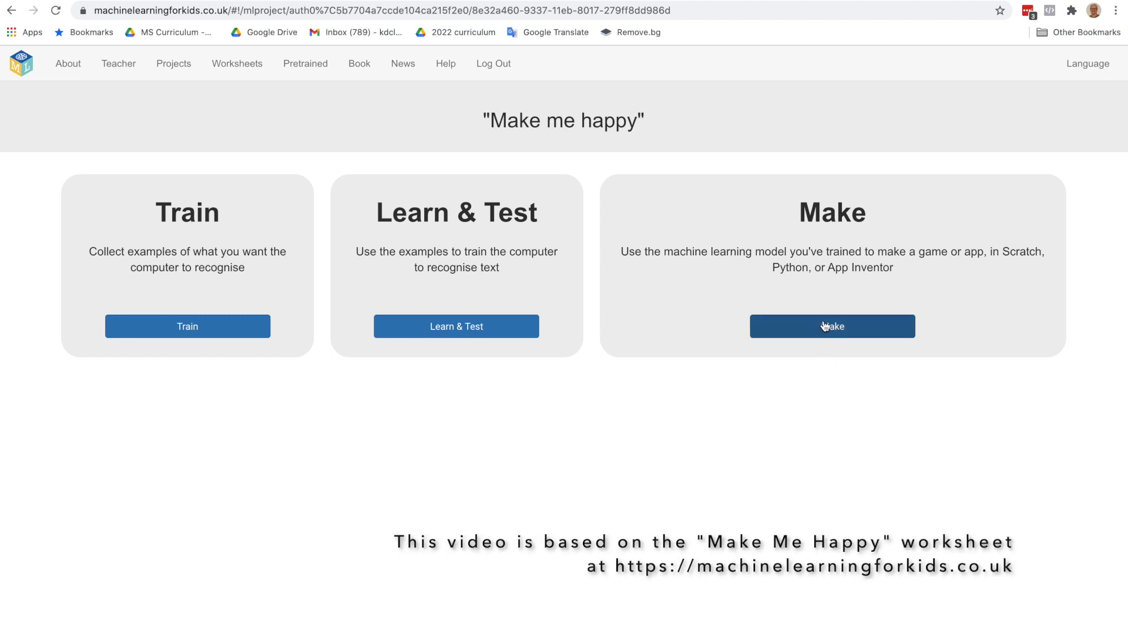
- Visit the Make > Scratch 3 page, then review the model's train-and-test info page and return to the overview
{"action": "left_click", "coordinate": [831, 325]}
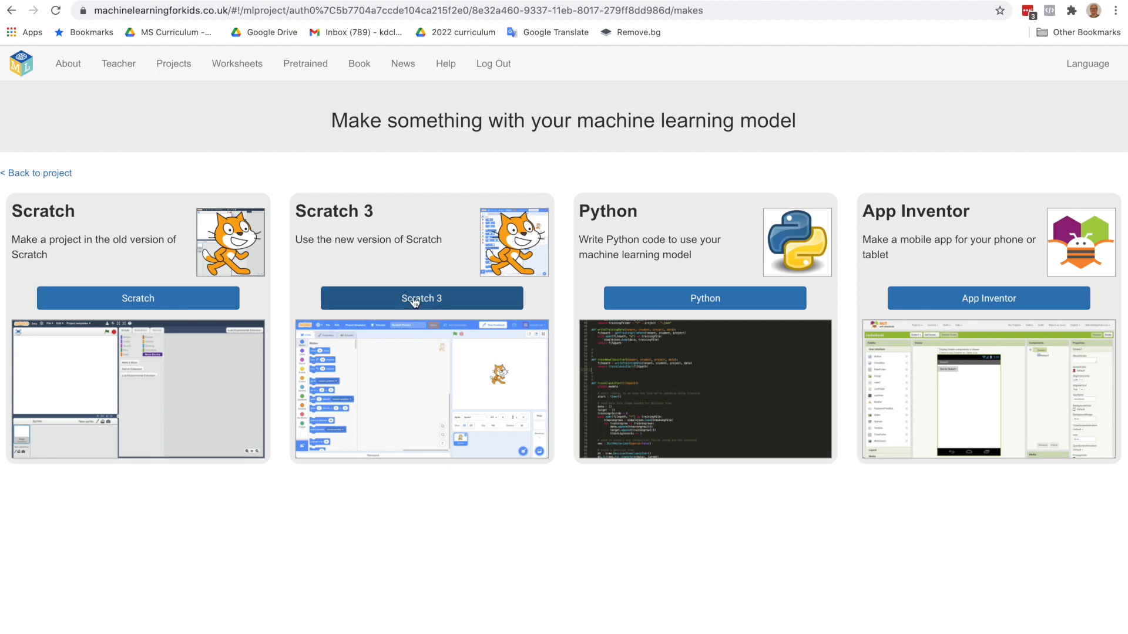
{"action": "left_click", "coordinate": [420, 297]}
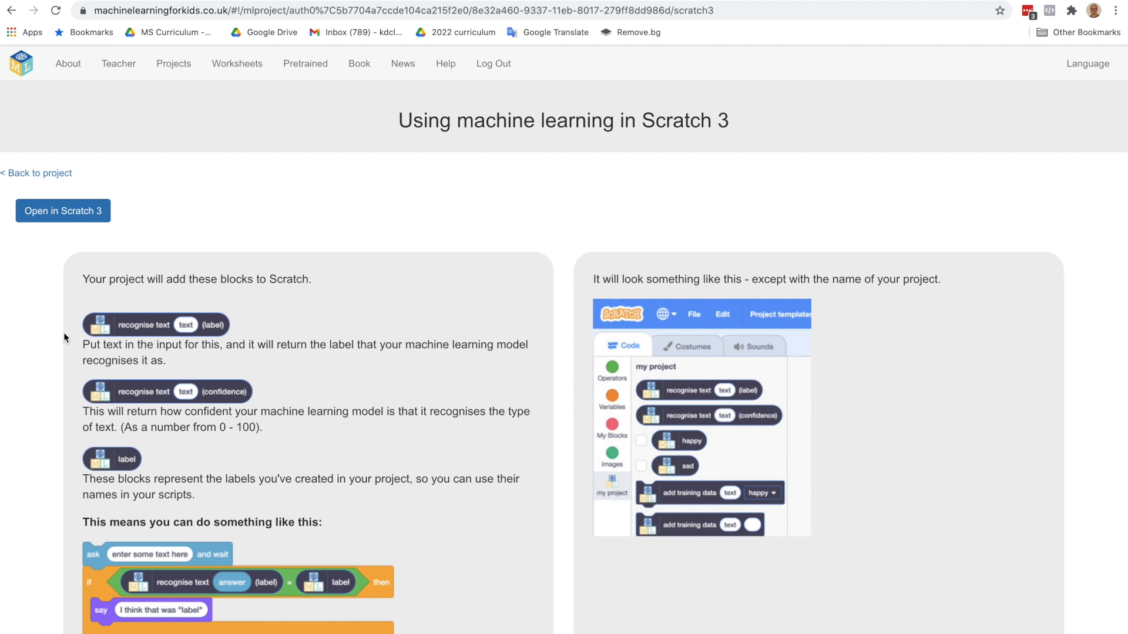
{"action": "mouse_move", "coordinate": [12, 350]}
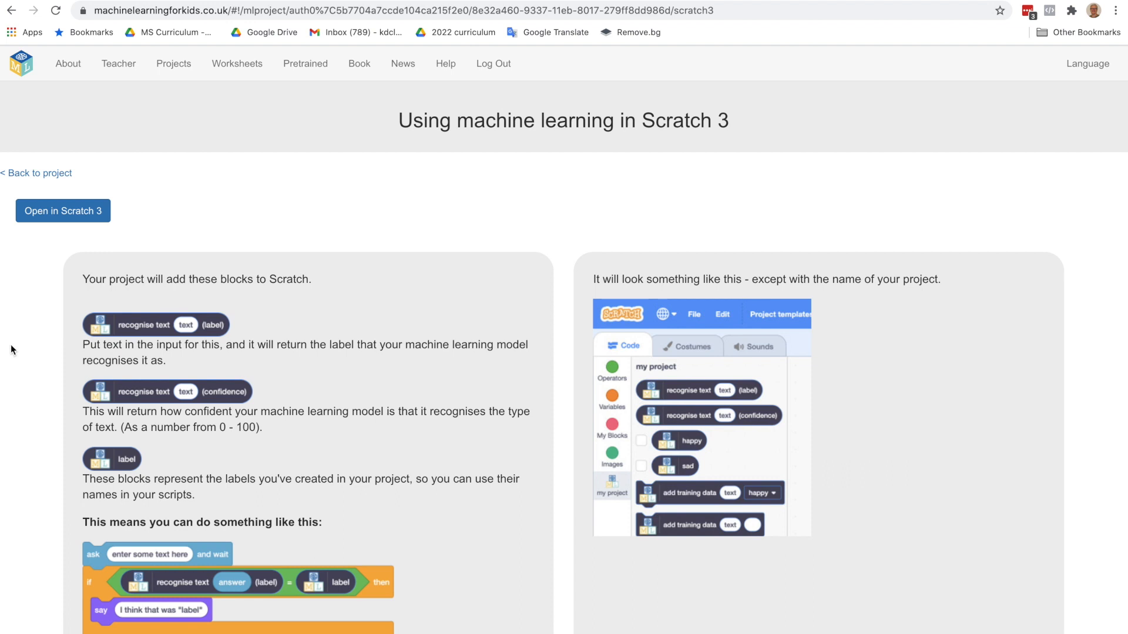
{"action": "mouse_move", "coordinate": [20, 199]}
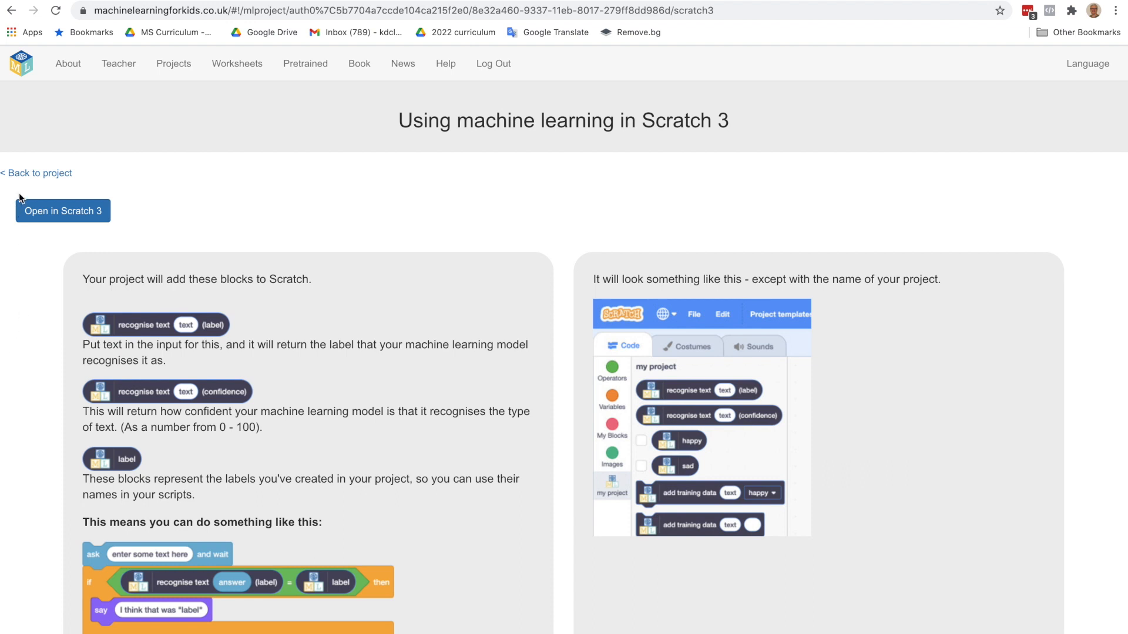
{"action": "left_click", "coordinate": [36, 173]}
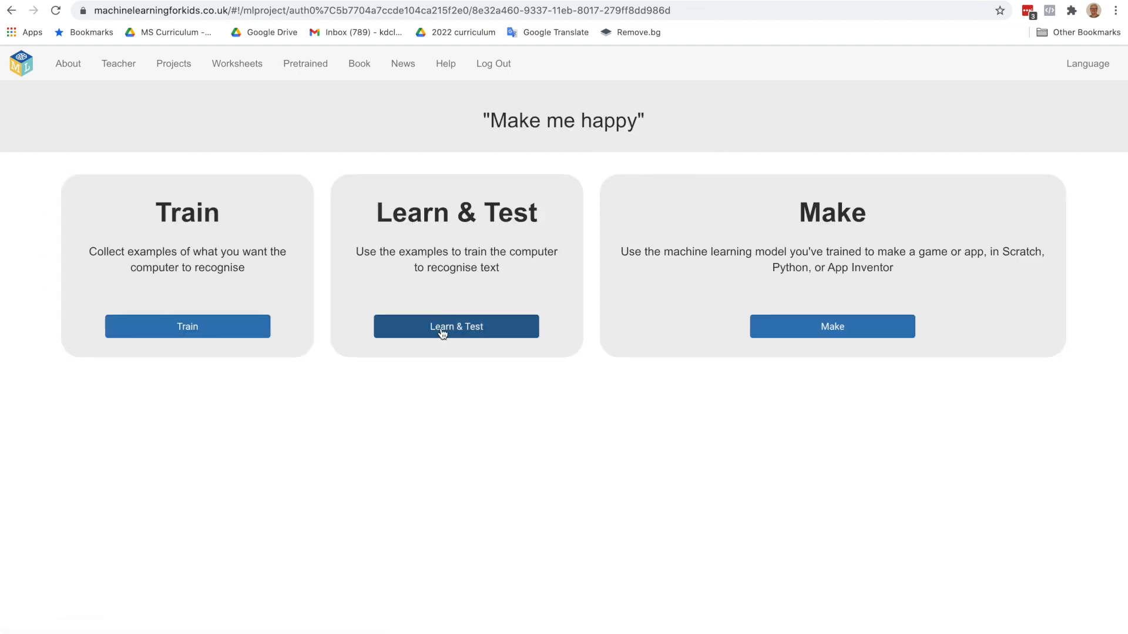
{"action": "left_click", "coordinate": [456, 325]}
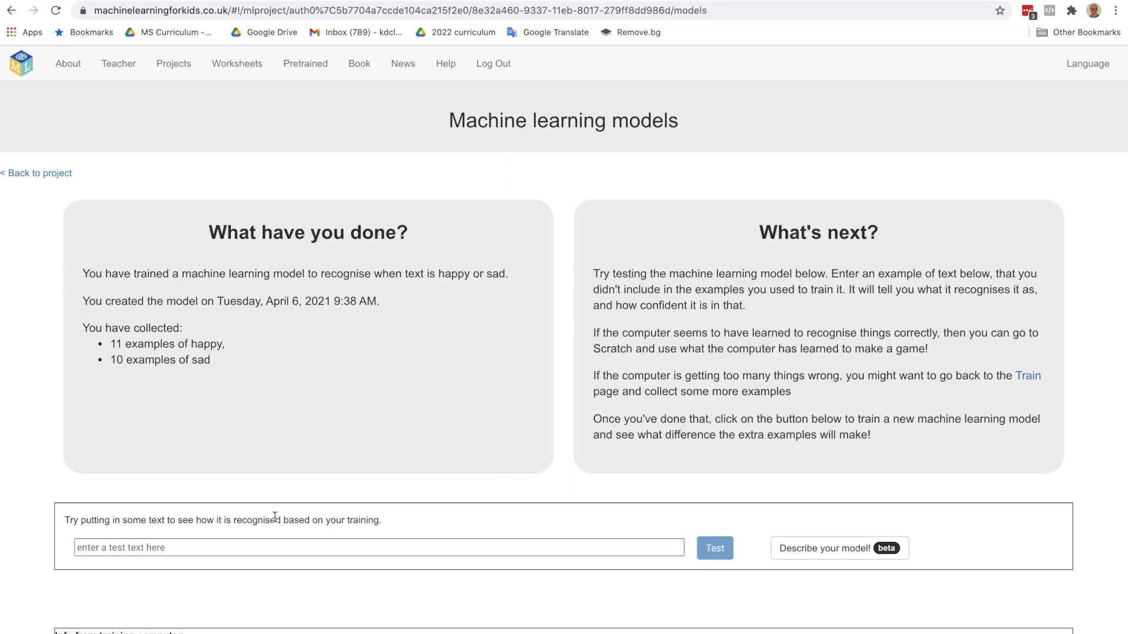
{"action": "scroll", "scroll_direction": "down", "scroll_amount": 3}
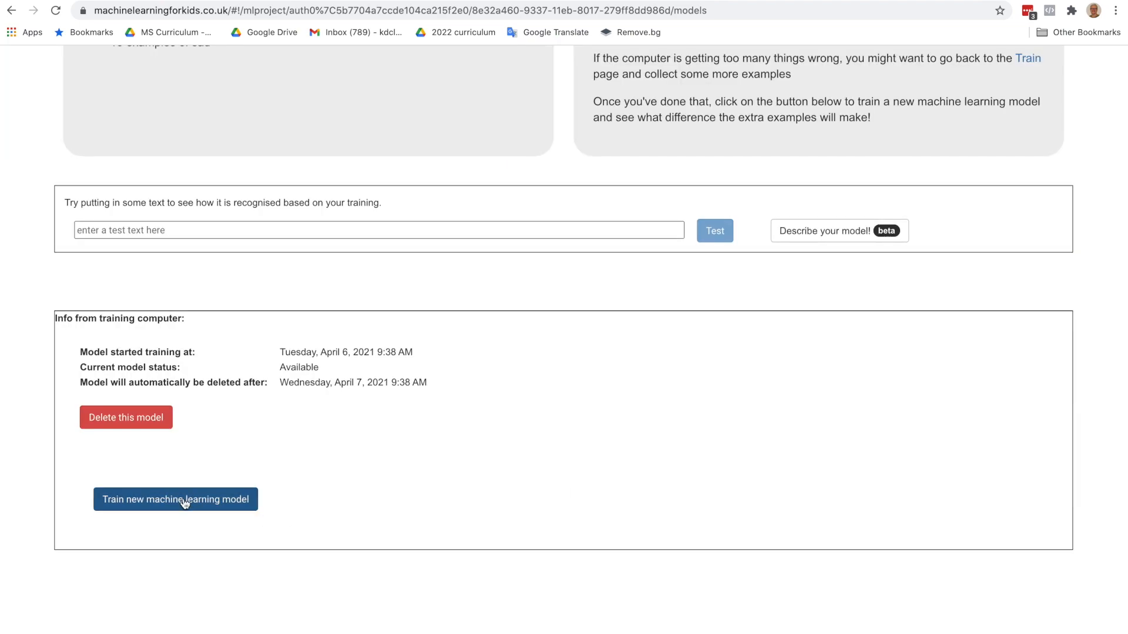
{"action": "scroll", "scroll_direction": "up", "scroll_amount": 3}
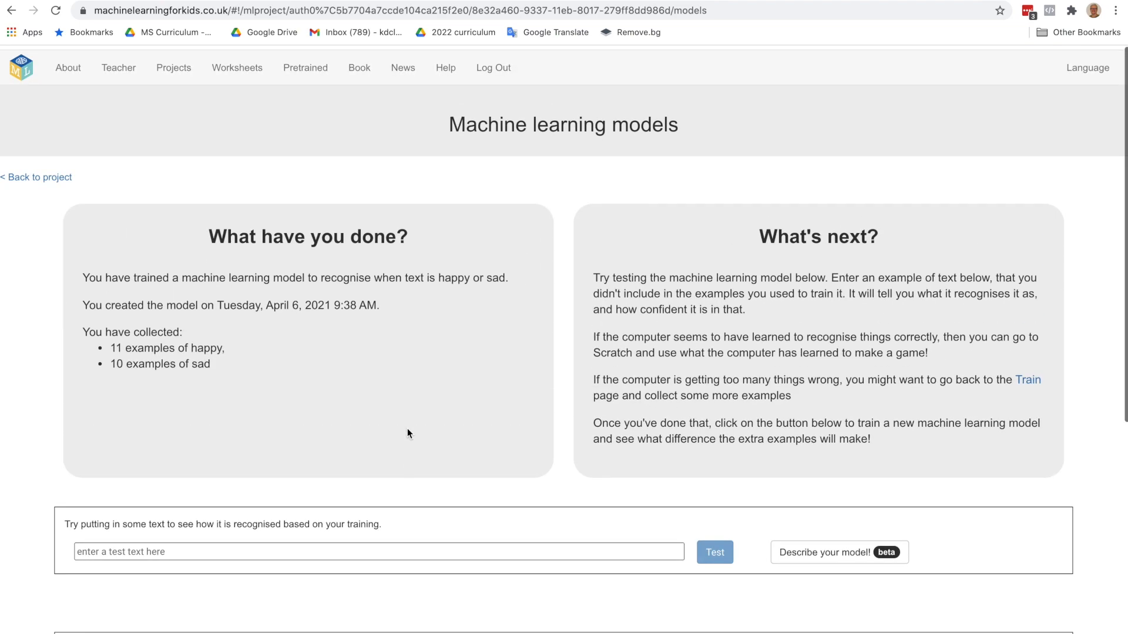
{"action": "scroll", "scroll_direction": "down", "scroll_amount": 3}
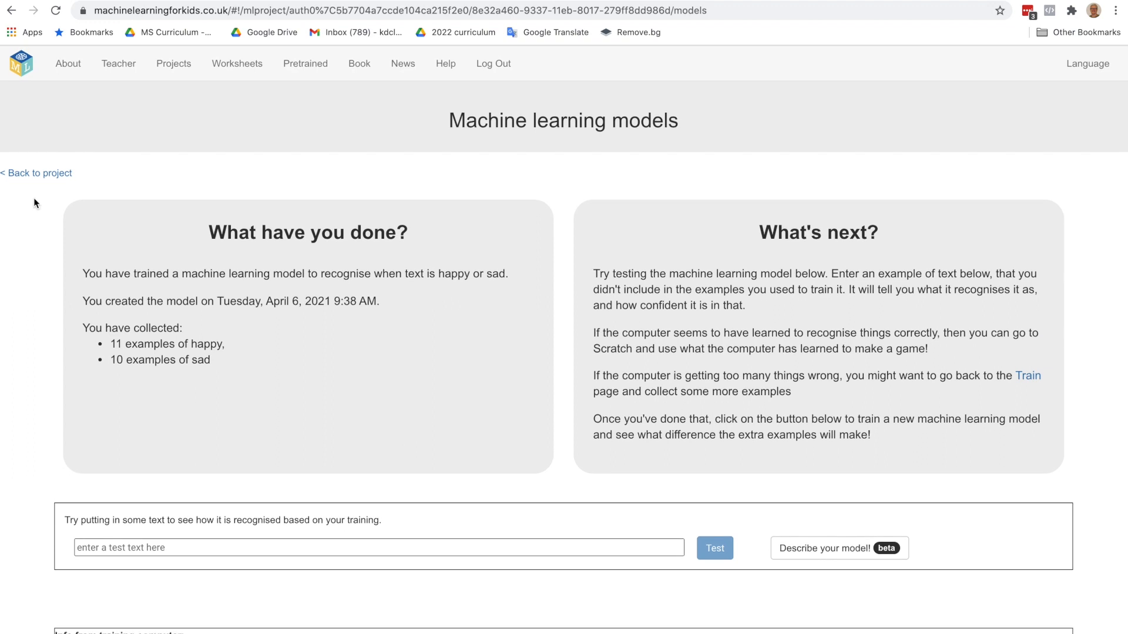
{"action": "left_click", "coordinate": [37, 173]}
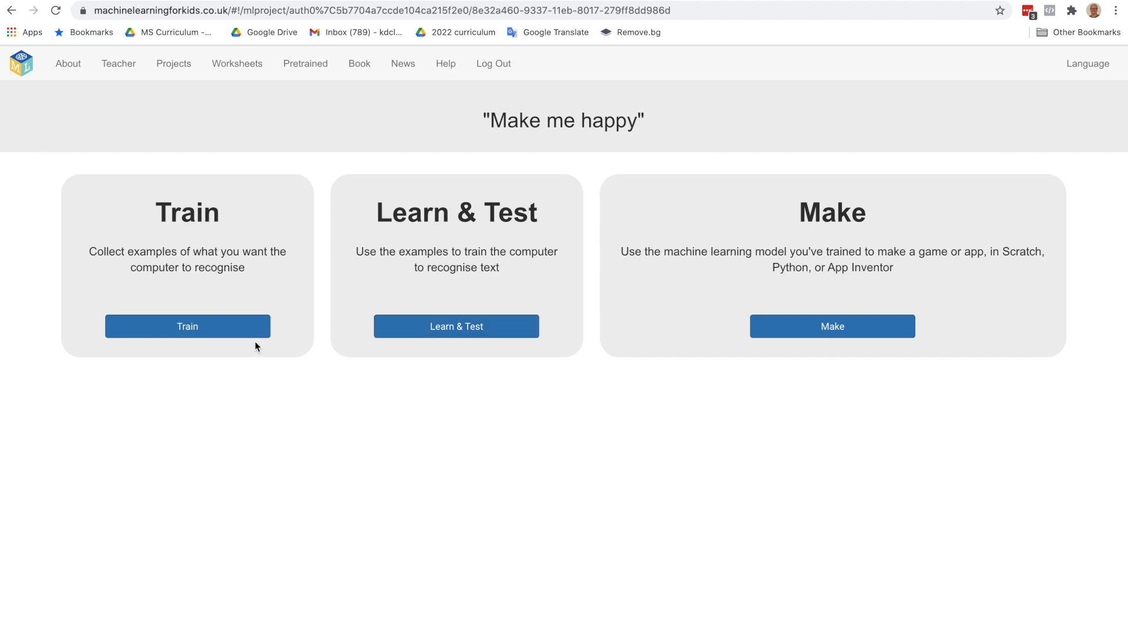
{"action": "mouse_move", "coordinate": [456, 326]}
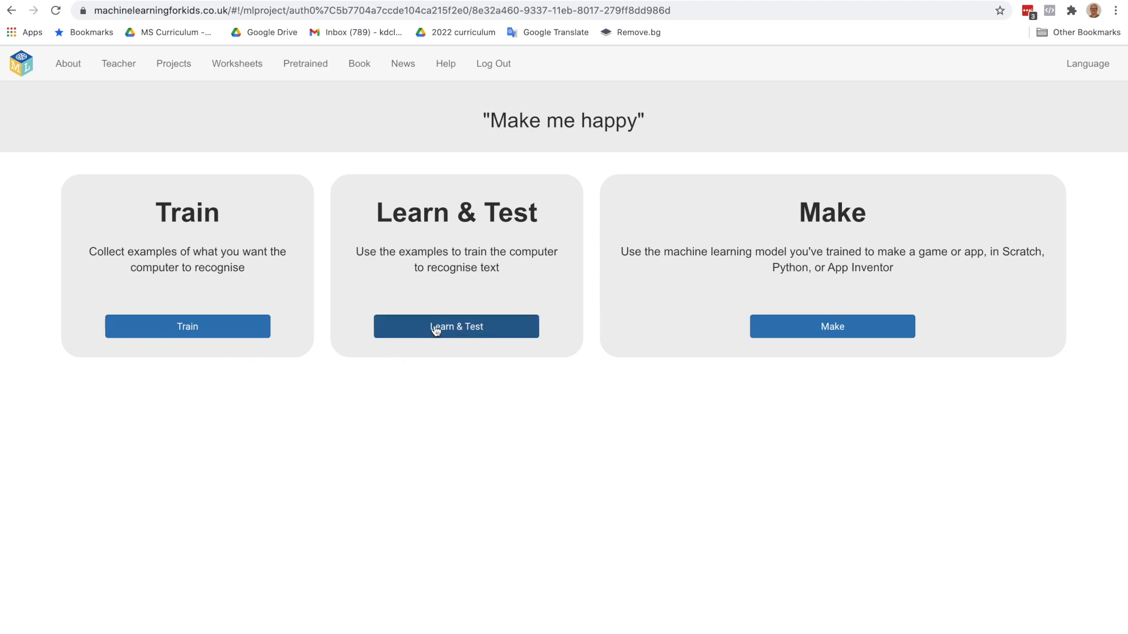
{"action": "mouse_move", "coordinate": [312, 438]}
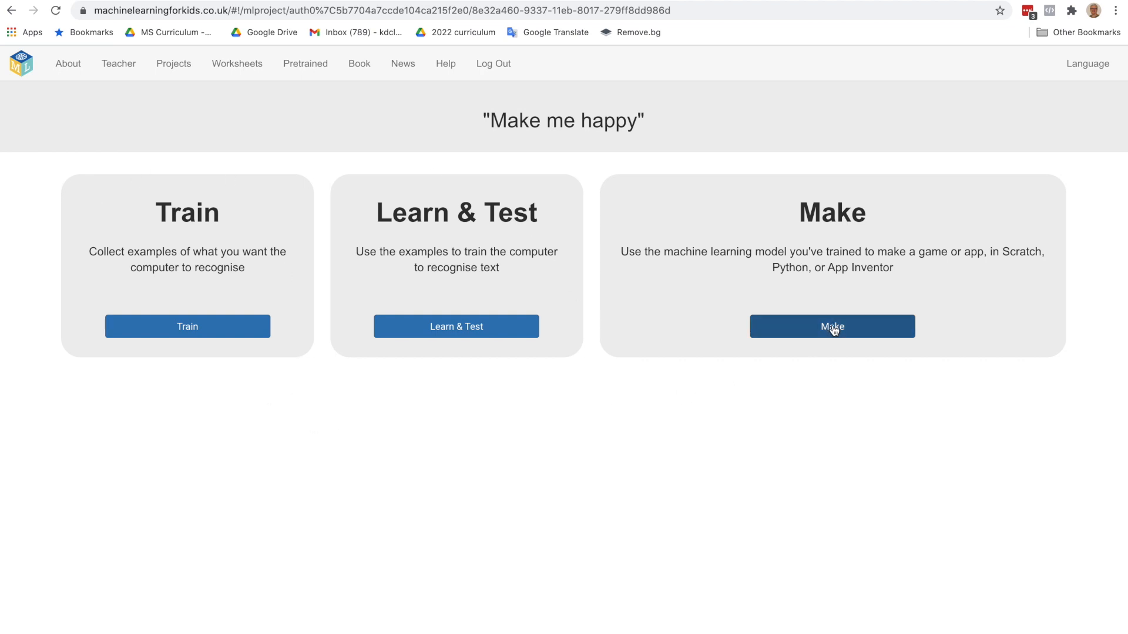
- Reopen Make > Scratch 3 and read through the text-recognition block instructions
{"action": "left_click", "coordinate": [832, 326]}
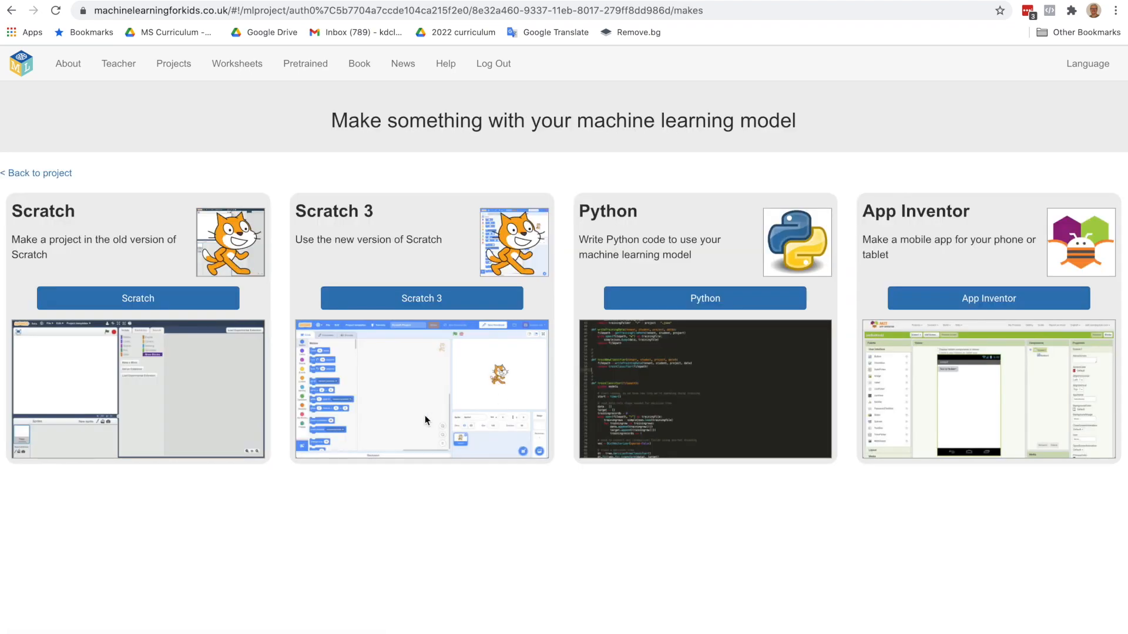
{"action": "left_click", "coordinate": [420, 297]}
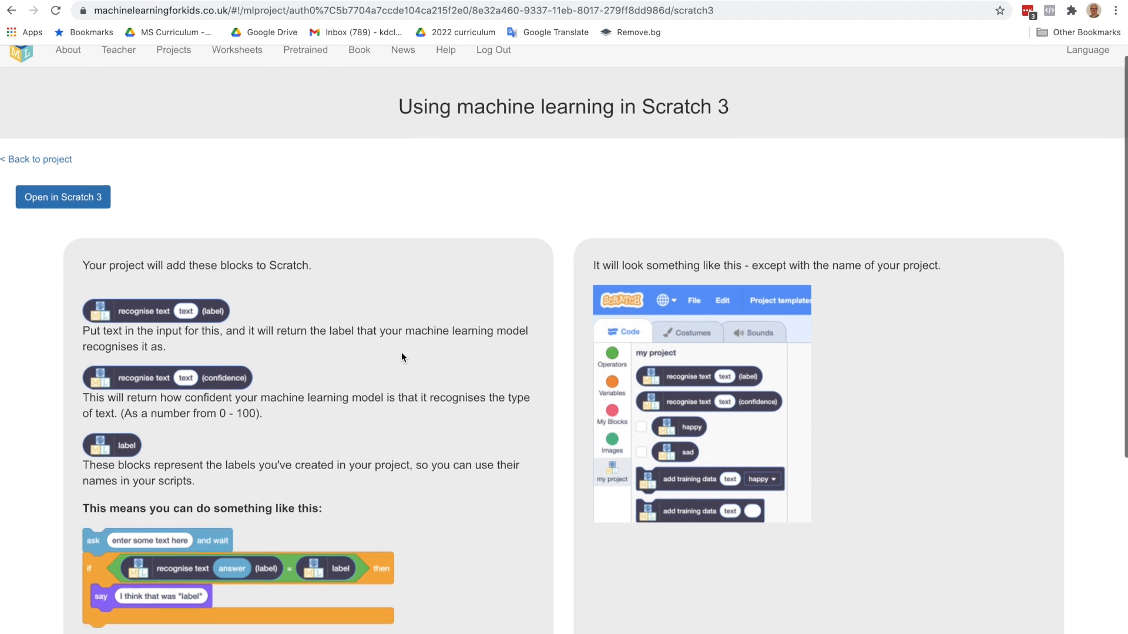
{"action": "scroll", "scroll_direction": "down", "scroll_amount": 3}
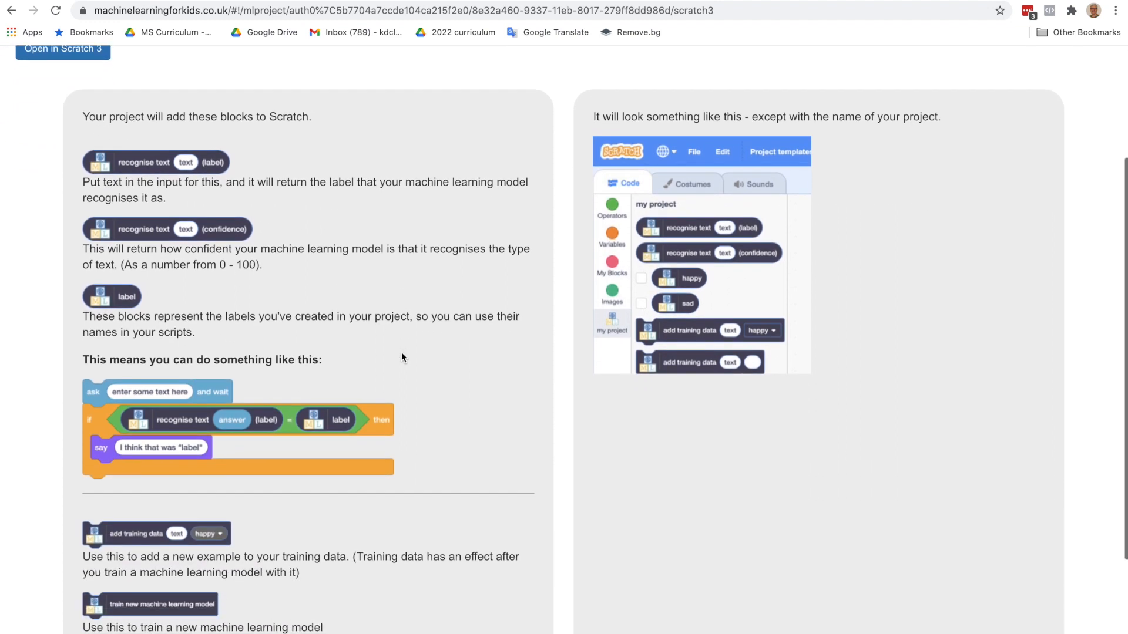
{"action": "scroll", "scroll_direction": "down", "scroll_amount": 3}
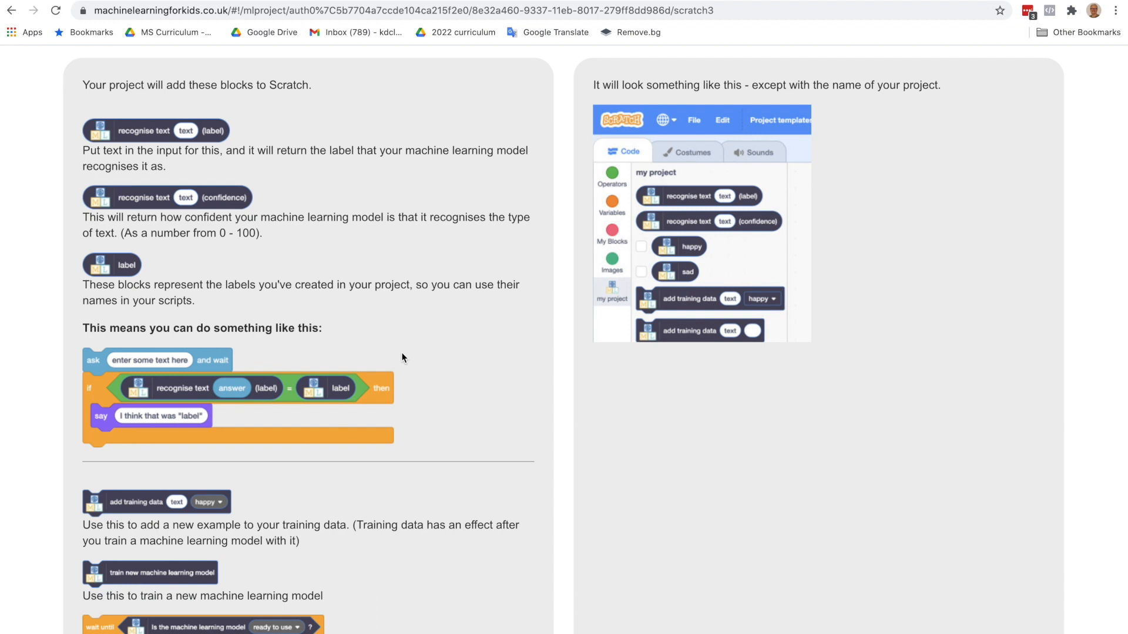
{"action": "mouse_move", "coordinate": [437, 379]}
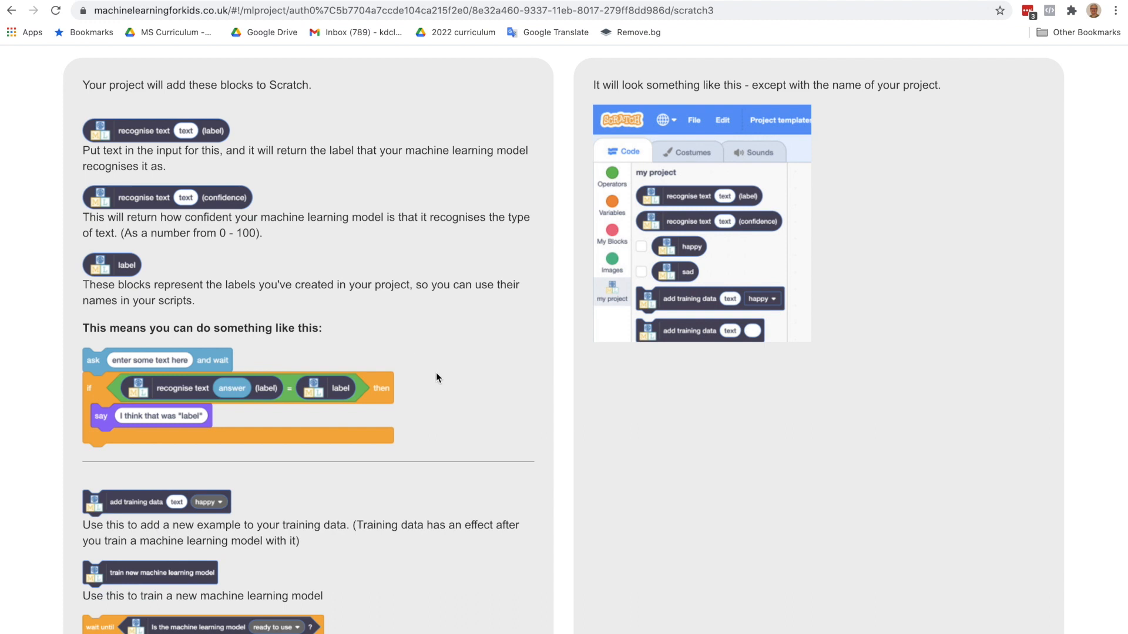
{"action": "scroll", "scroll_direction": "up", "scroll_amount": 3}
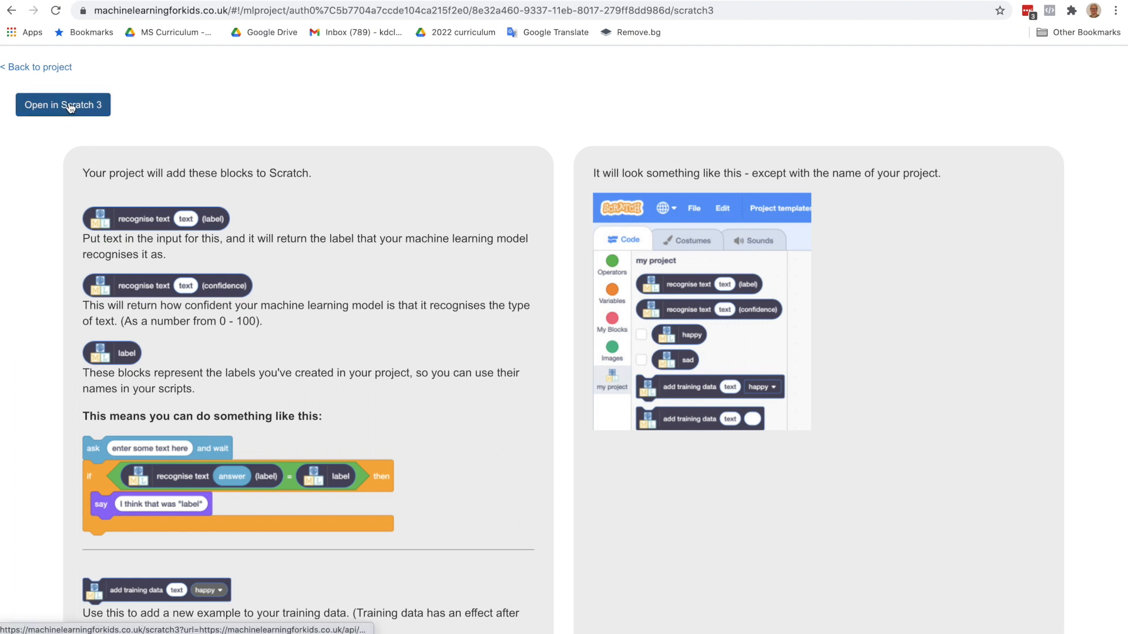
- Launch Scratch 3 and load the 'make me happy.sb3' project from the computer
{"action": "left_click", "coordinate": [63, 105]}
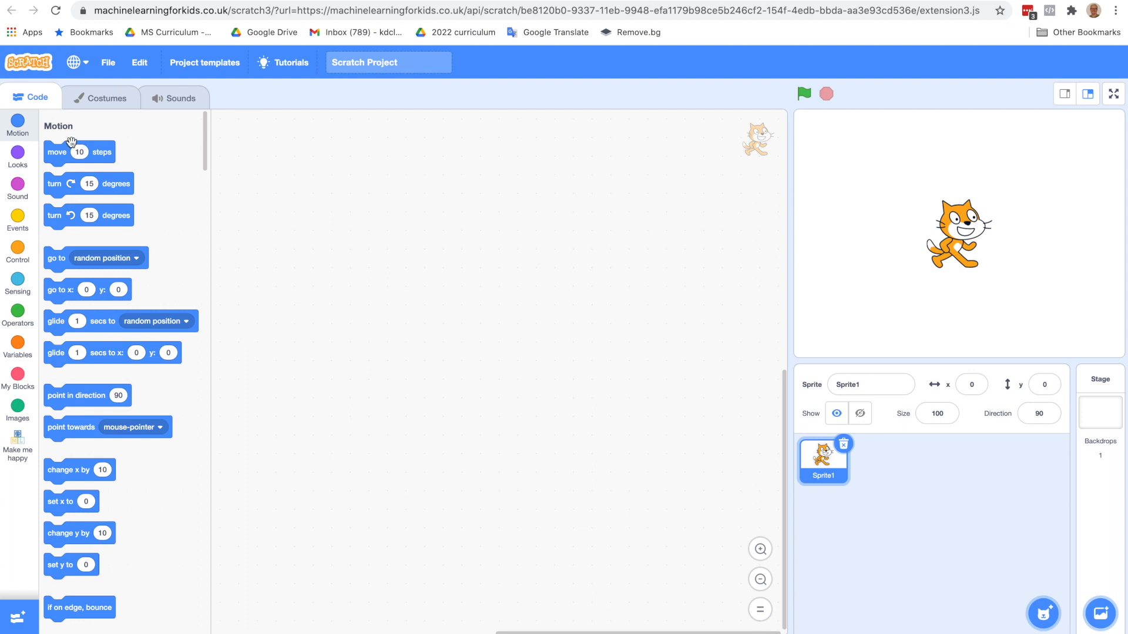
{"action": "mouse_move", "coordinate": [315, 231]}
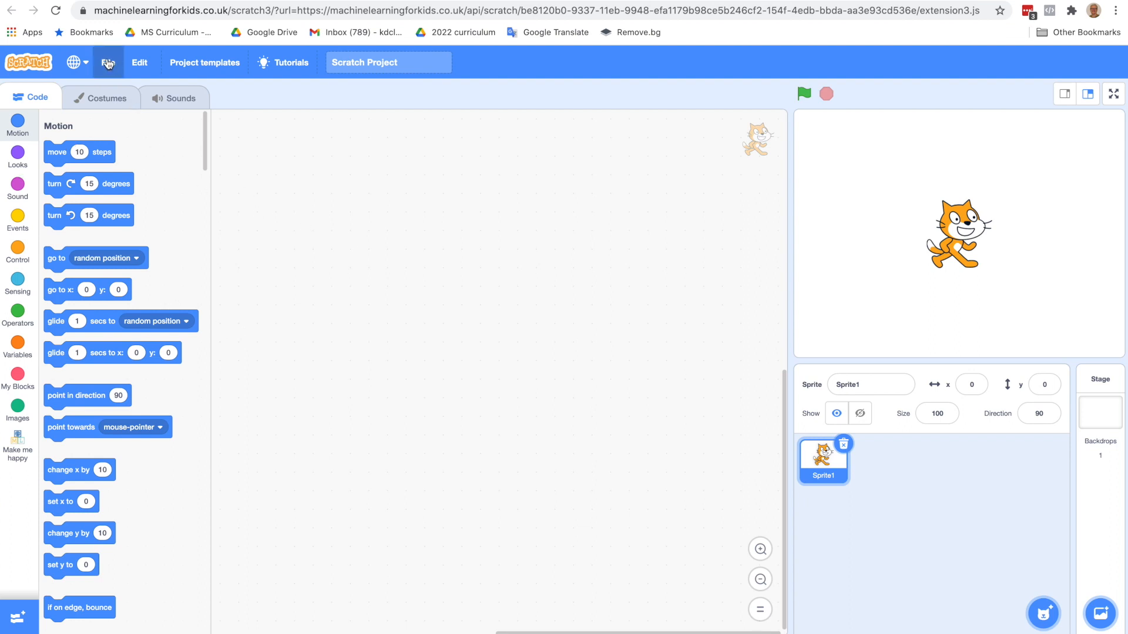
{"action": "left_click", "coordinate": [108, 62]}
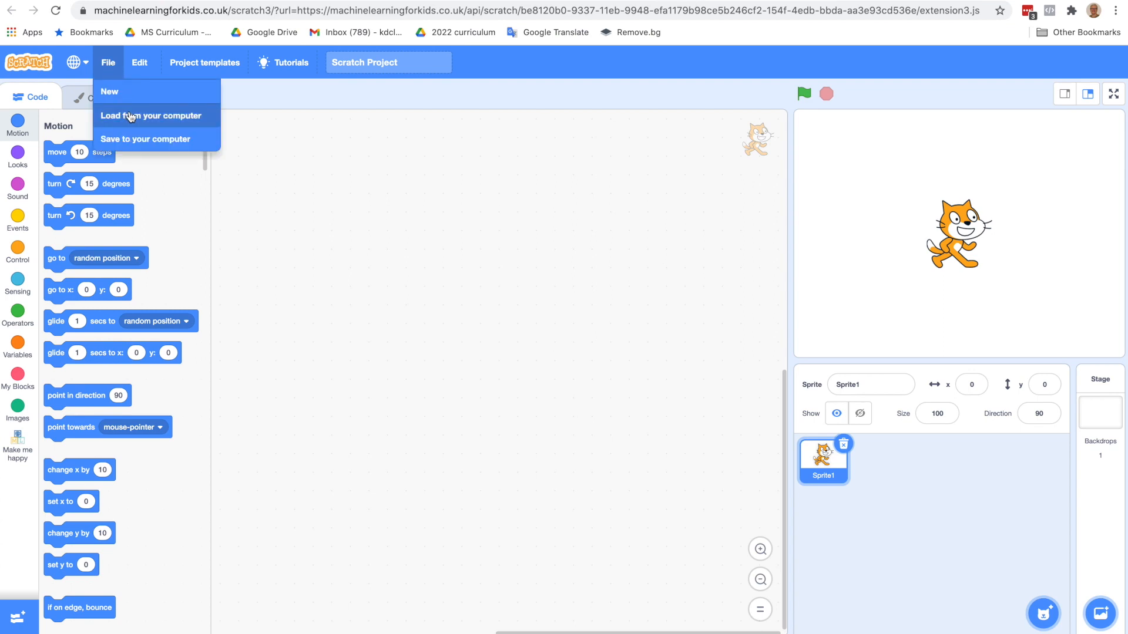
{"action": "mouse_move", "coordinate": [309, 167]}
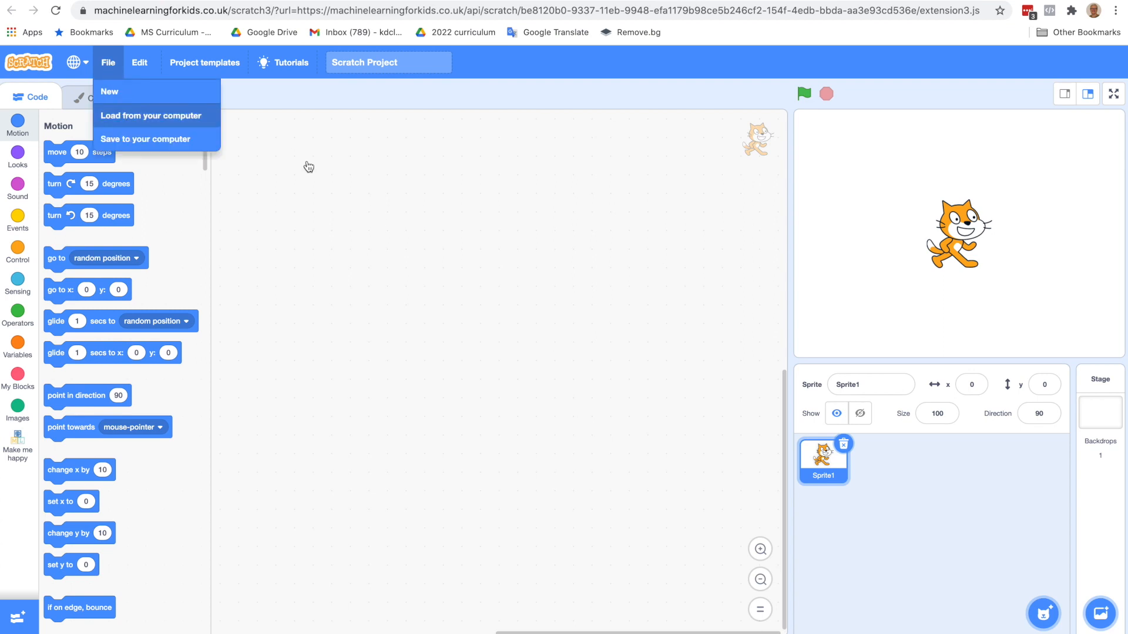
{"action": "left_click", "coordinate": [152, 116]}
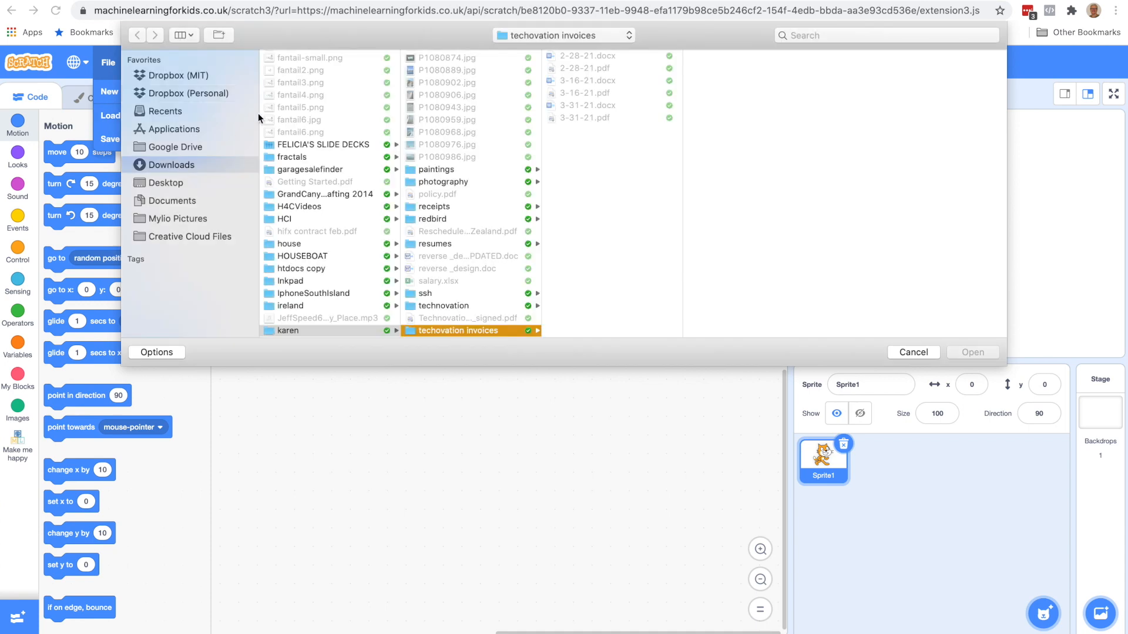
{"action": "left_click", "coordinate": [316, 280]}
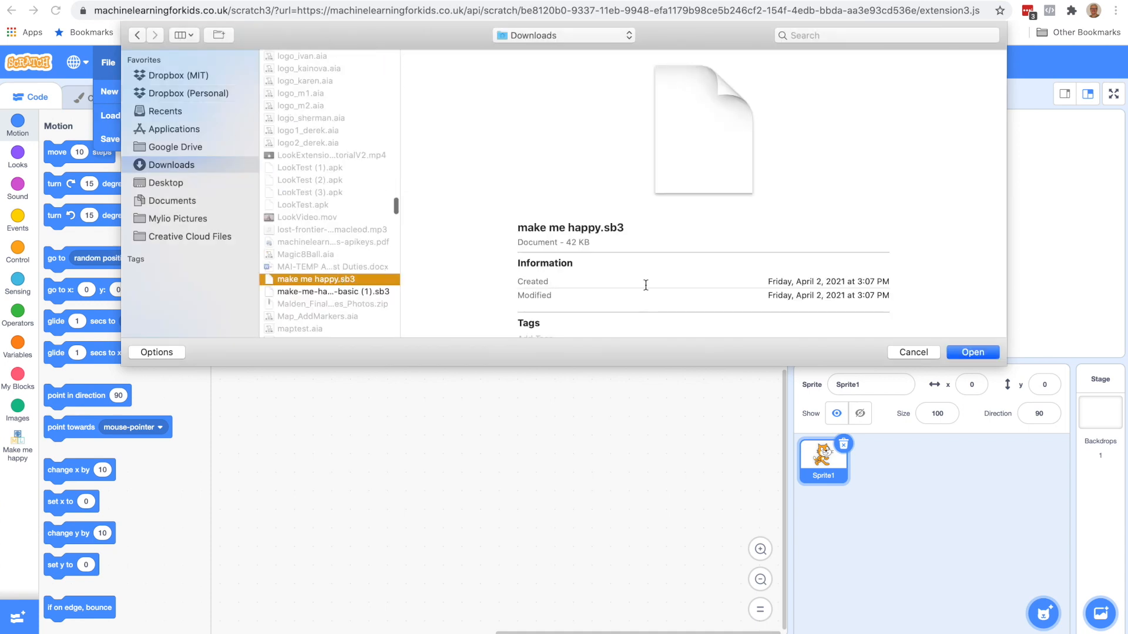
{"action": "left_click", "coordinate": [971, 352]}
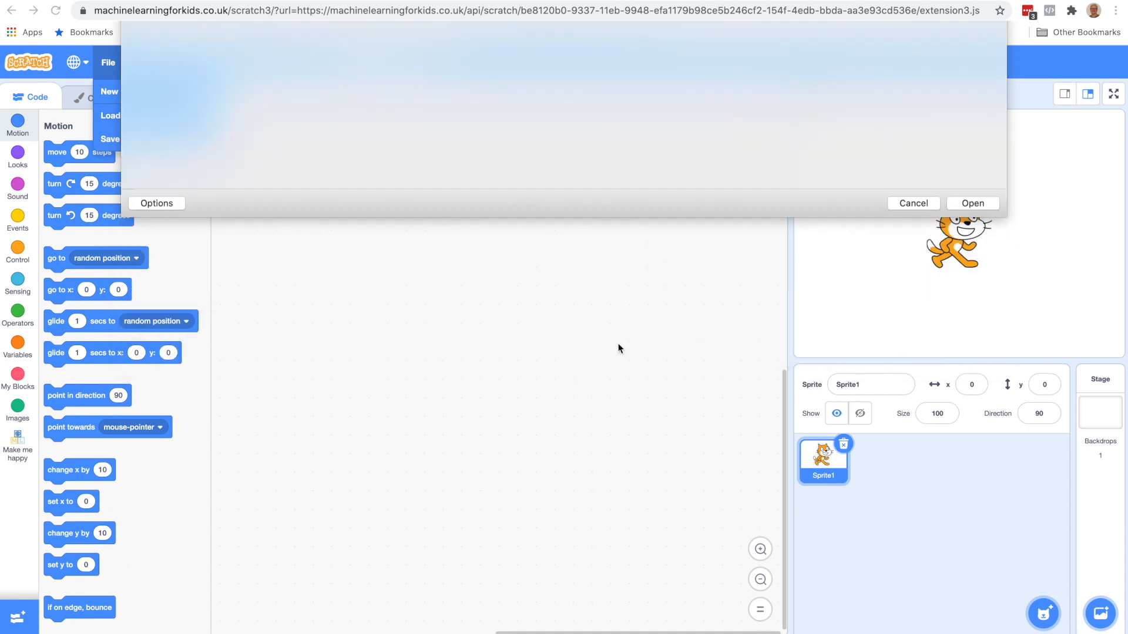
{"action": "left_click", "coordinate": [972, 203]}
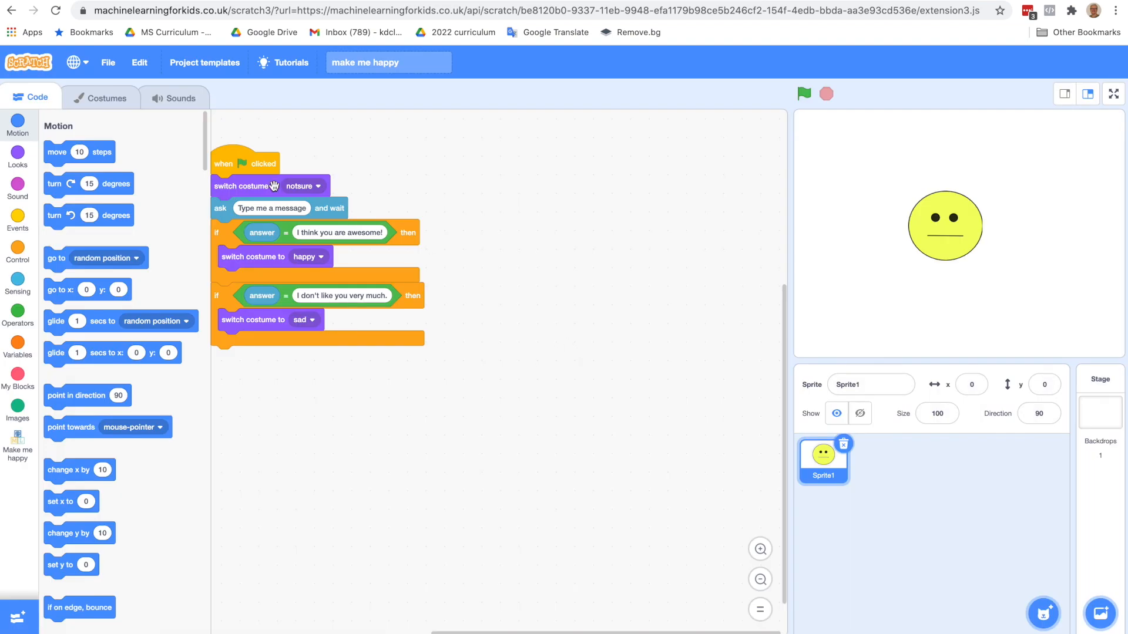
- Drag the costume script toward the centre of the code area
{"action": "left_click_drag", "start_coordinate": [244, 162], "coordinate": [390, 166]}
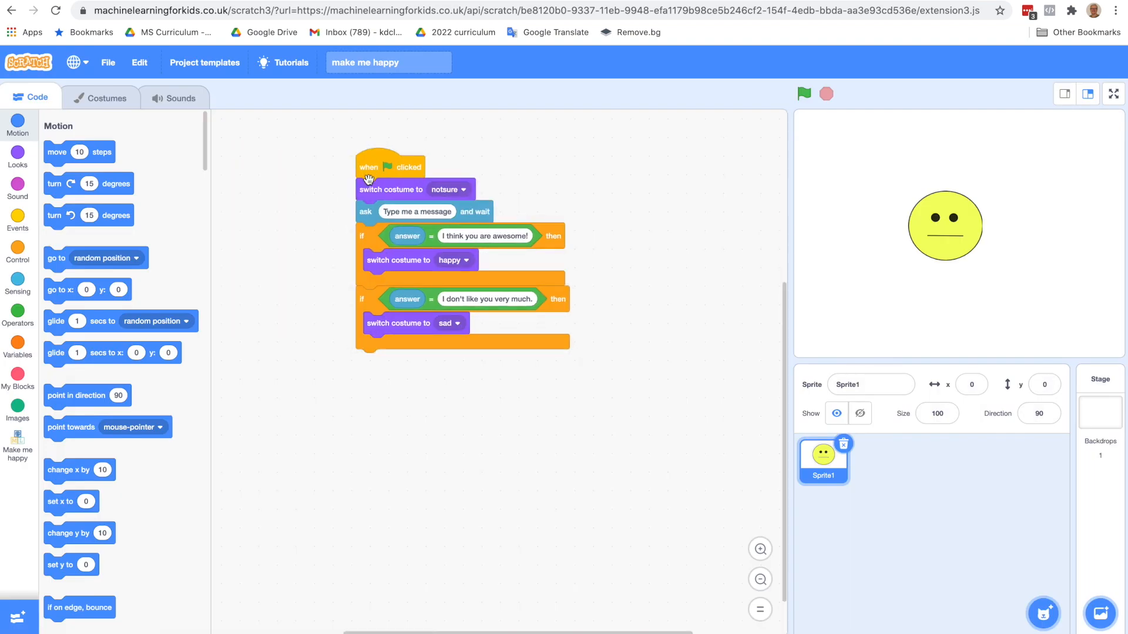
{"action": "mouse_move", "coordinate": [295, 278]}
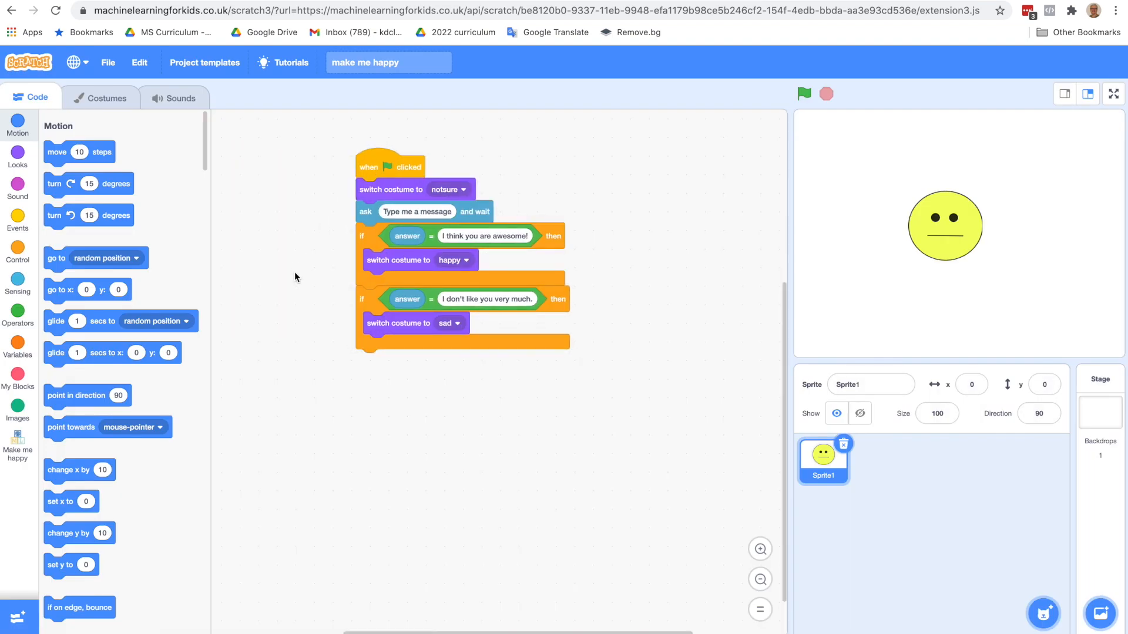
{"action": "mouse_move", "coordinate": [32, 243]}
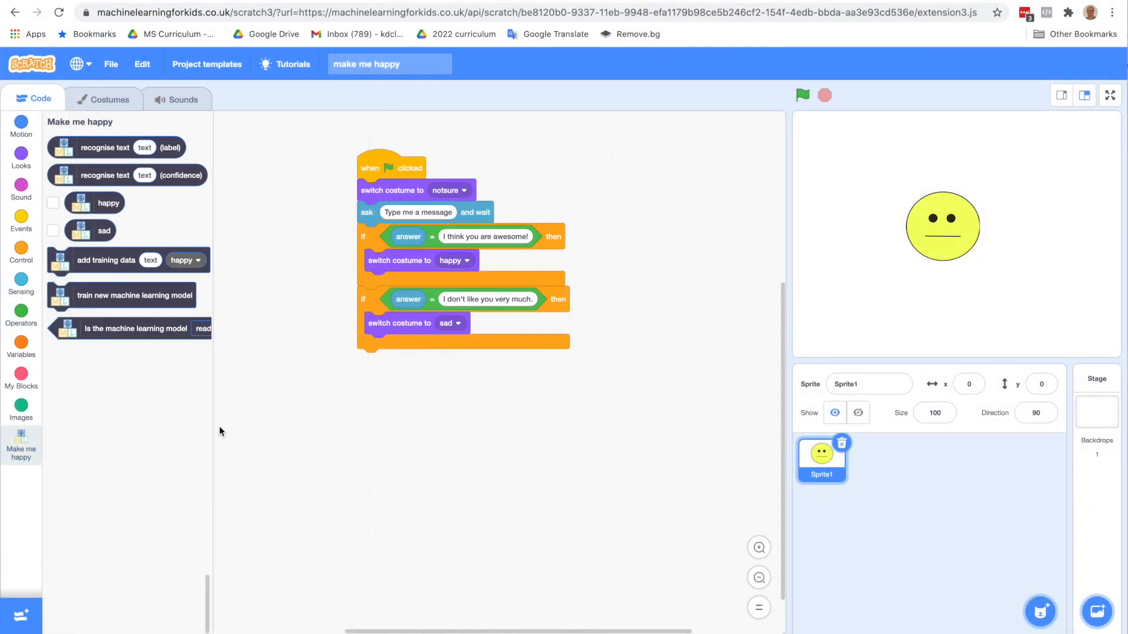
{"action": "mouse_move", "coordinate": [213, 433]}
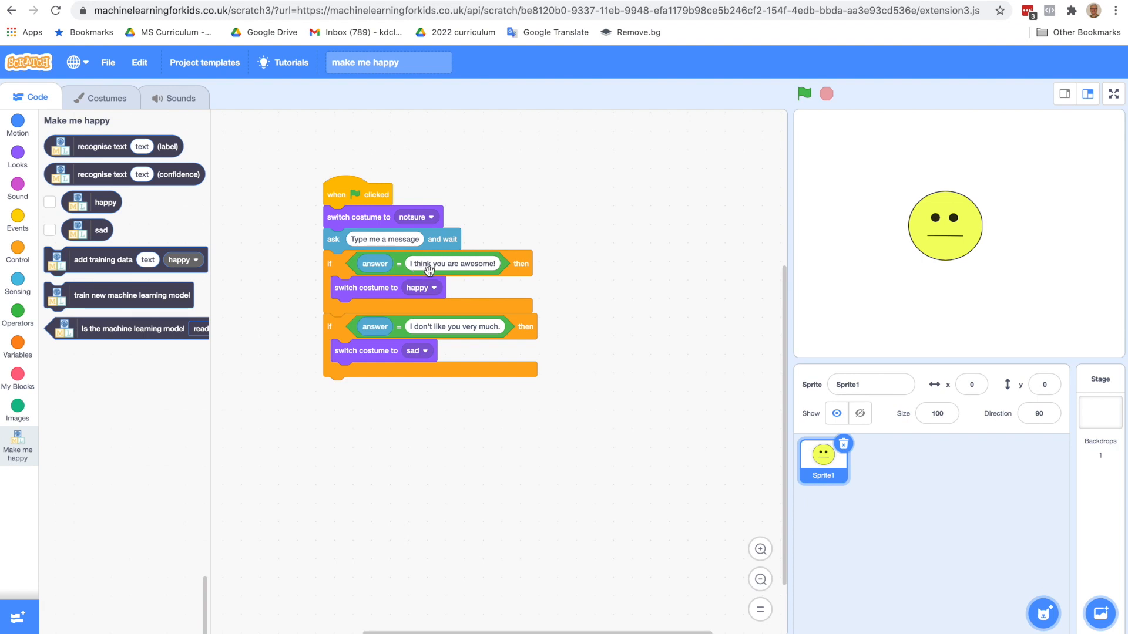
{"action": "mouse_move", "coordinate": [416, 339]}
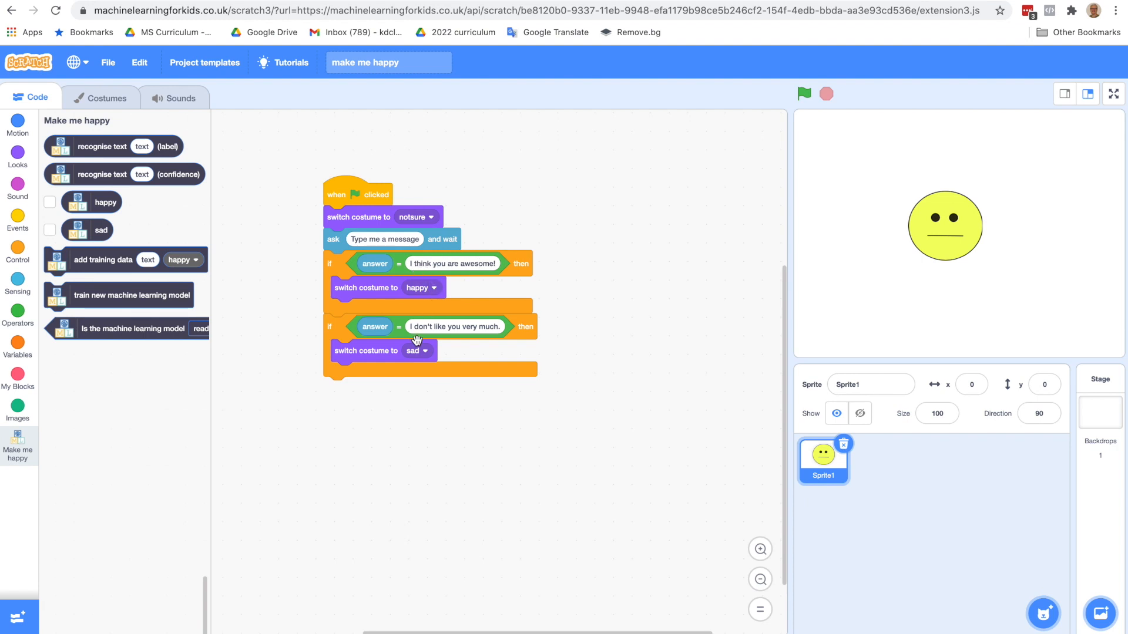
{"action": "mouse_move", "coordinate": [202, 232]}
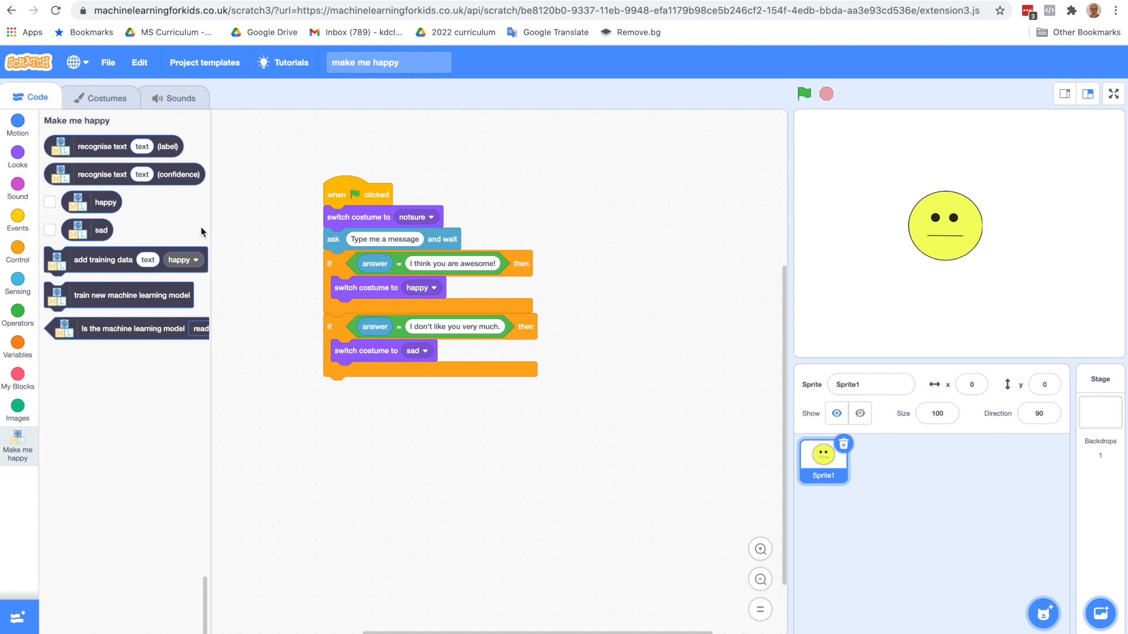
{"action": "mouse_move", "coordinate": [151, 221]}
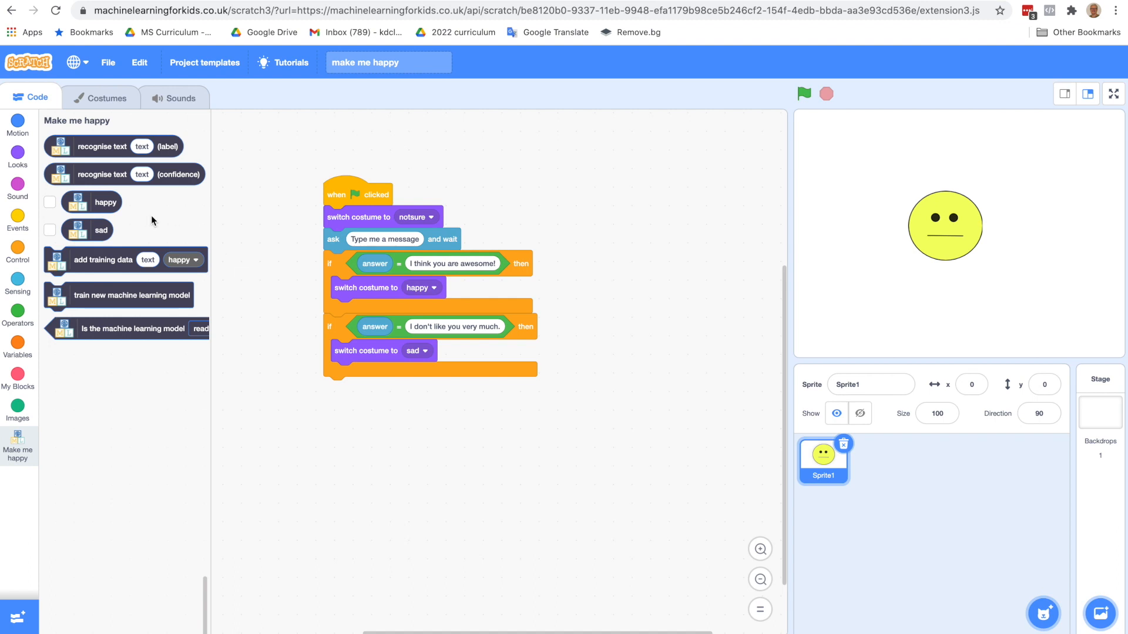
{"action": "mouse_move", "coordinate": [94, 148]}
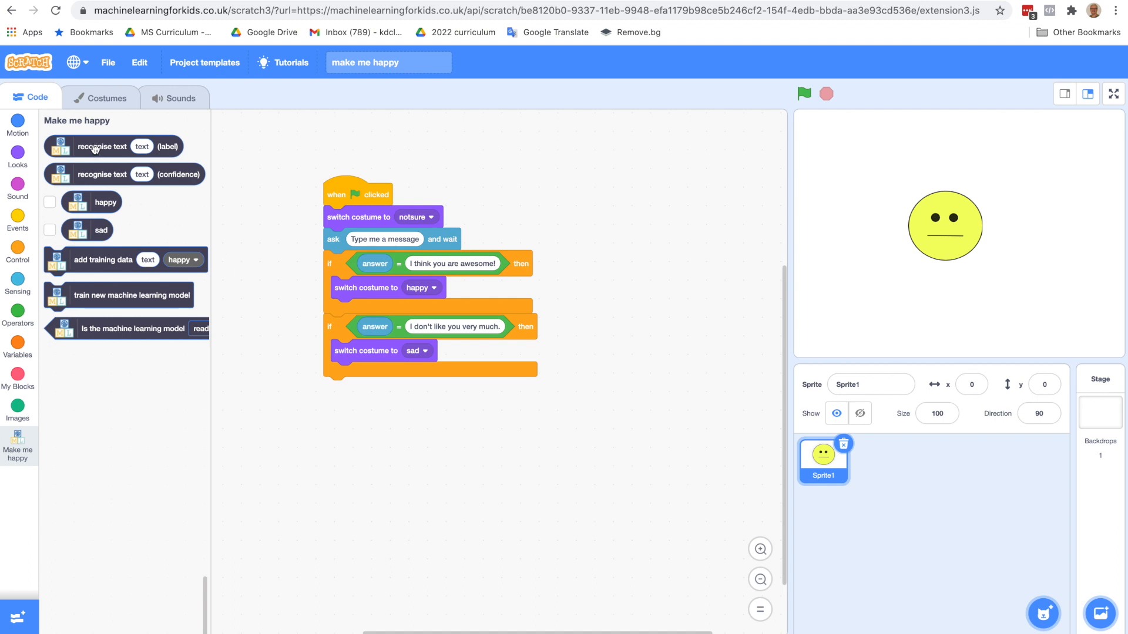
- Make both if conditions use recognise text (answer) (label), compared with happy and sad
{"action": "left_click_drag", "start_coordinate": [94, 146], "coordinate": [410, 264]}
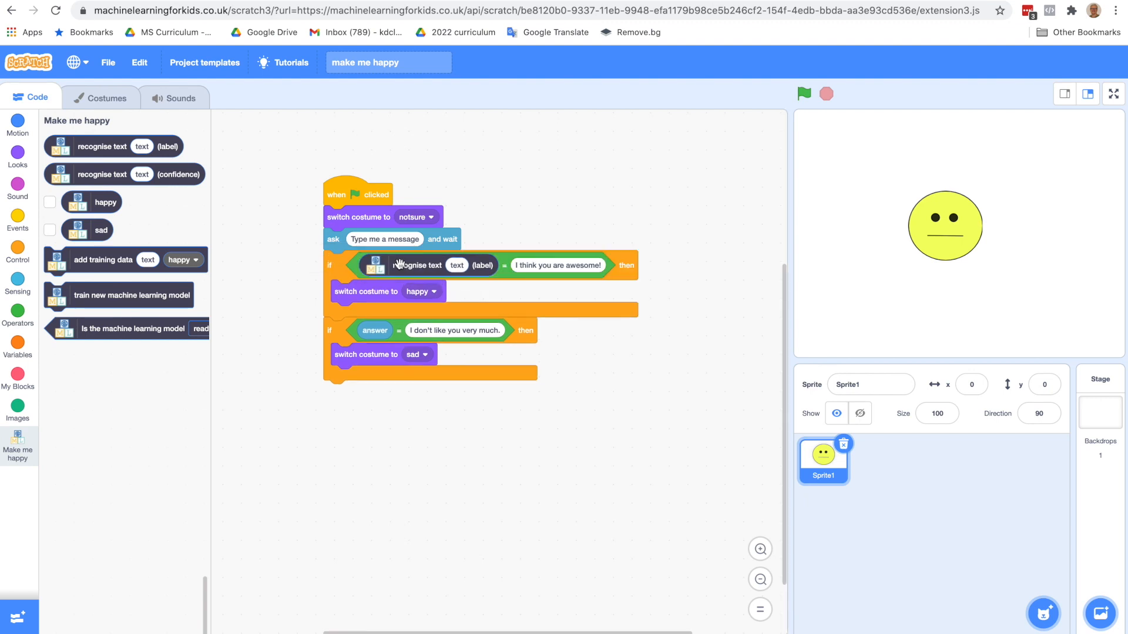
{"action": "left_click", "coordinate": [18, 281]}
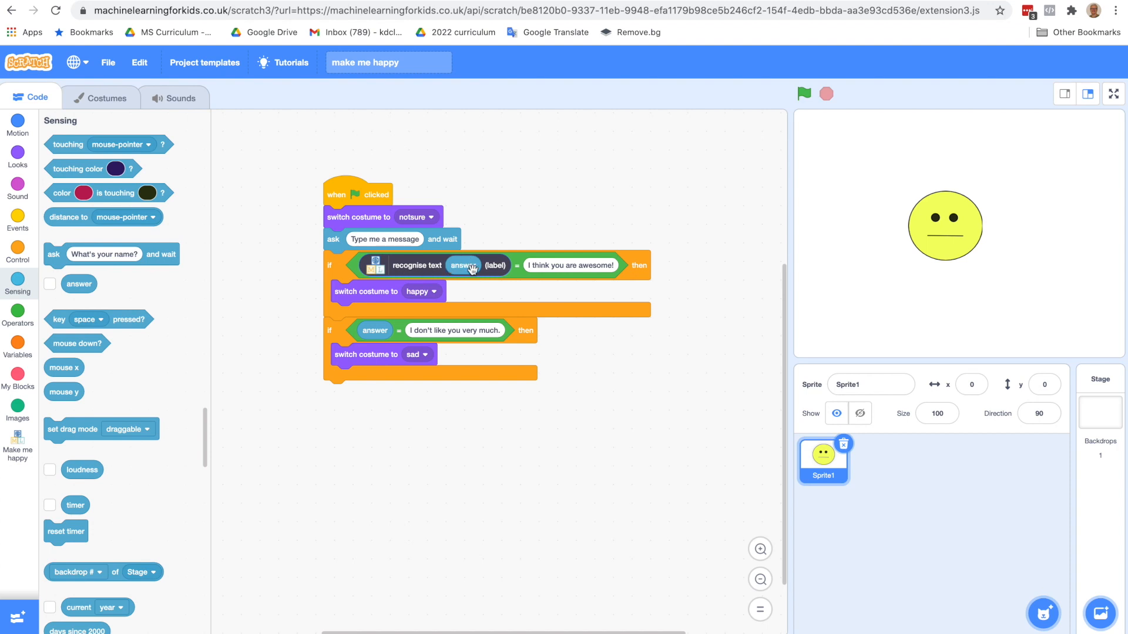
{"action": "mouse_move", "coordinate": [47, 418]}
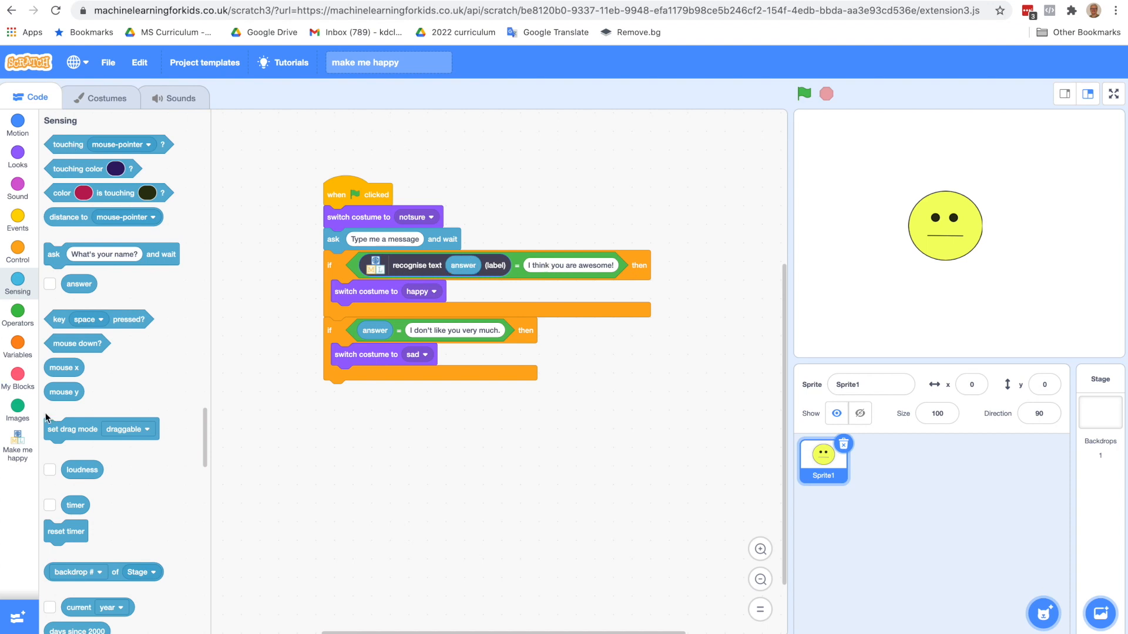
{"action": "left_click", "coordinate": [17, 444]}
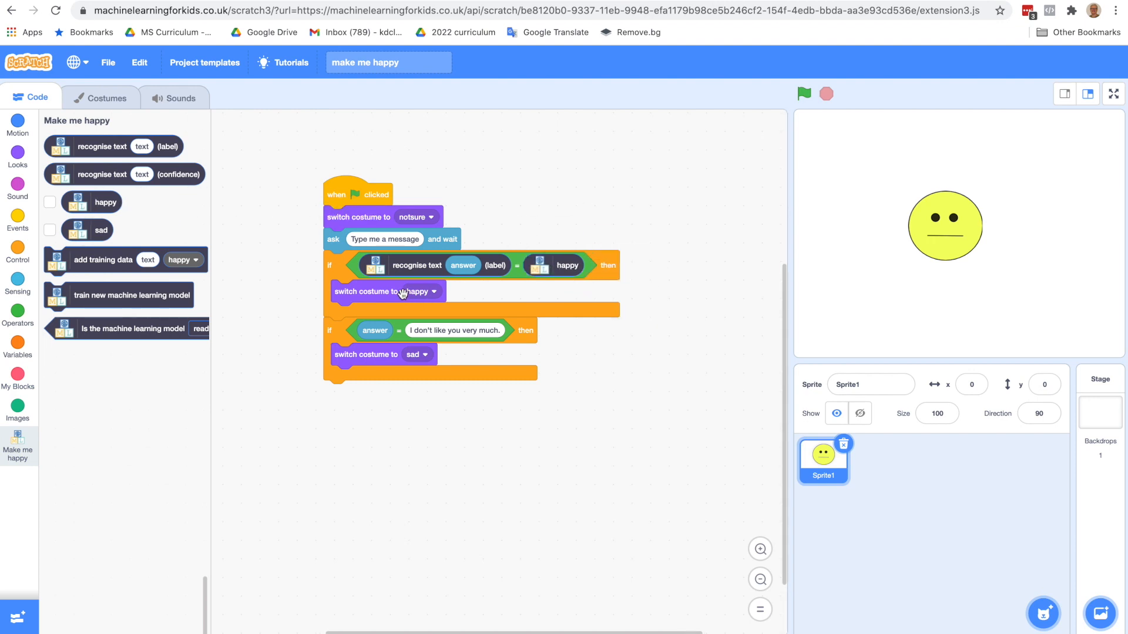
{"action": "mouse_move", "coordinate": [89, 316]}
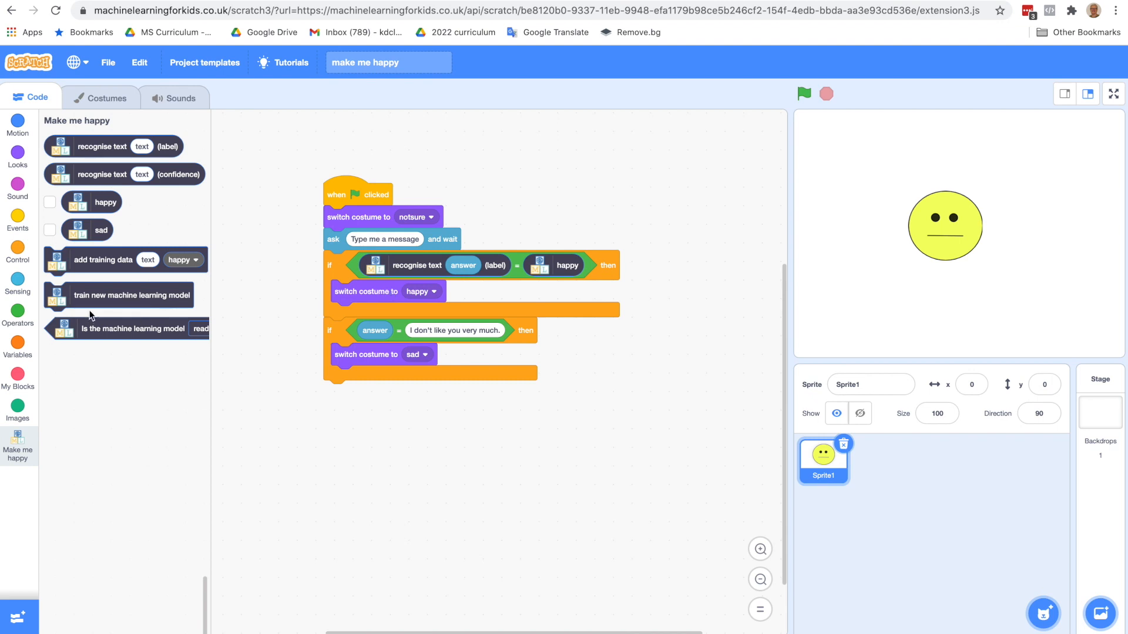
{"action": "mouse_move", "coordinate": [99, 174]}
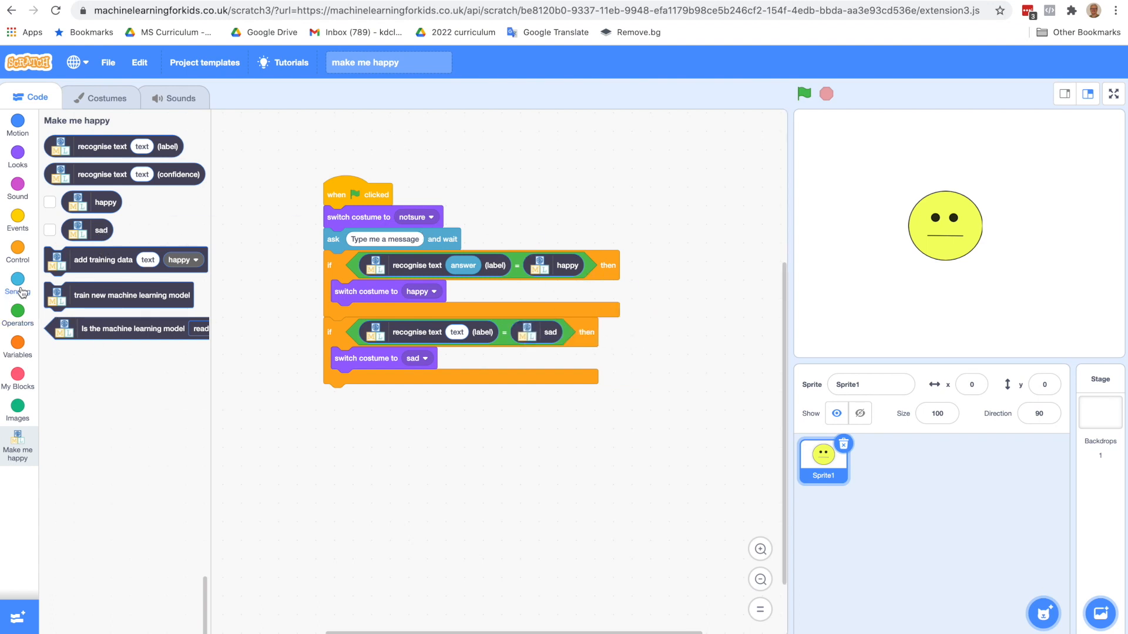
{"action": "left_click", "coordinate": [17, 285]}
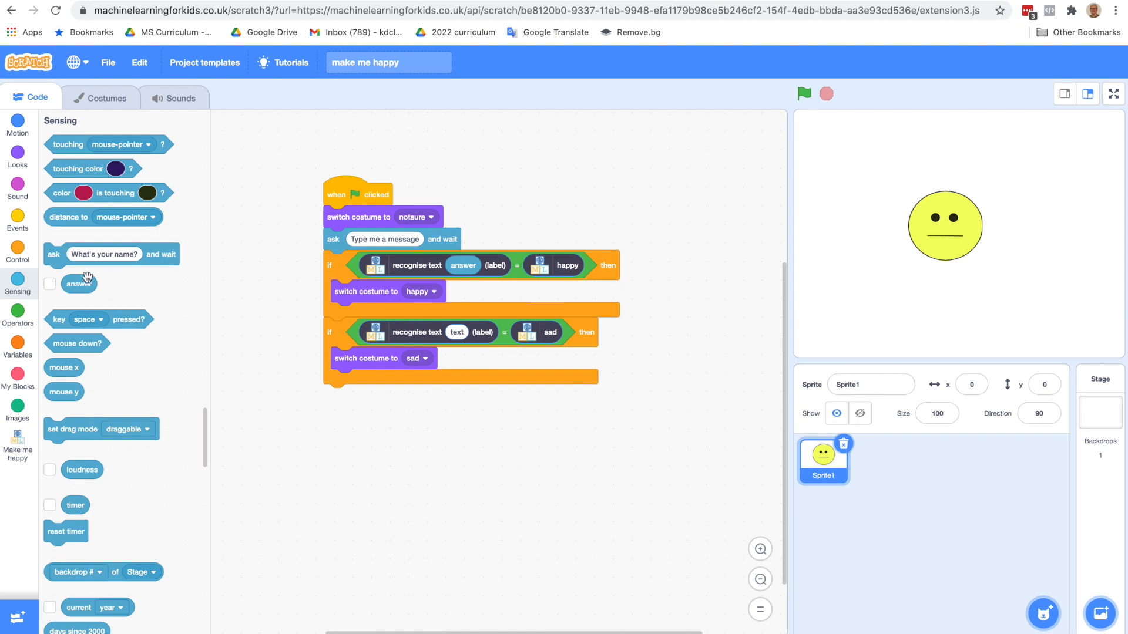
{"action": "left_click", "coordinate": [457, 332]}
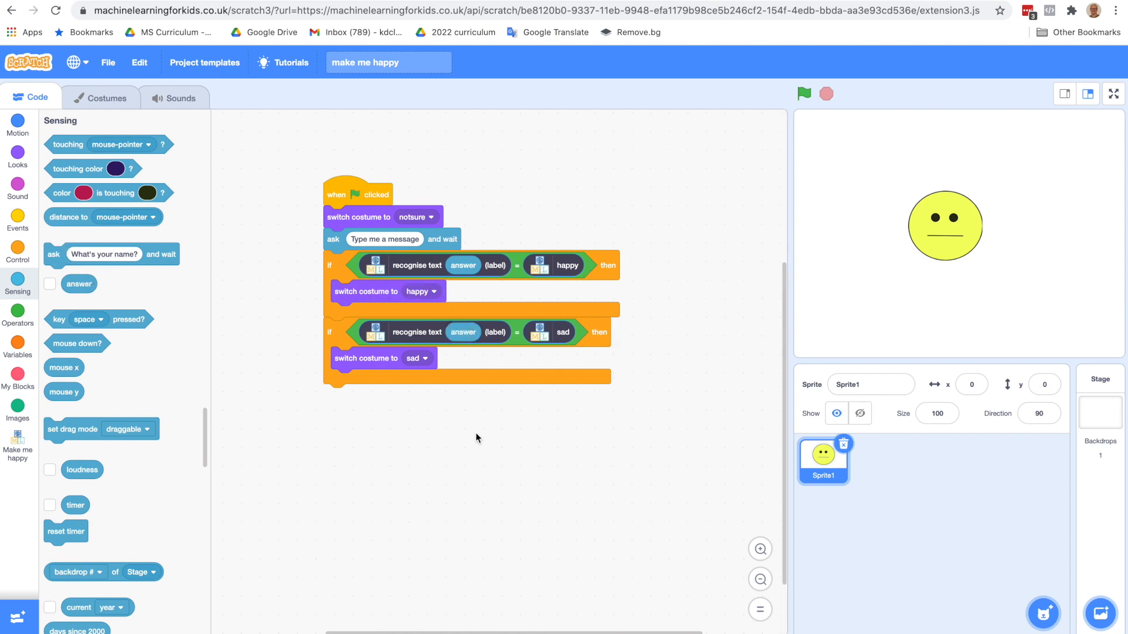
{"action": "mouse_move", "coordinate": [1110, 99]}
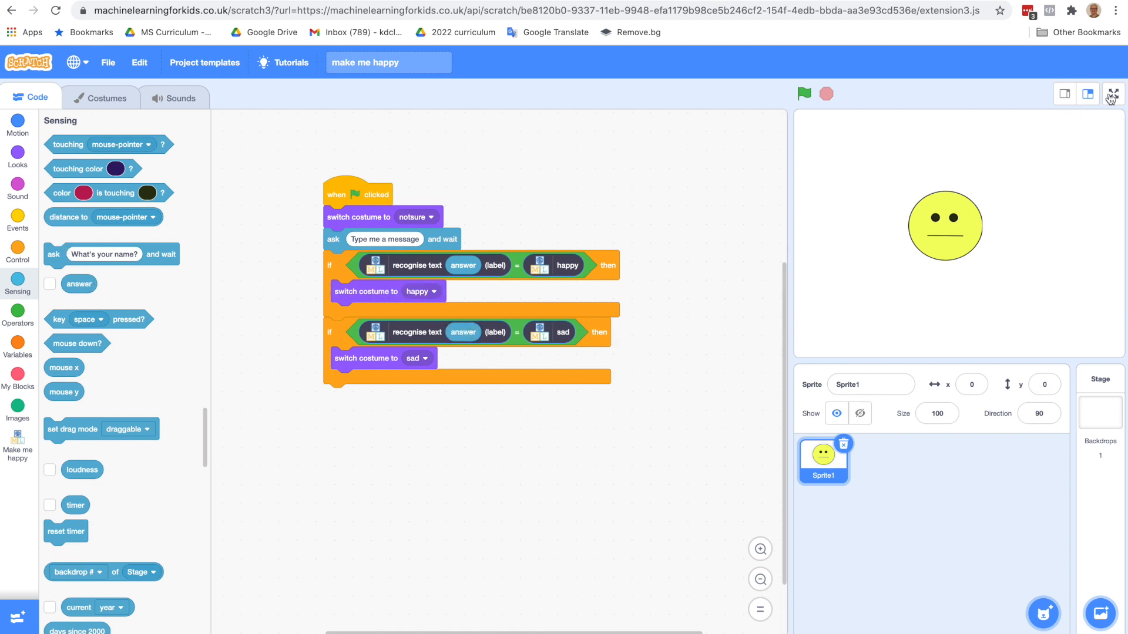
- Run the project full screen and submit the friendly message 'I want to be your friend'
{"action": "left_click", "coordinate": [1110, 94]}
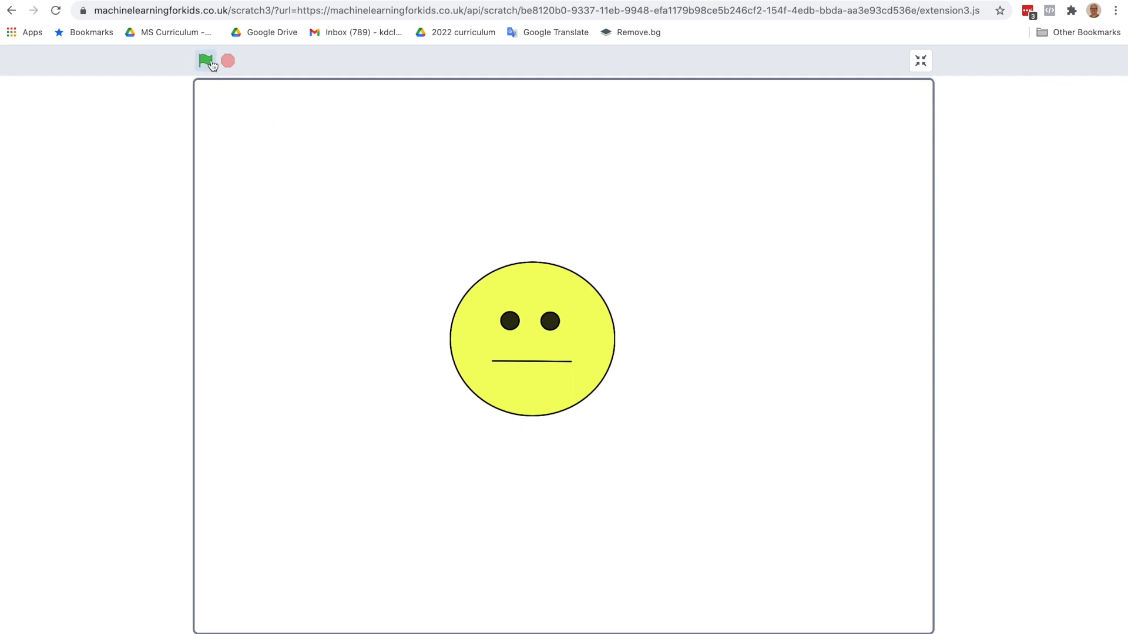
{"action": "left_click", "coordinate": [204, 59]}
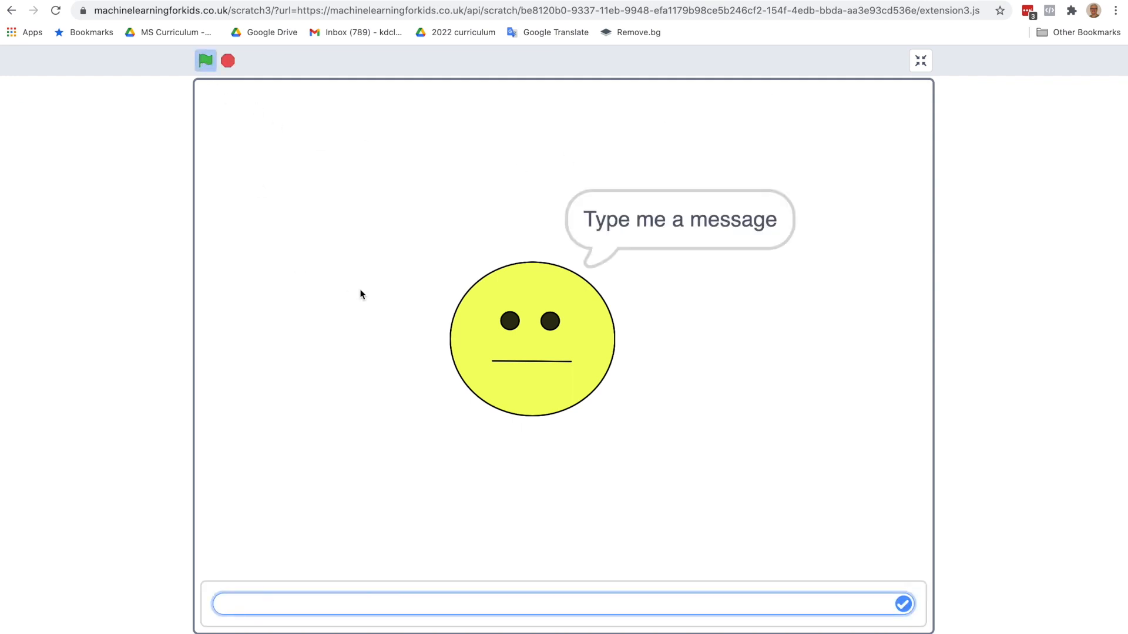
{"action": "type", "text": "I want to"}
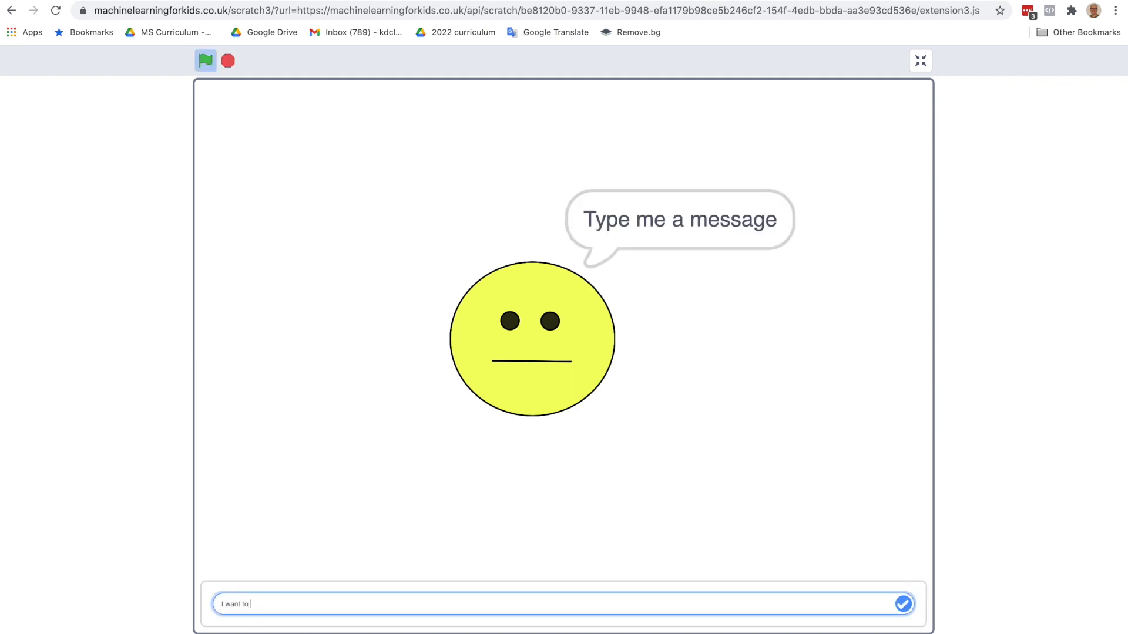
{"action": "type", "text": "be your frie"}
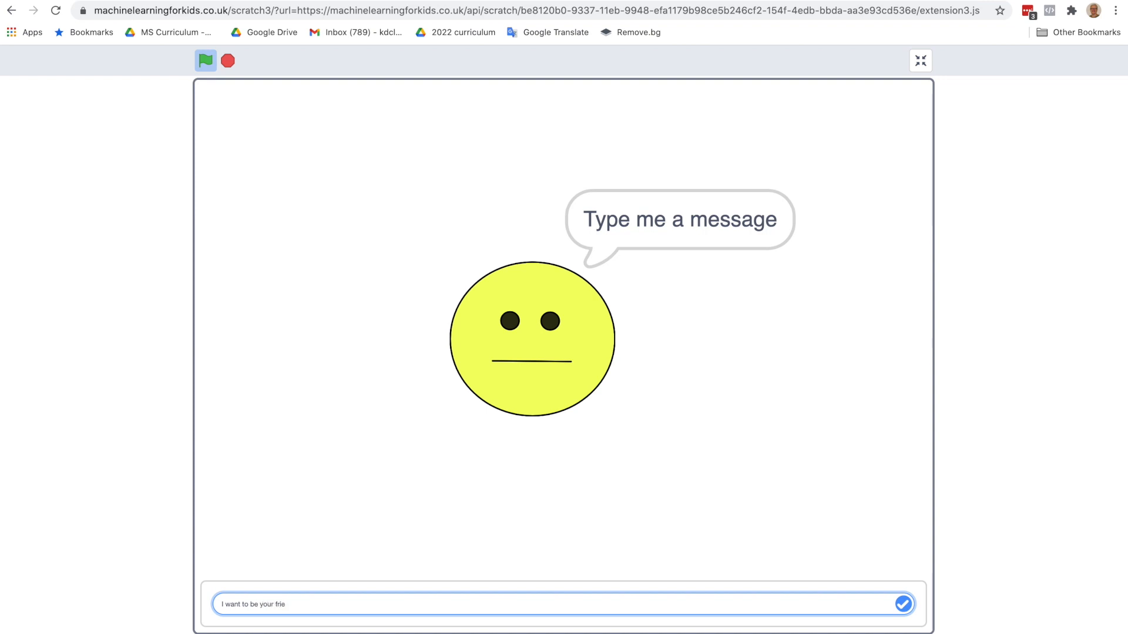
{"action": "left_click", "coordinate": [902, 604]}
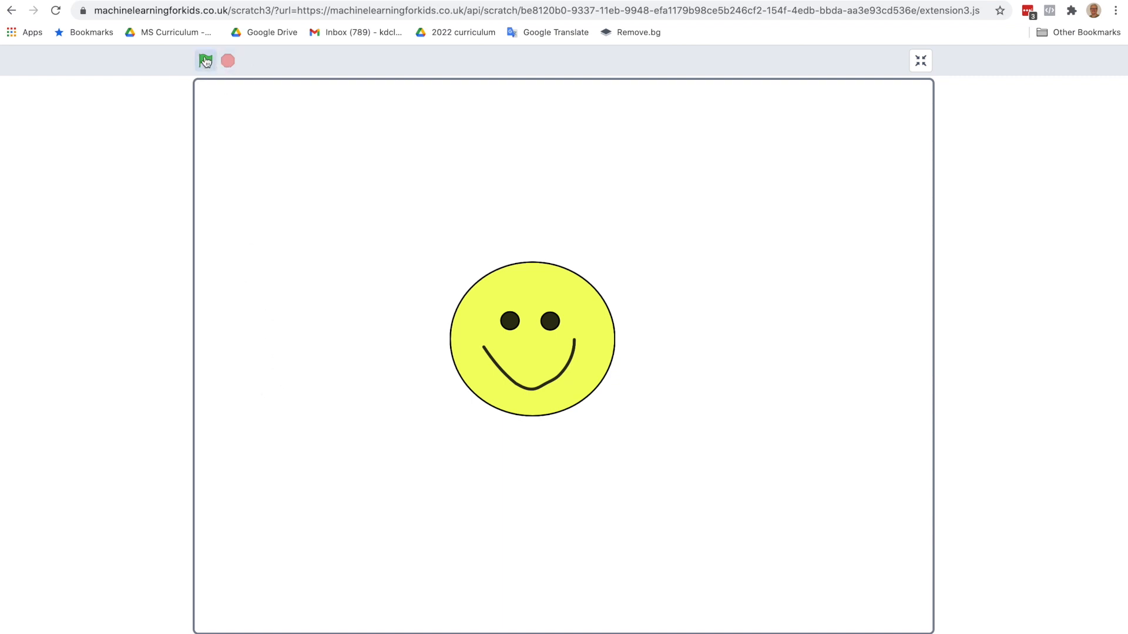
- Run again and submit the unfriendly message 'I don't like you'
{"action": "left_click", "coordinate": [204, 60]}
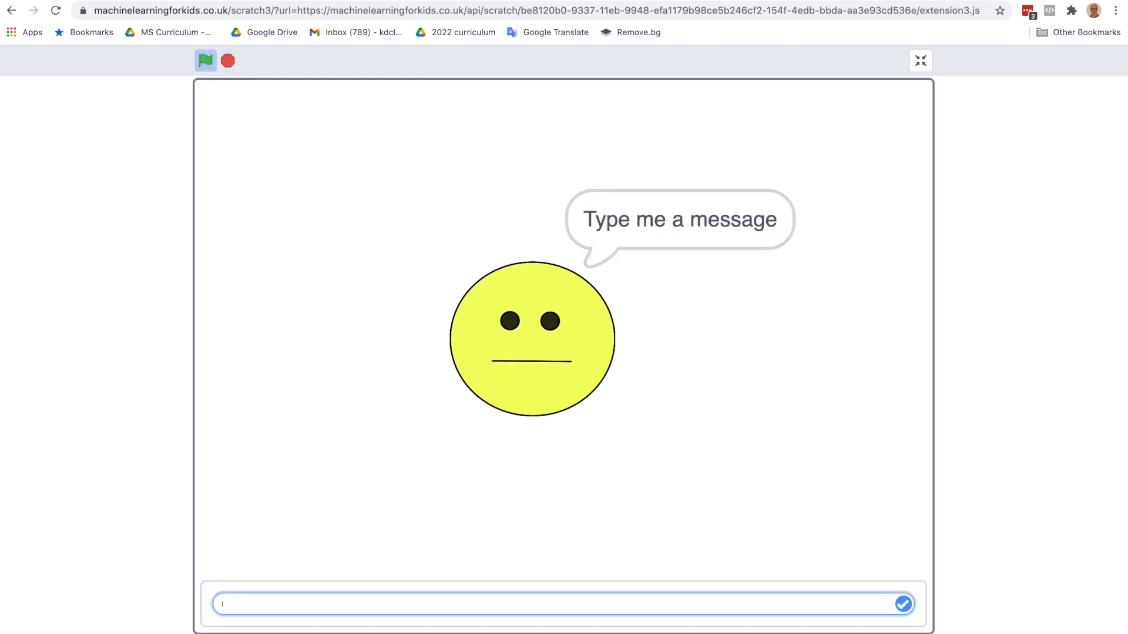
{"action": "type", "text": "I don't like you"}
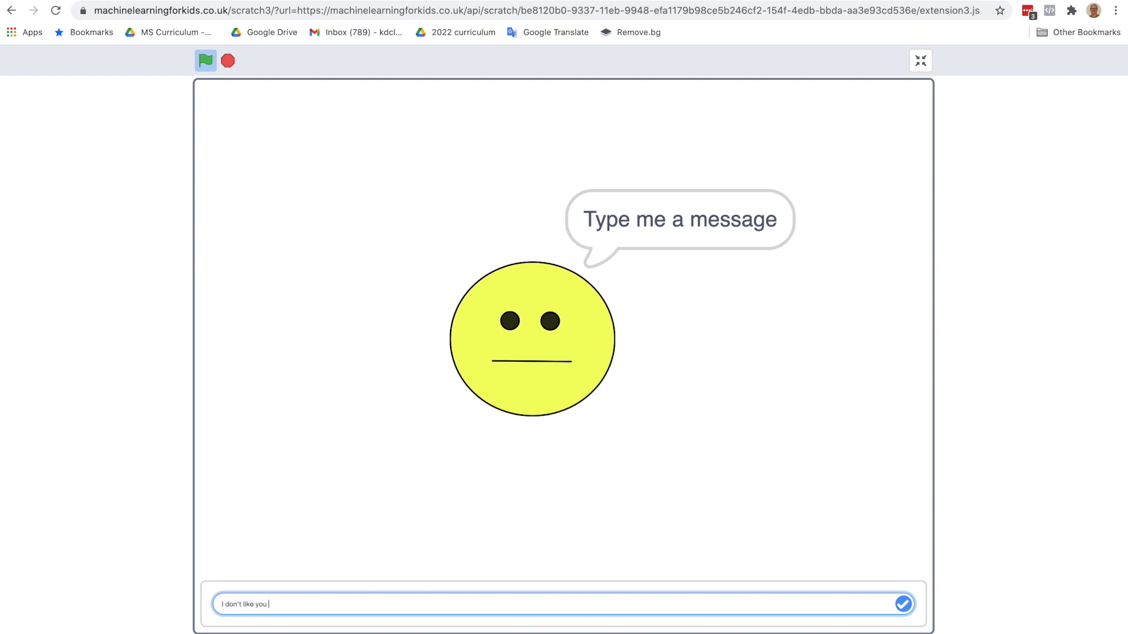
{"action": "left_click", "coordinate": [902, 603]}
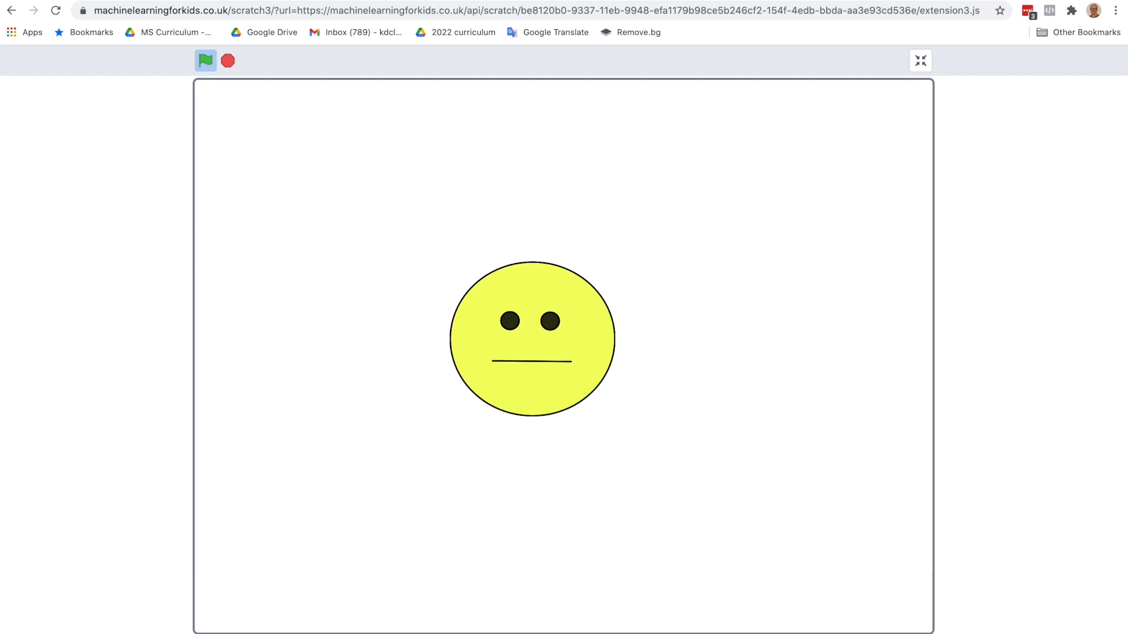
{"action": "mouse_move", "coordinate": [303, 512]}
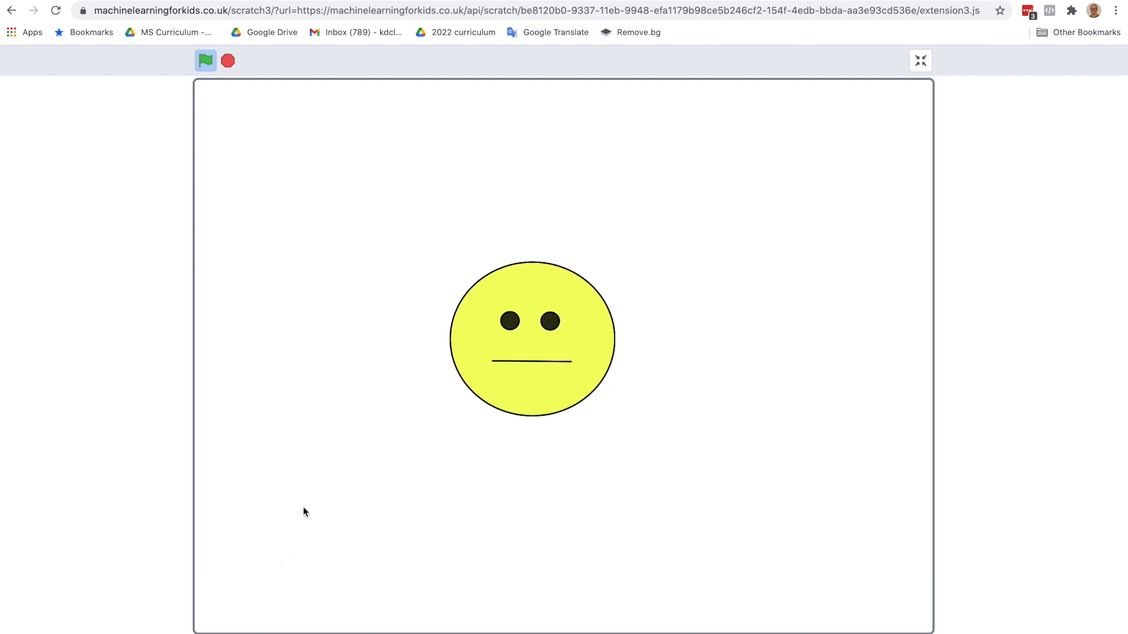
{"action": "left_click", "coordinate": [204, 60]}
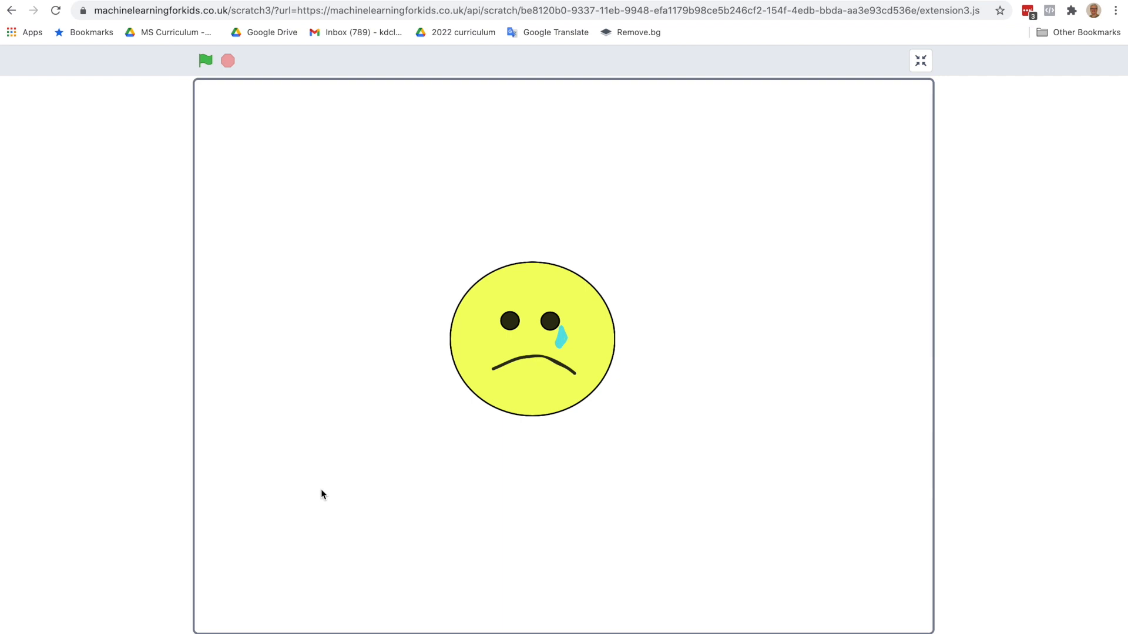
- Run with the neutral 'What time is it', see the sad face, then leave full screen
{"action": "left_click", "coordinate": [204, 60]}
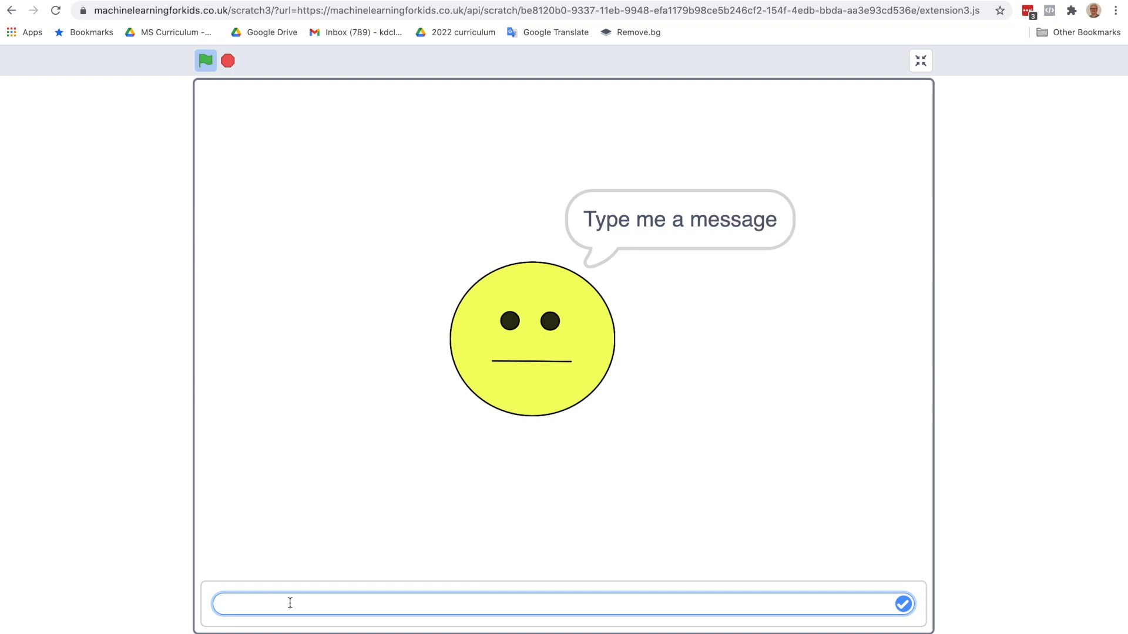
{"action": "type", "text": "What tim eis"}
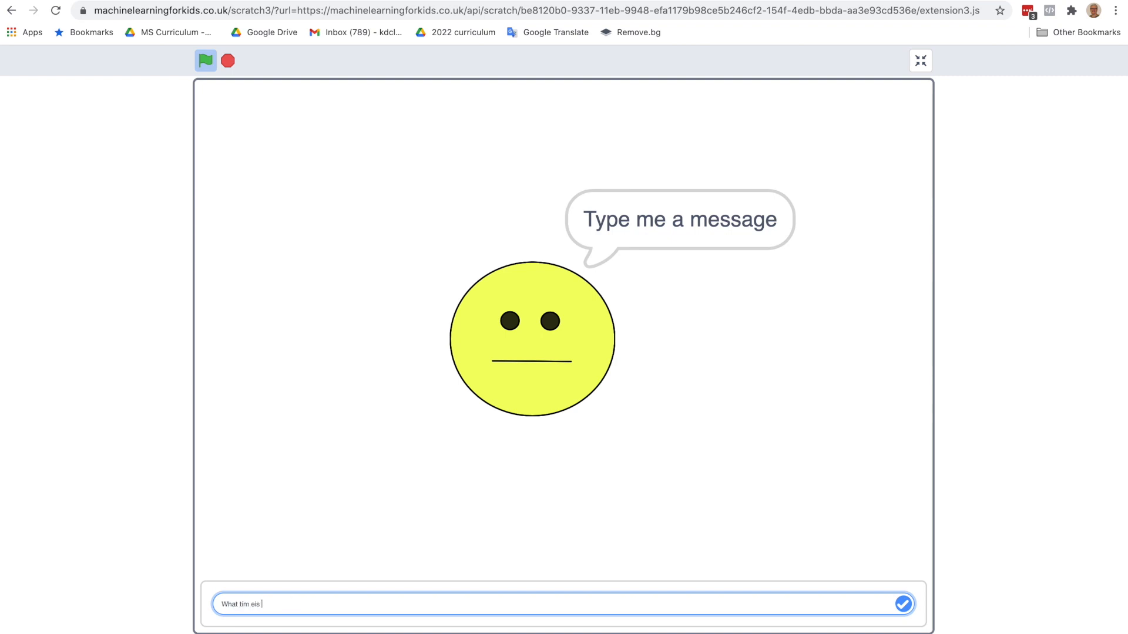
{"action": "type", "text": "What time is it"}
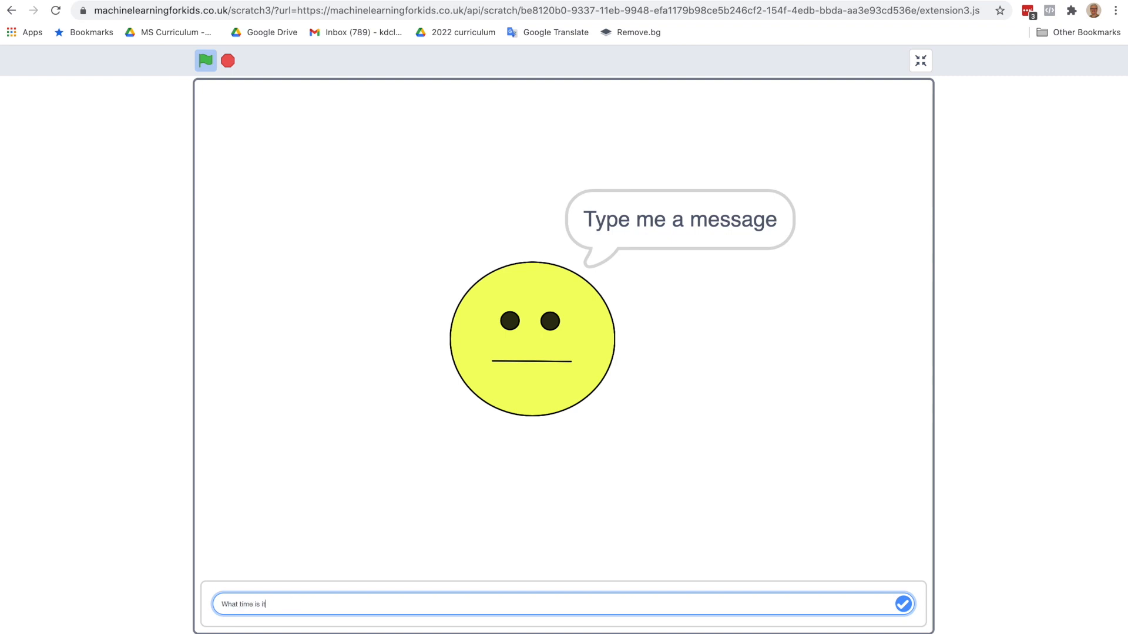
{"action": "left_click", "coordinate": [902, 604]}
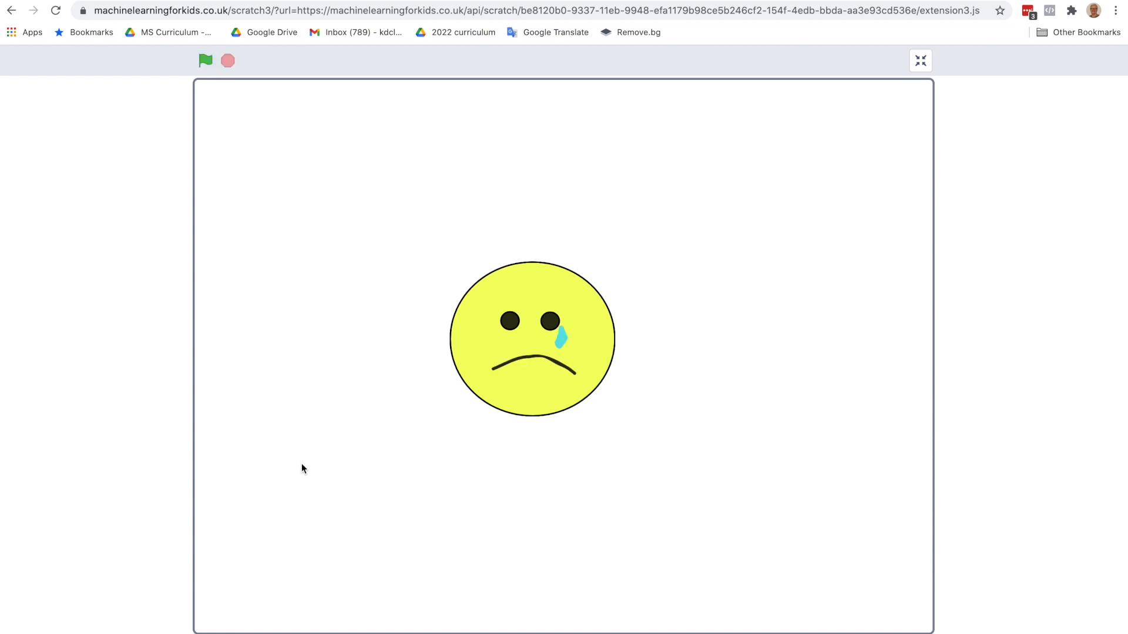
{"action": "mouse_move", "coordinate": [333, 386]}
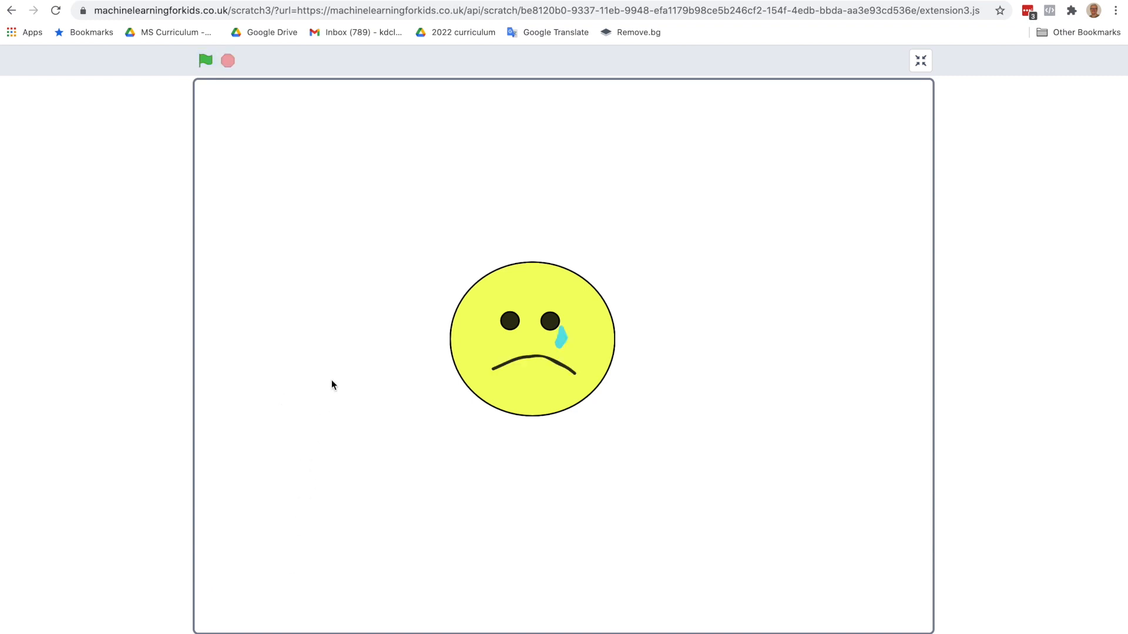
{"action": "mouse_move", "coordinate": [920, 60]}
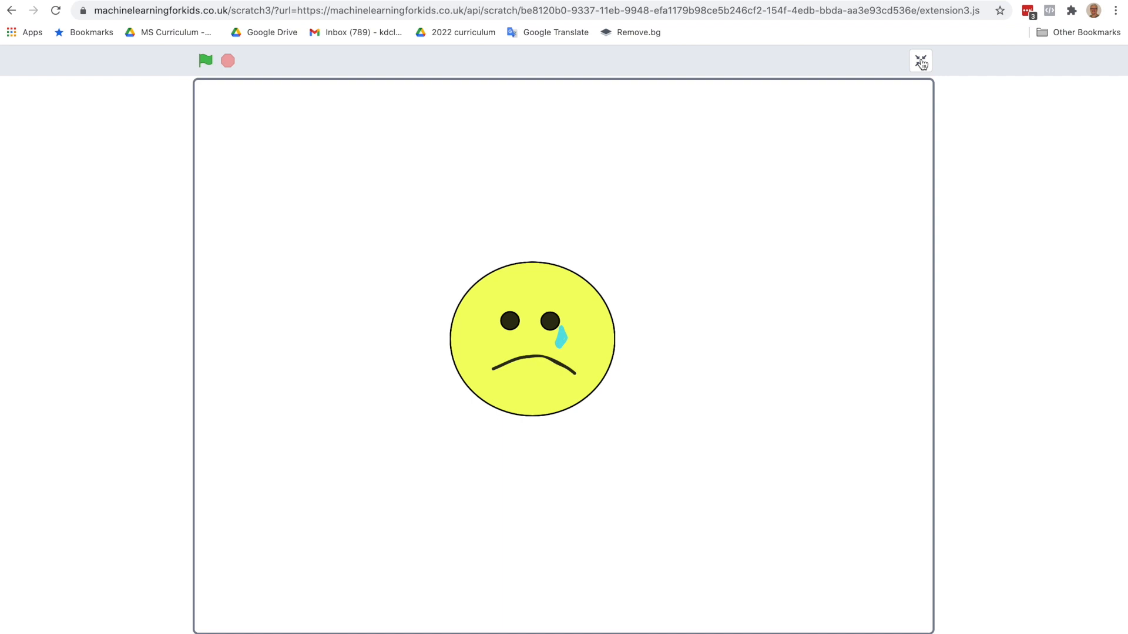
{"action": "left_click", "coordinate": [921, 60]}
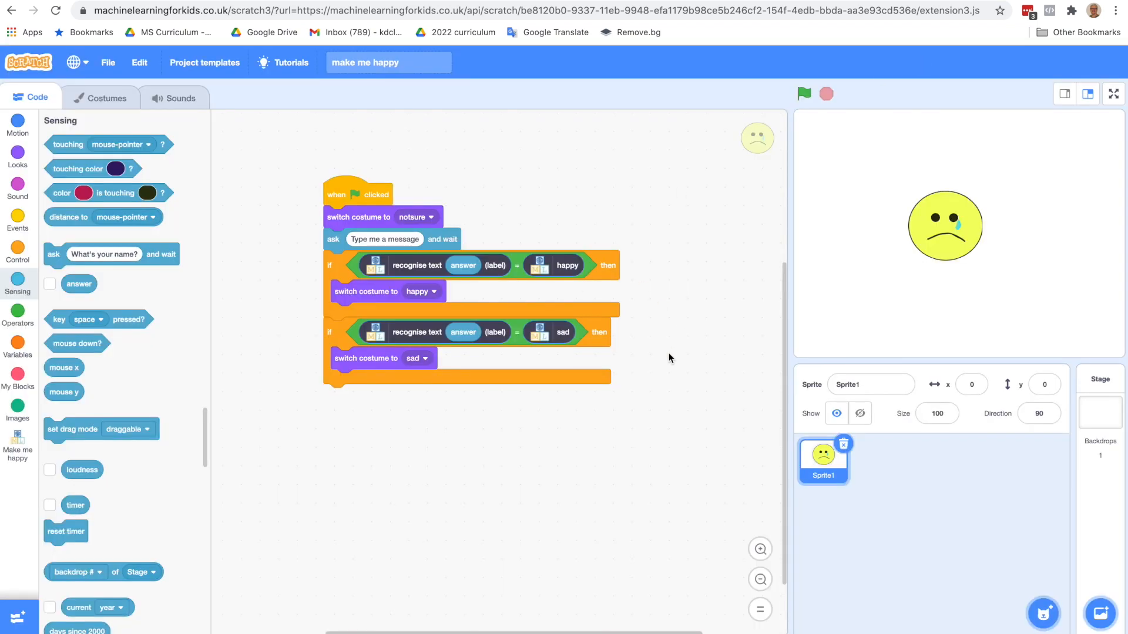
{"action": "mouse_move", "coordinate": [338, 264]}
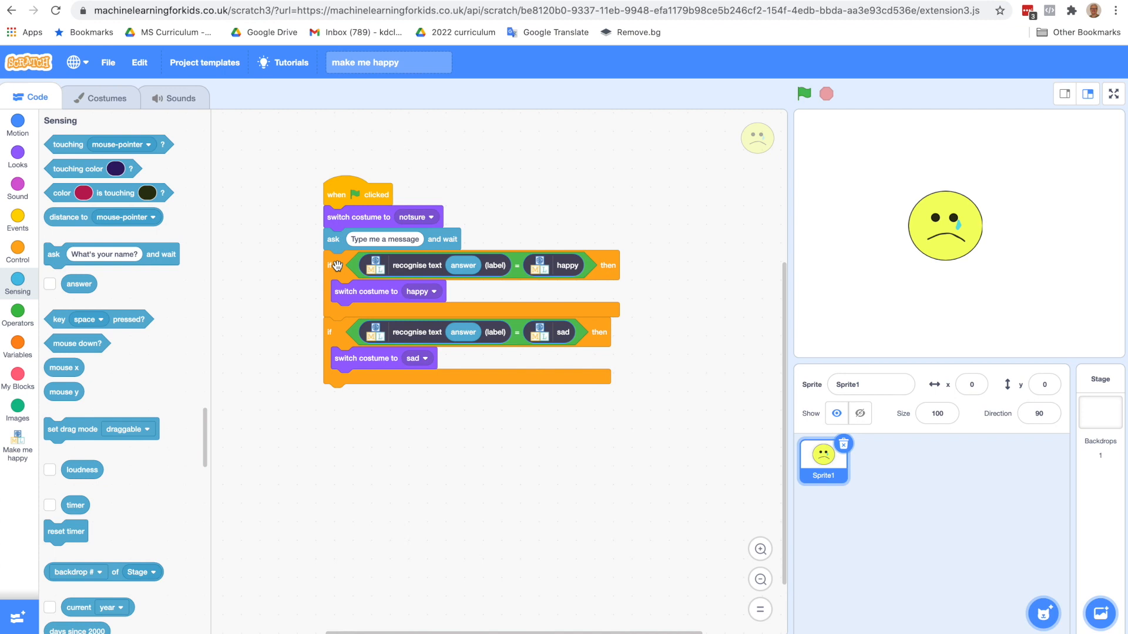
{"action": "mouse_move", "coordinate": [338, 419]}
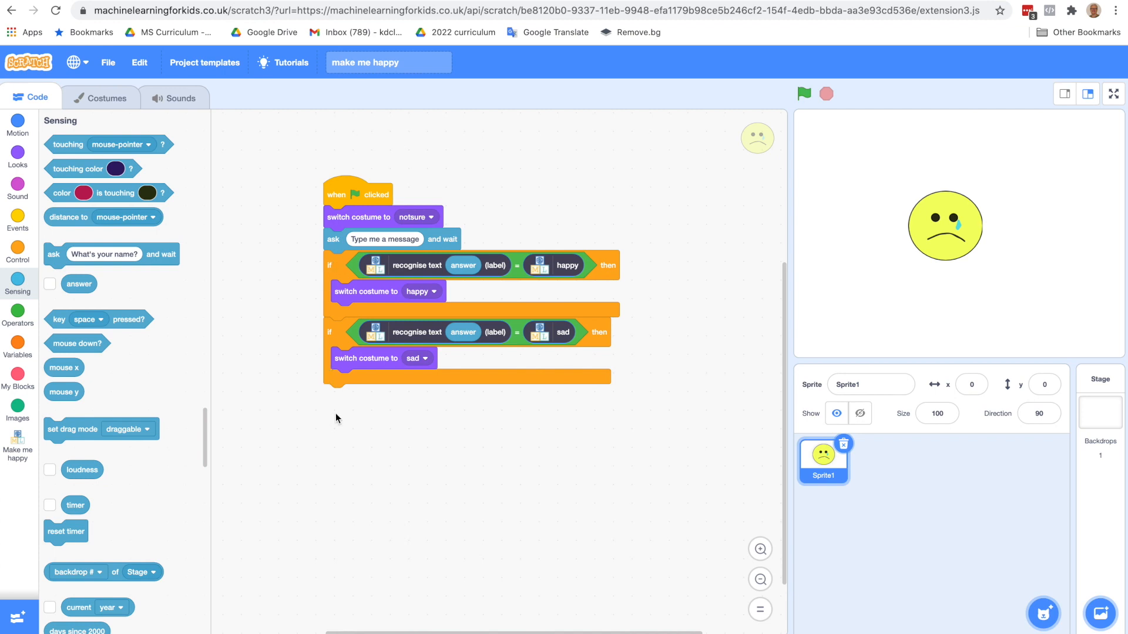
{"action": "mouse_move", "coordinate": [926, 231]}
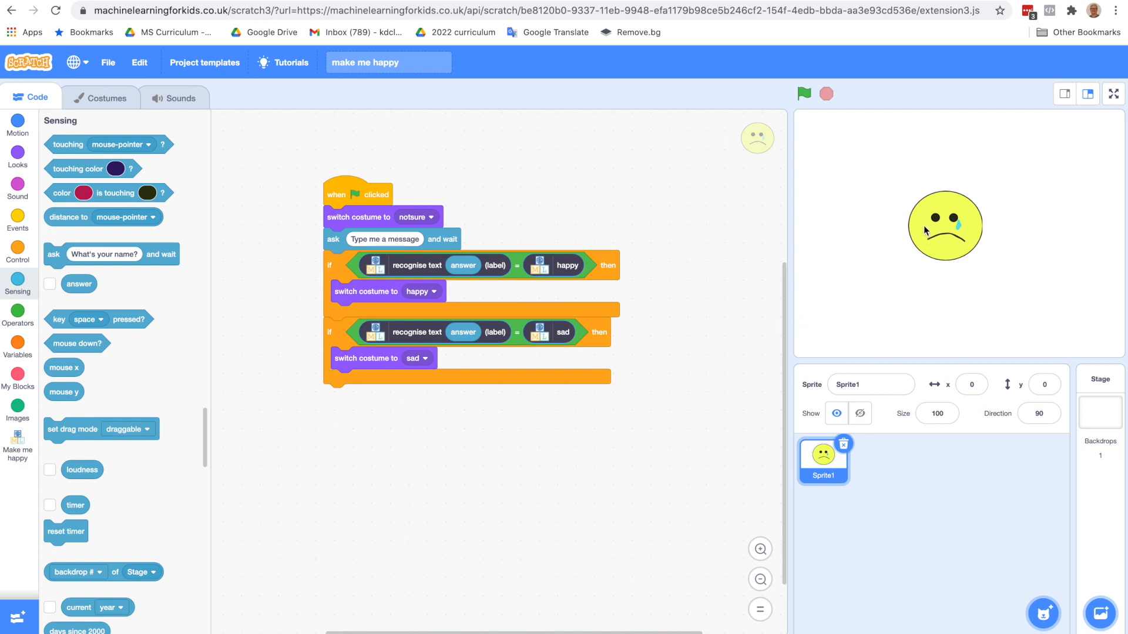
- Show the Make me happy extension blocks down to the confidence recogniser
{"action": "left_click", "coordinate": [18, 312]}
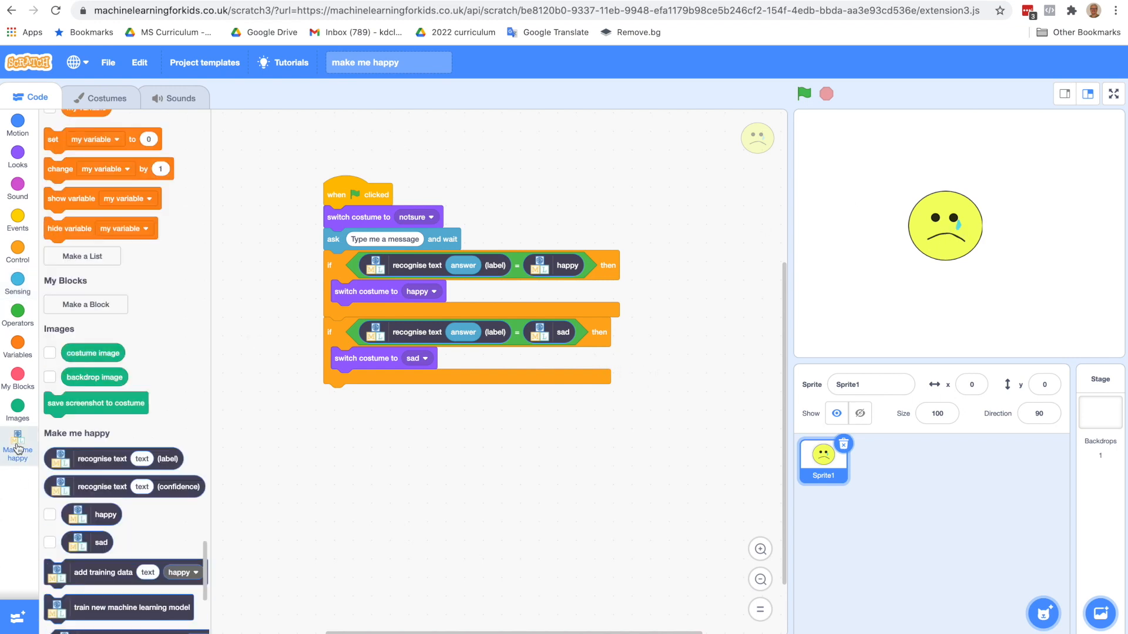
{"action": "scroll", "scroll_direction": "down", "scroll_amount": 3}
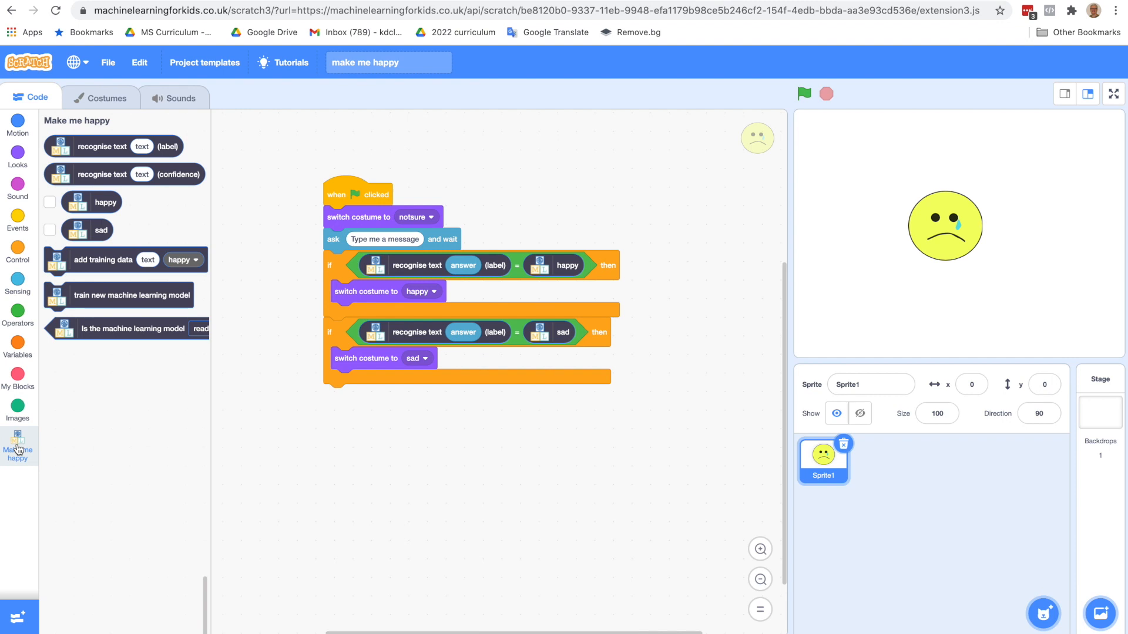
{"action": "mouse_move", "coordinate": [86, 149]}
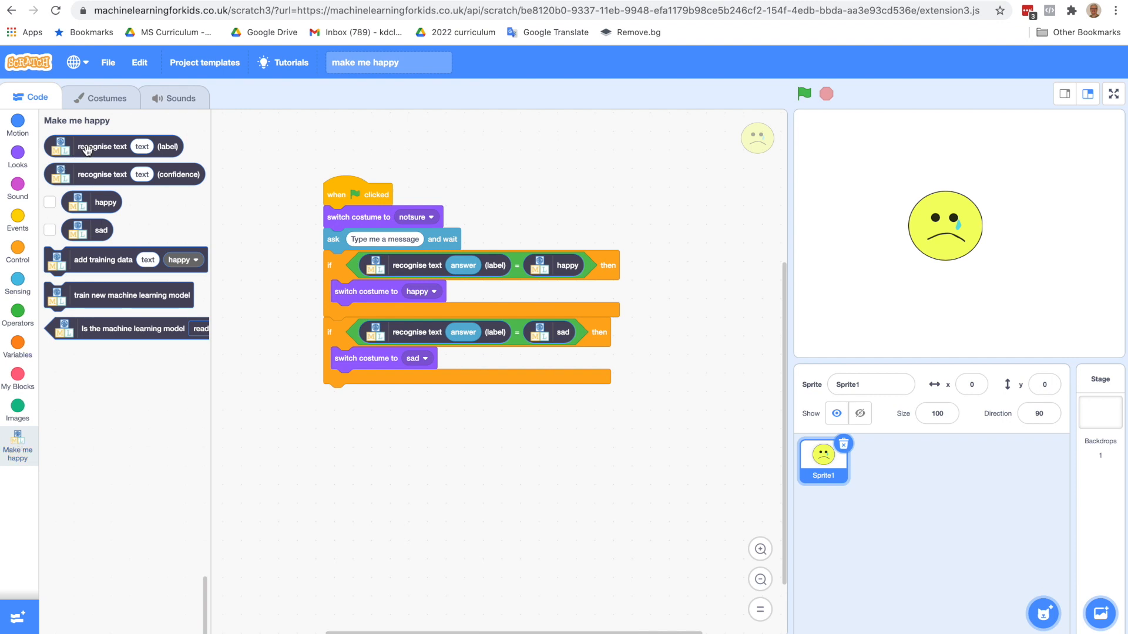
{"action": "mouse_move", "coordinate": [117, 181]}
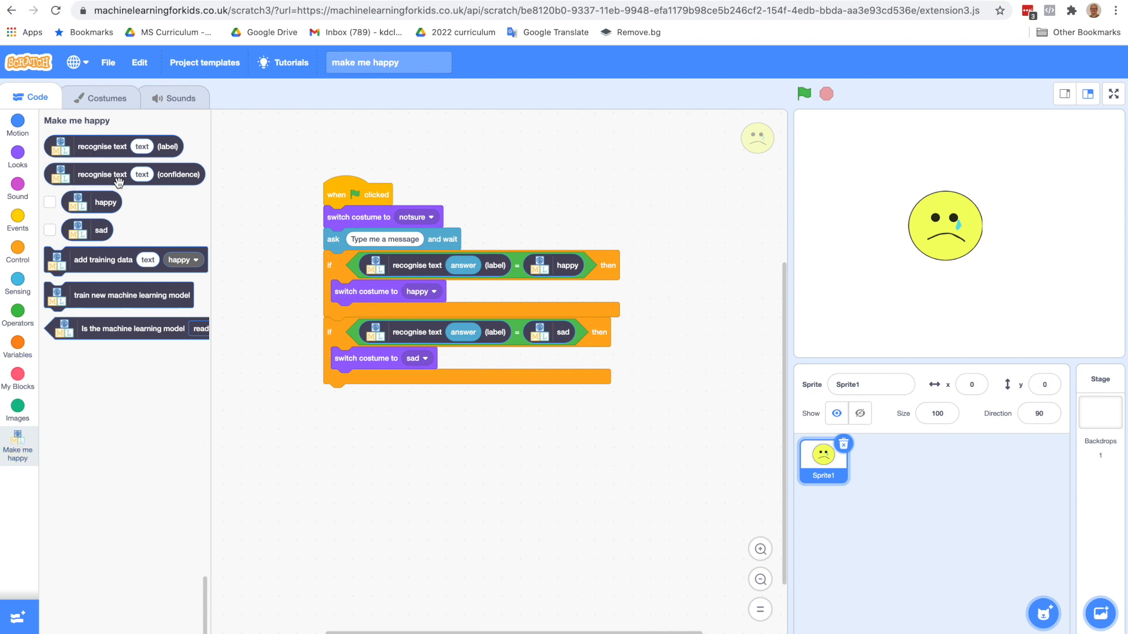
{"action": "mouse_move", "coordinate": [183, 178]}
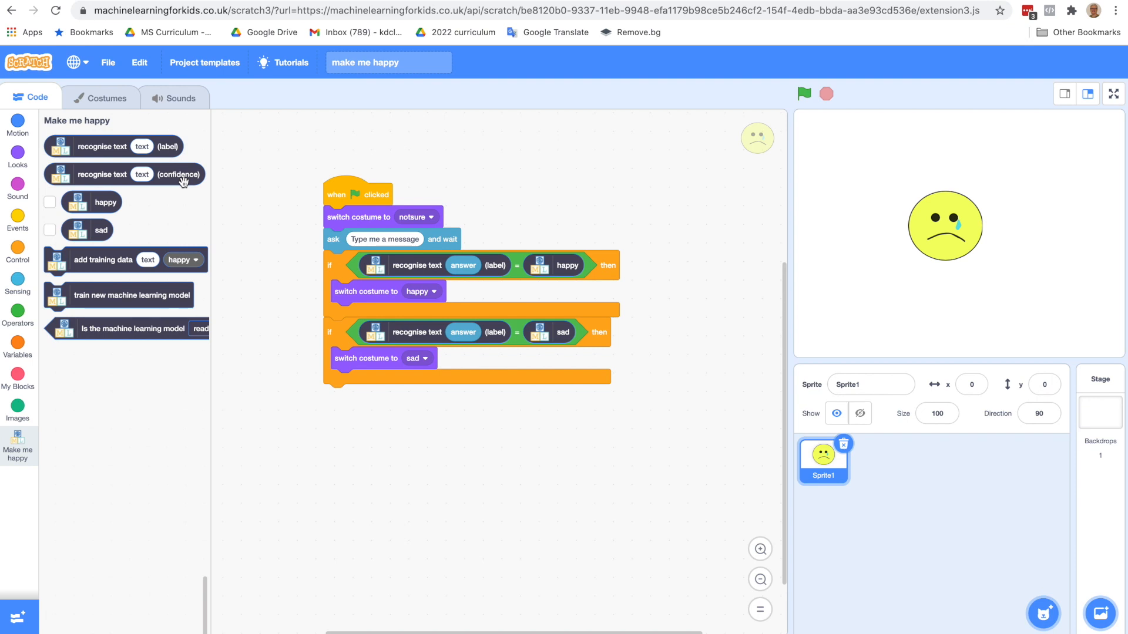
{"action": "mouse_move", "coordinate": [37, 170]}
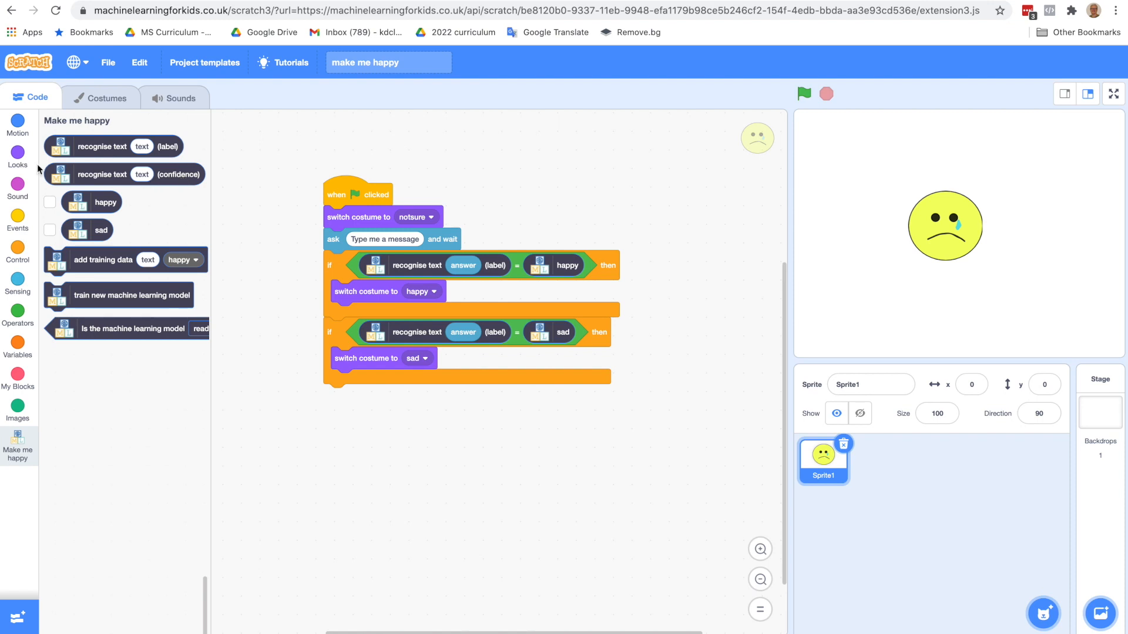
- Build a separate if block testing recognise text (answer) (confidence) > 50
{"action": "left_click", "coordinate": [18, 249]}
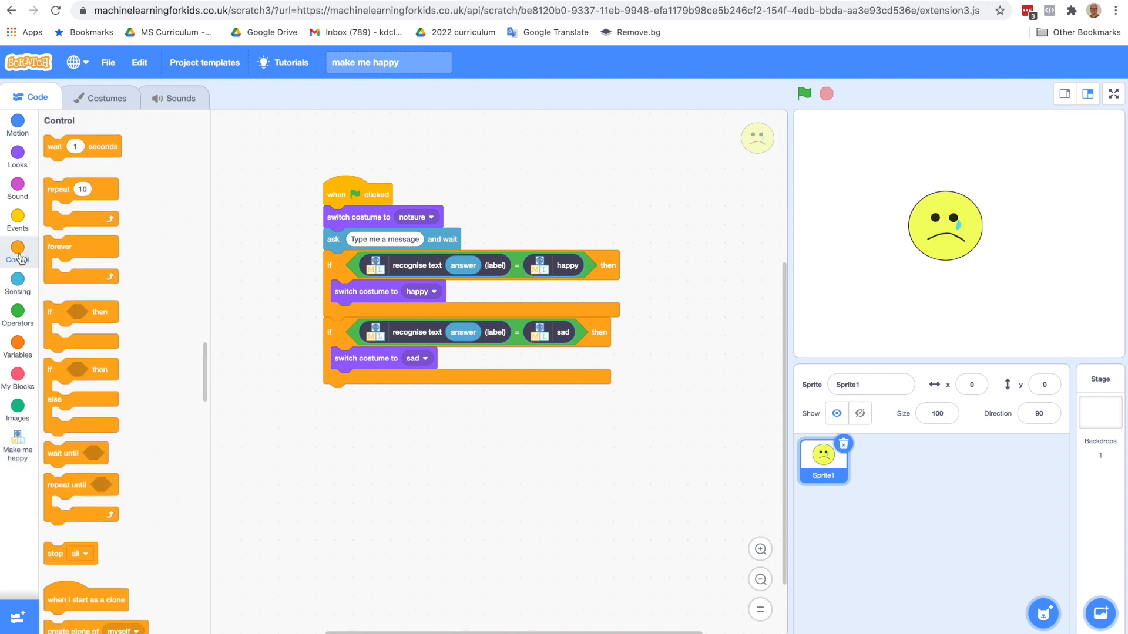
{"action": "mouse_move", "coordinate": [61, 347]}
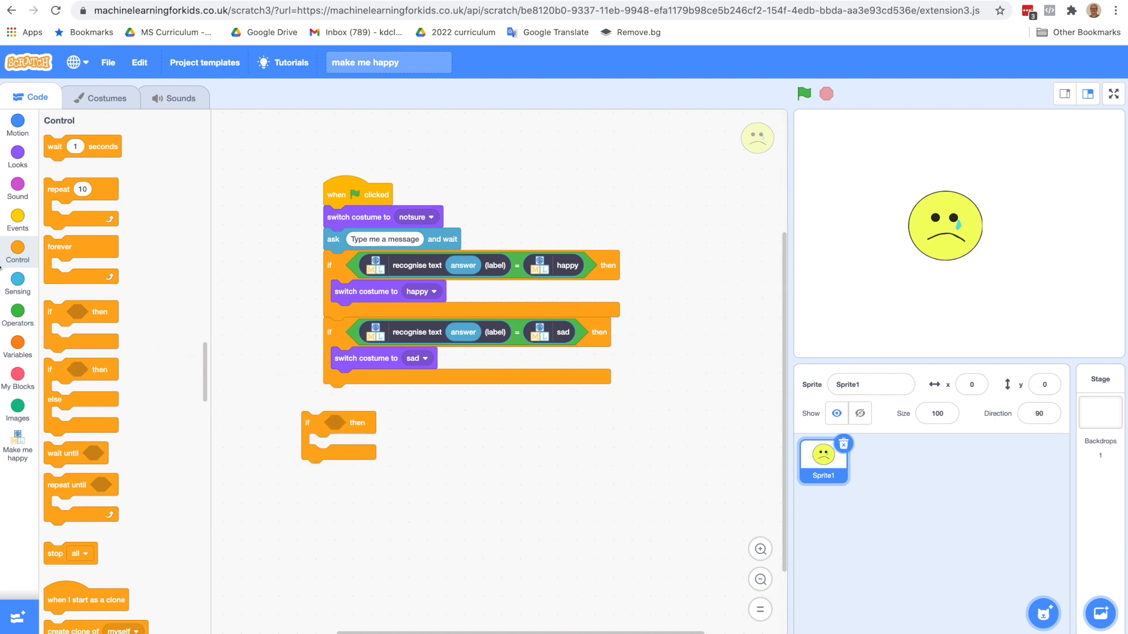
{"action": "left_click", "coordinate": [18, 313]}
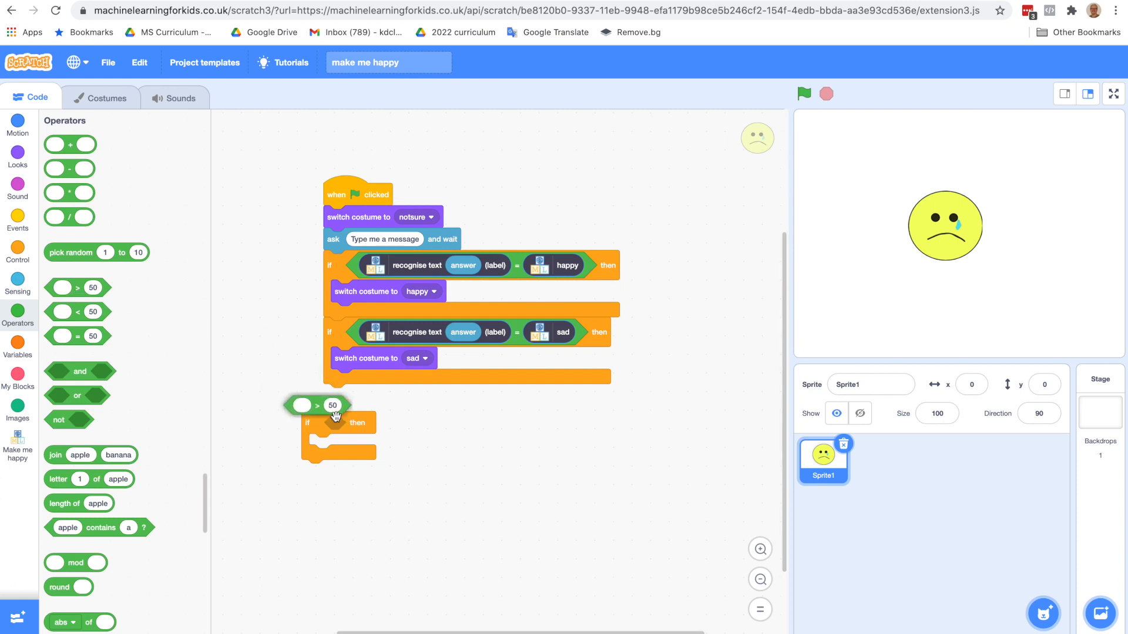
{"action": "left_click_drag", "start_coordinate": [316, 406], "coordinate": [344, 422]}
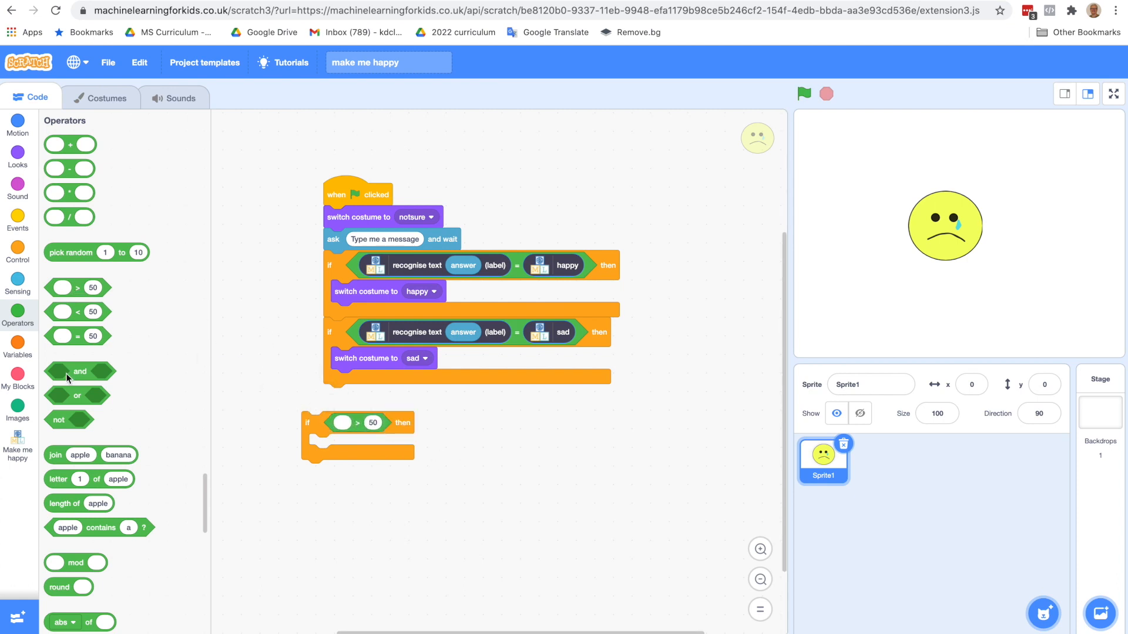
{"action": "left_click", "coordinate": [18, 446]}
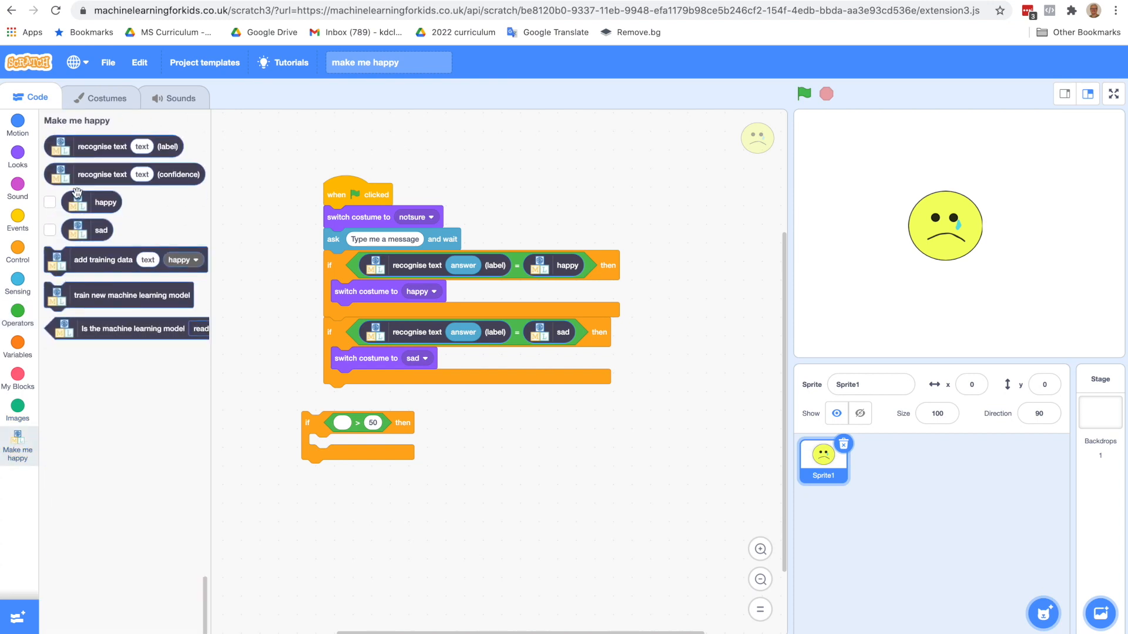
{"action": "mouse_move", "coordinate": [89, 174]}
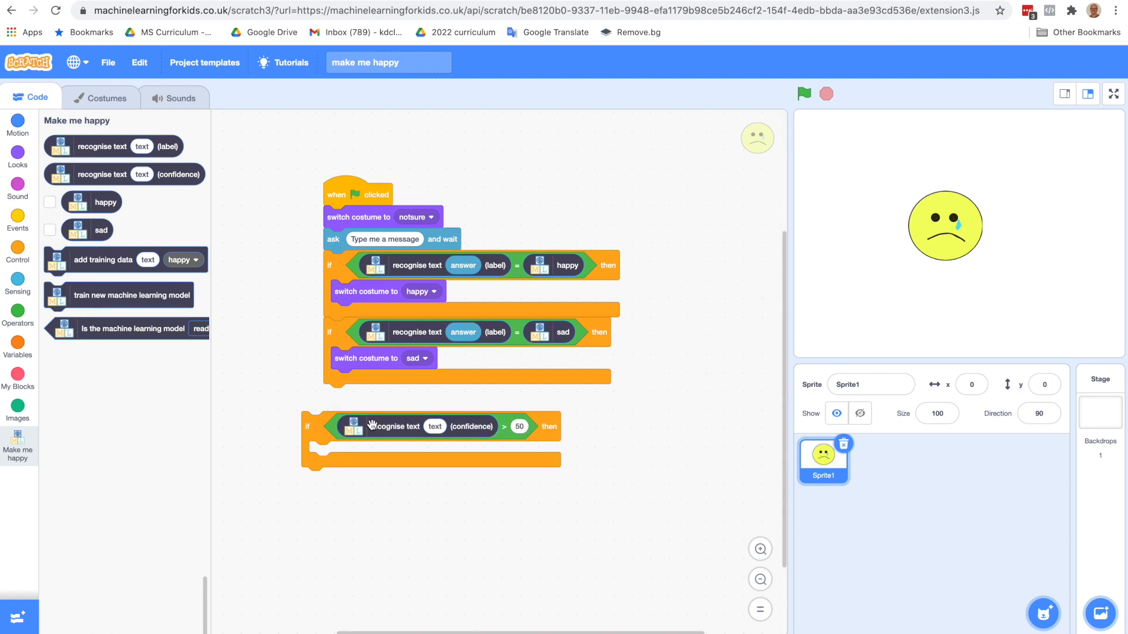
{"action": "mouse_move", "coordinate": [43, 342]}
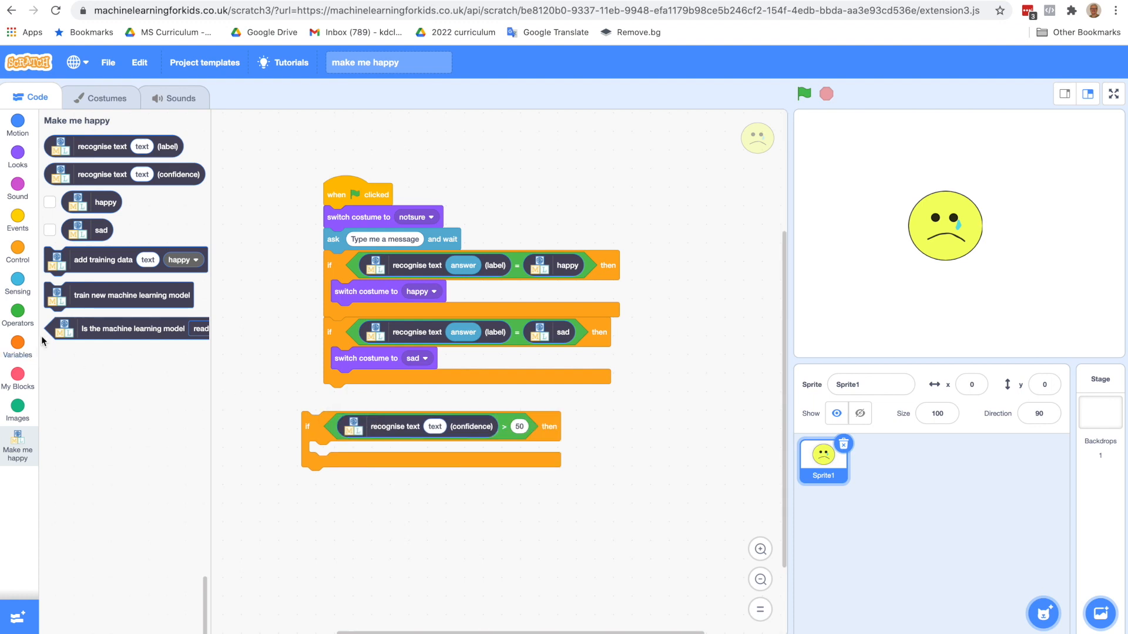
{"action": "left_click", "coordinate": [17, 281]}
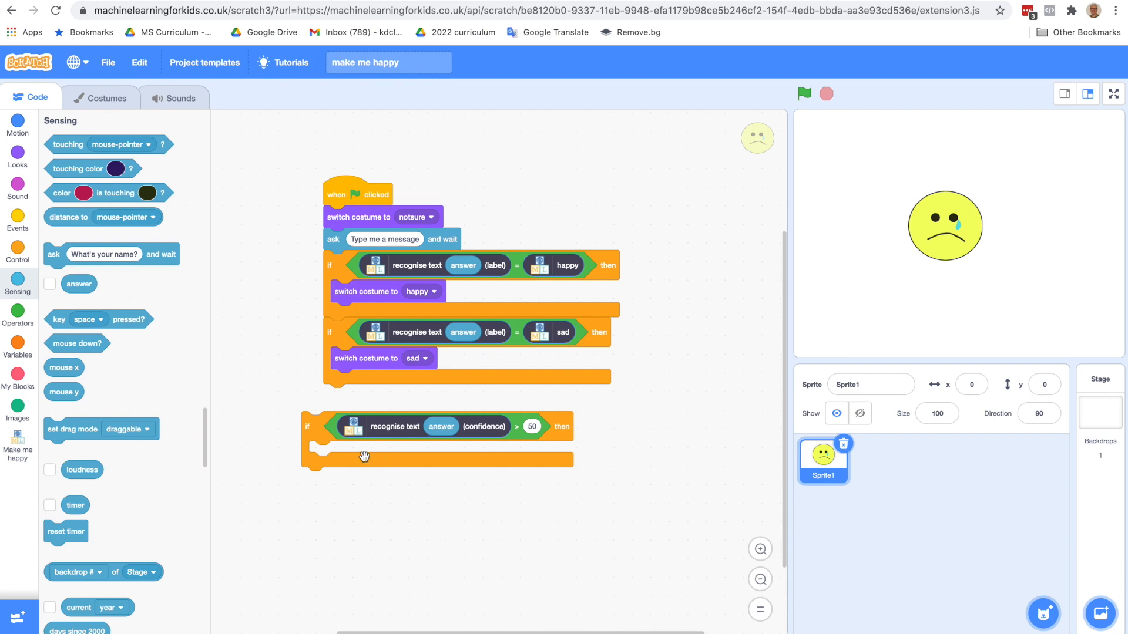
{"action": "mouse_move", "coordinate": [320, 448]}
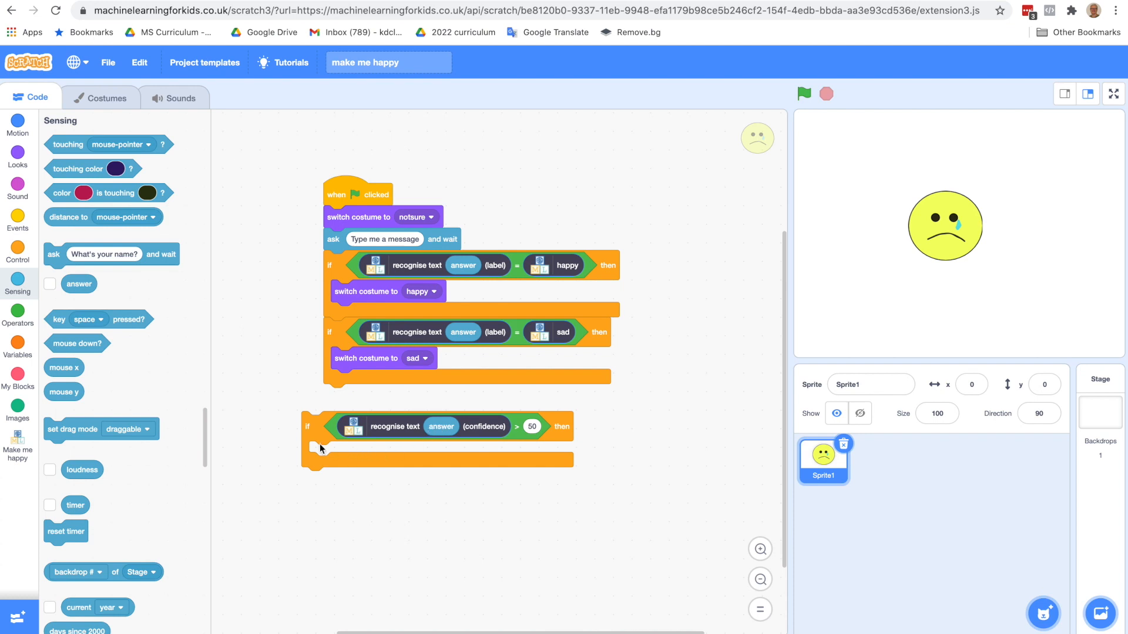
{"action": "mouse_move", "coordinate": [310, 438]}
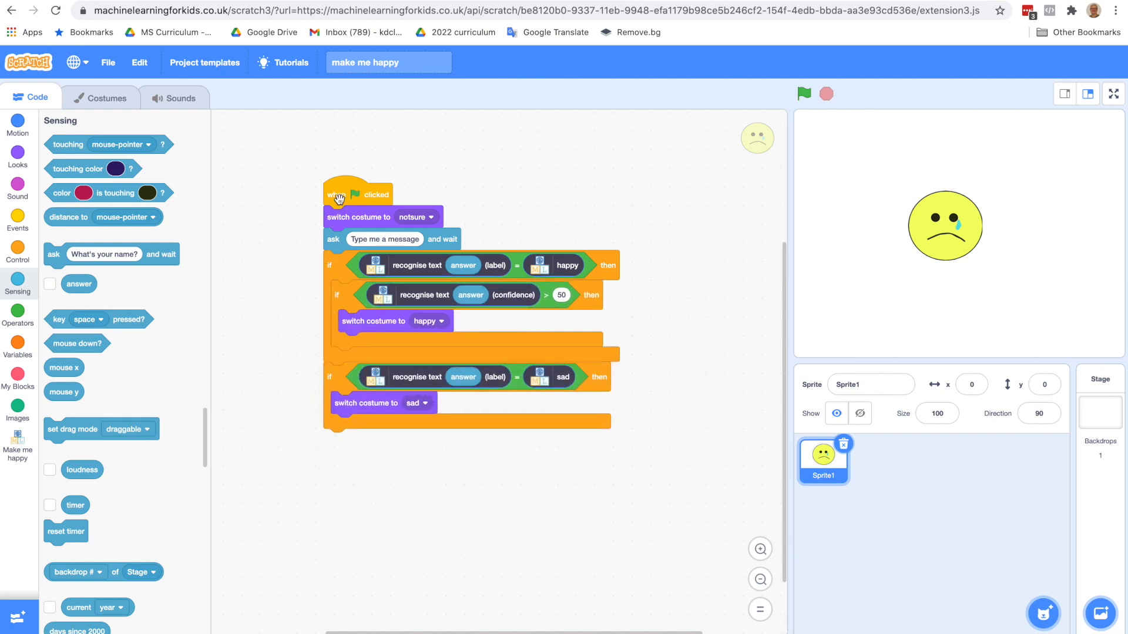
- Duplicate the confidence-above-50 check into the sad branch and delete the stray happy costume block
{"action": "left_click", "coordinate": [804, 94]}
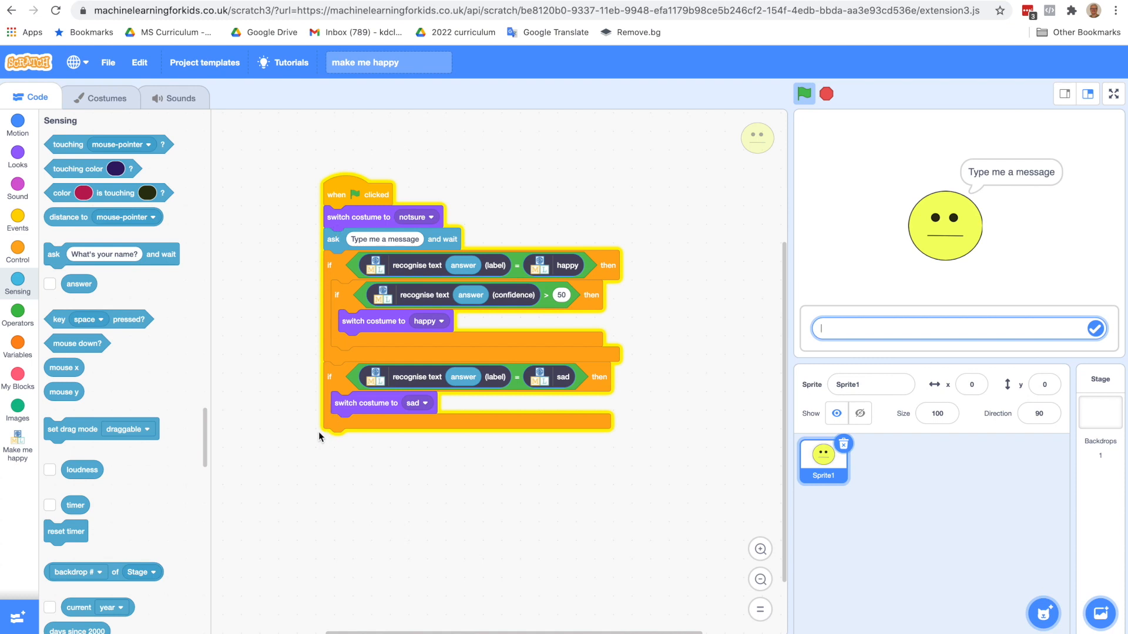
{"action": "right_click", "coordinate": [336, 295]}
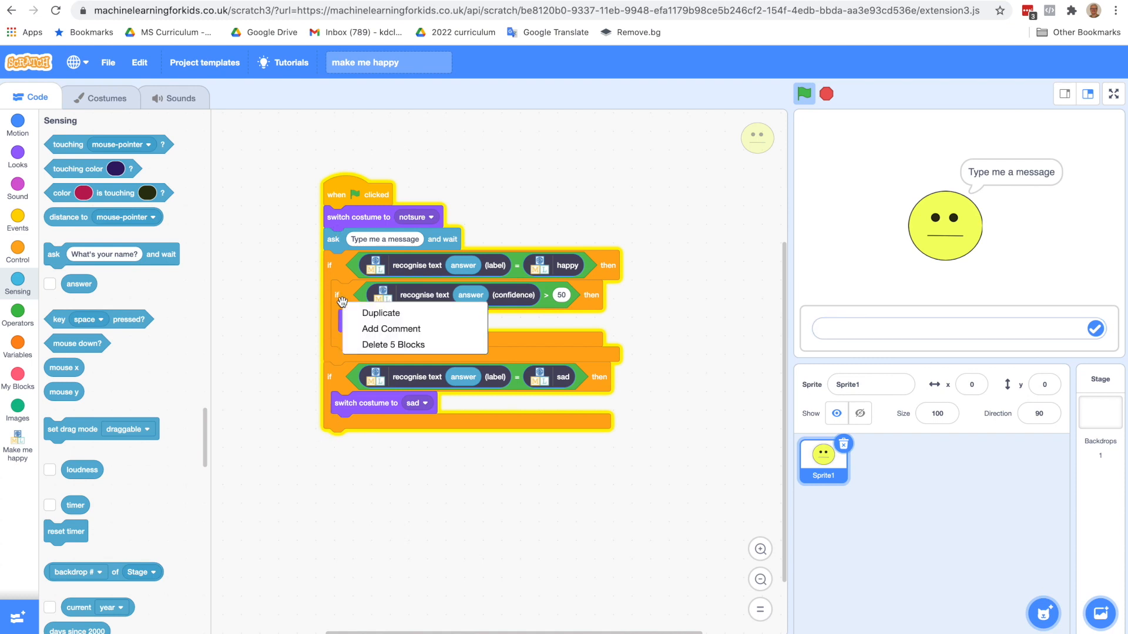
{"action": "left_click", "coordinate": [381, 313]}
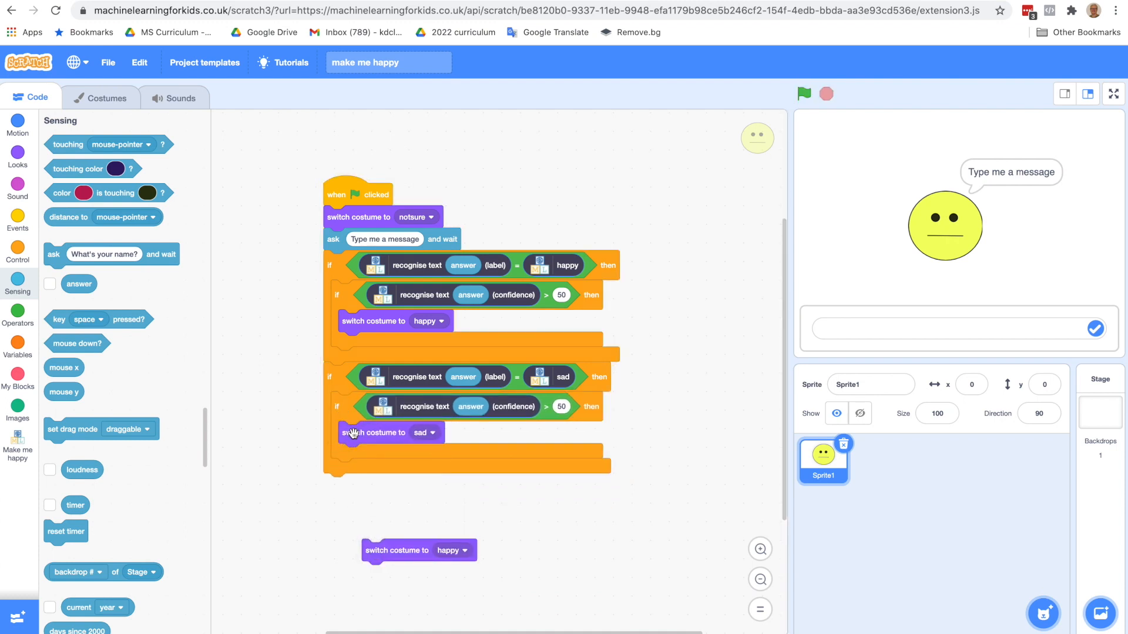
{"action": "right_click", "coordinate": [419, 549]}
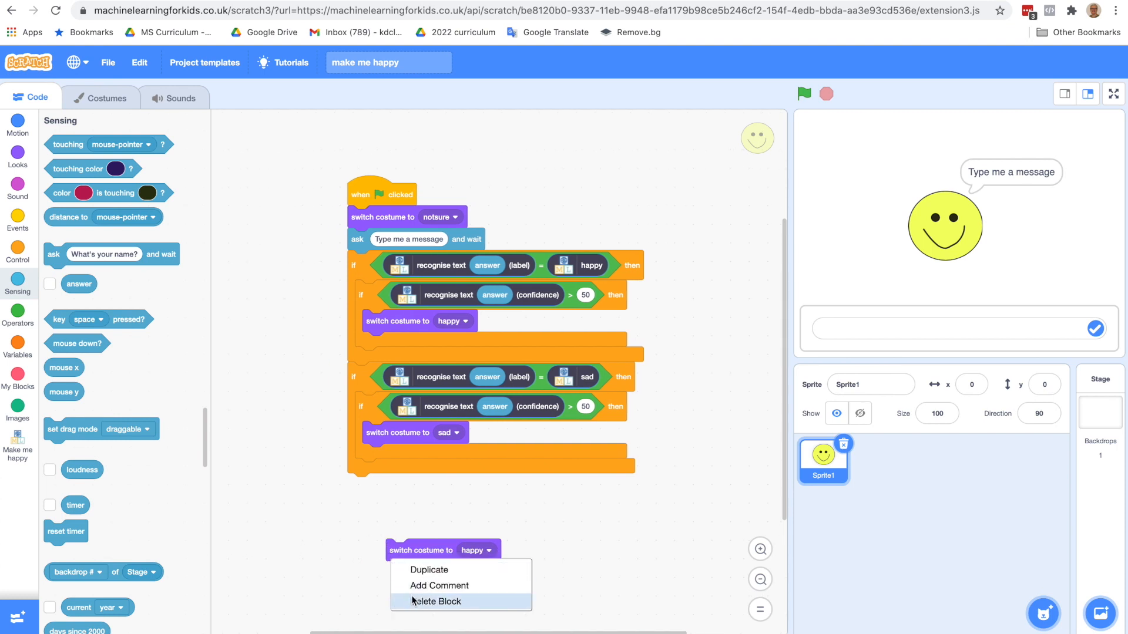
{"action": "left_click", "coordinate": [436, 602]}
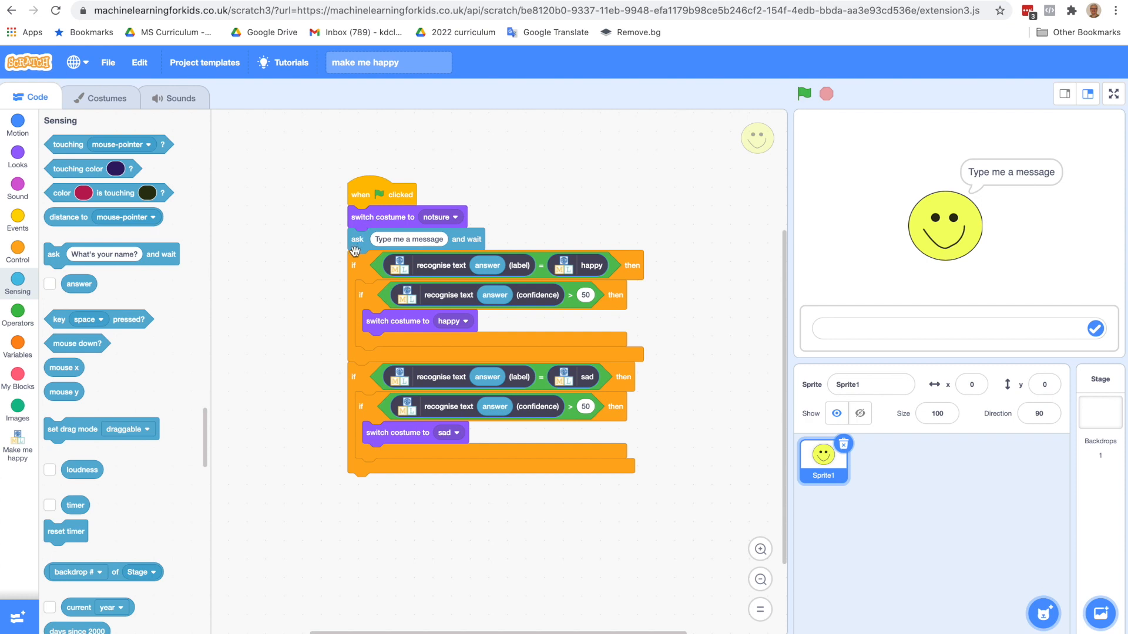
{"action": "mouse_move", "coordinate": [359, 245]}
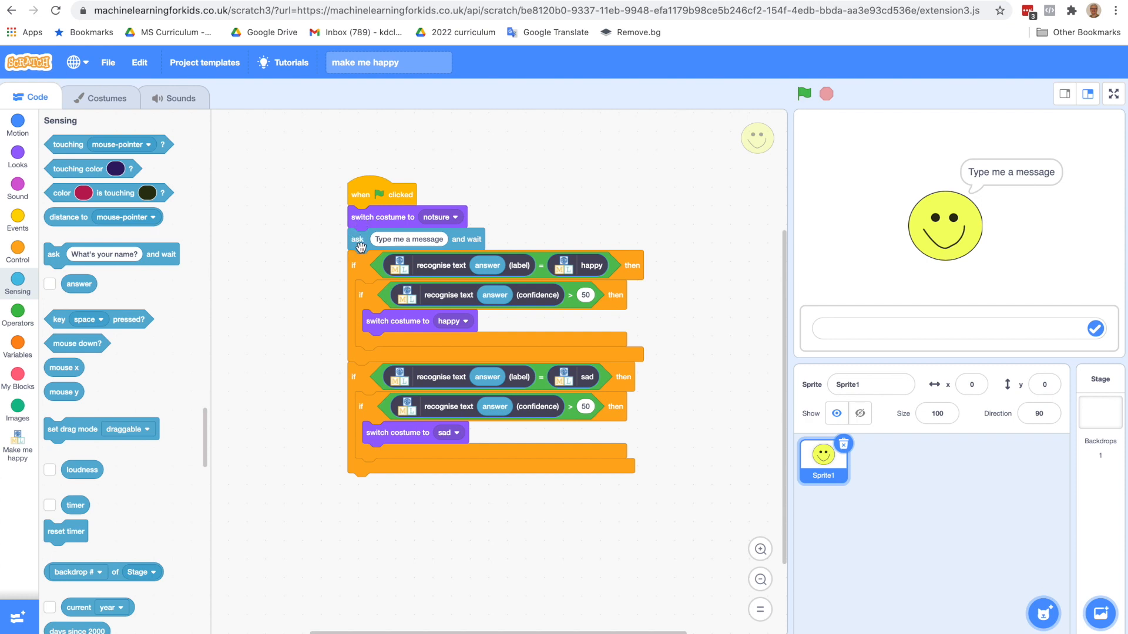
{"action": "mouse_move", "coordinate": [312, 284]}
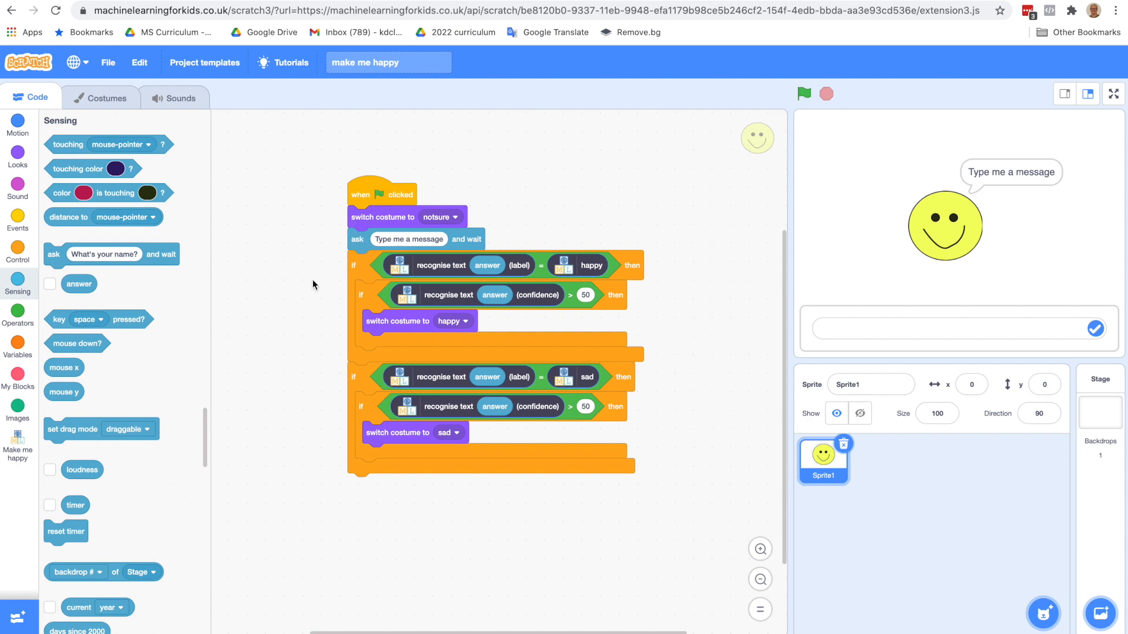
{"action": "mouse_move", "coordinate": [443, 267]}
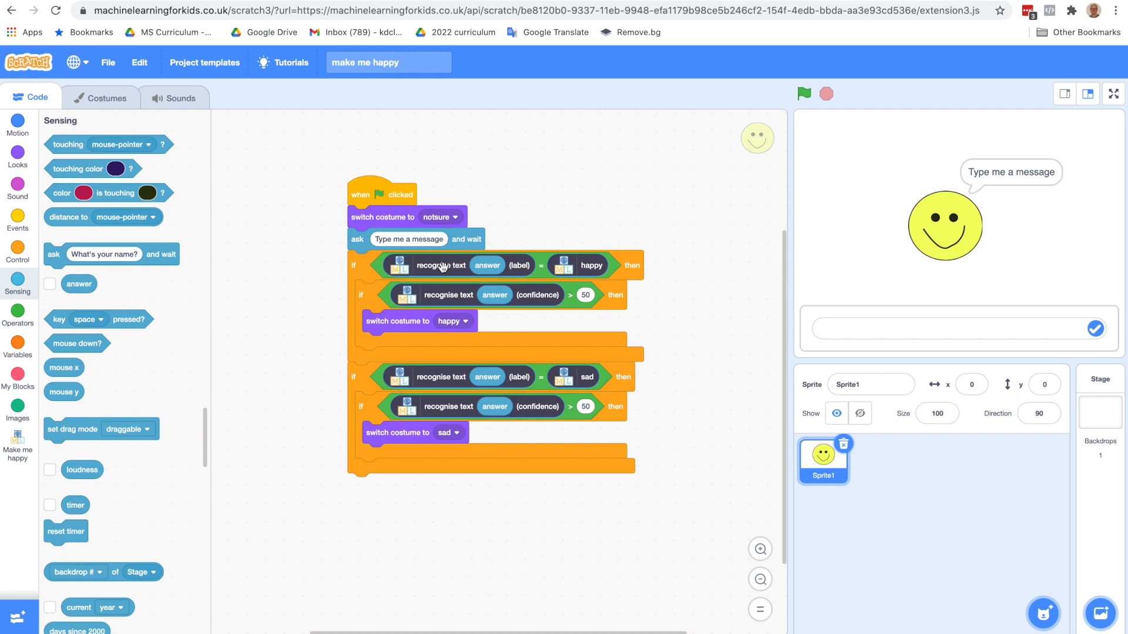
{"action": "mouse_move", "coordinate": [583, 322]}
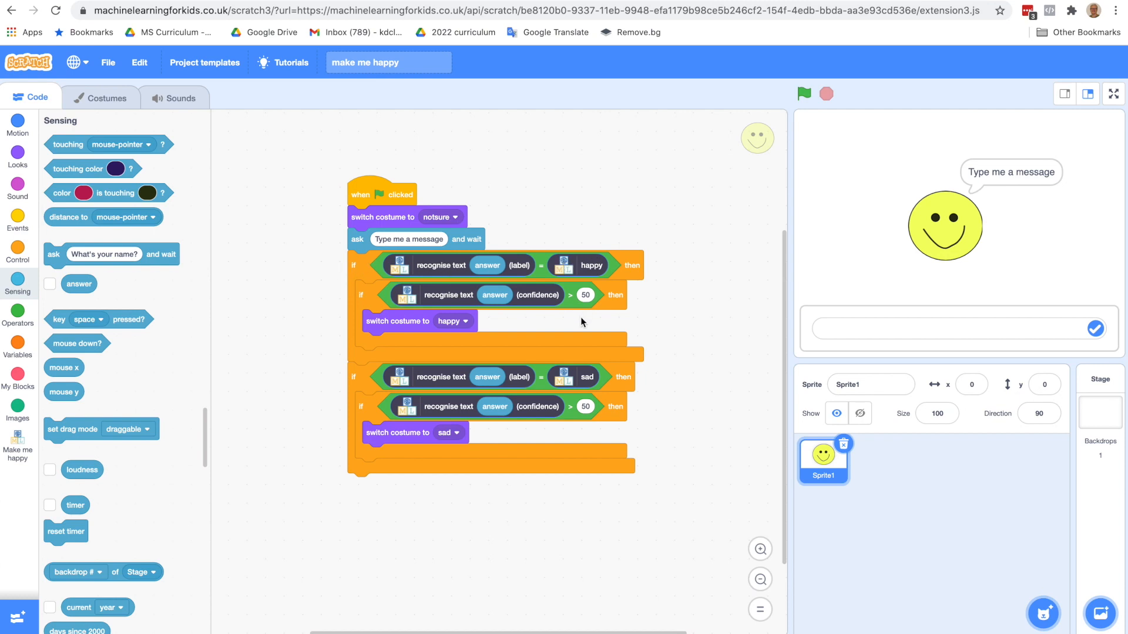
{"action": "mouse_move", "coordinate": [570, 302]}
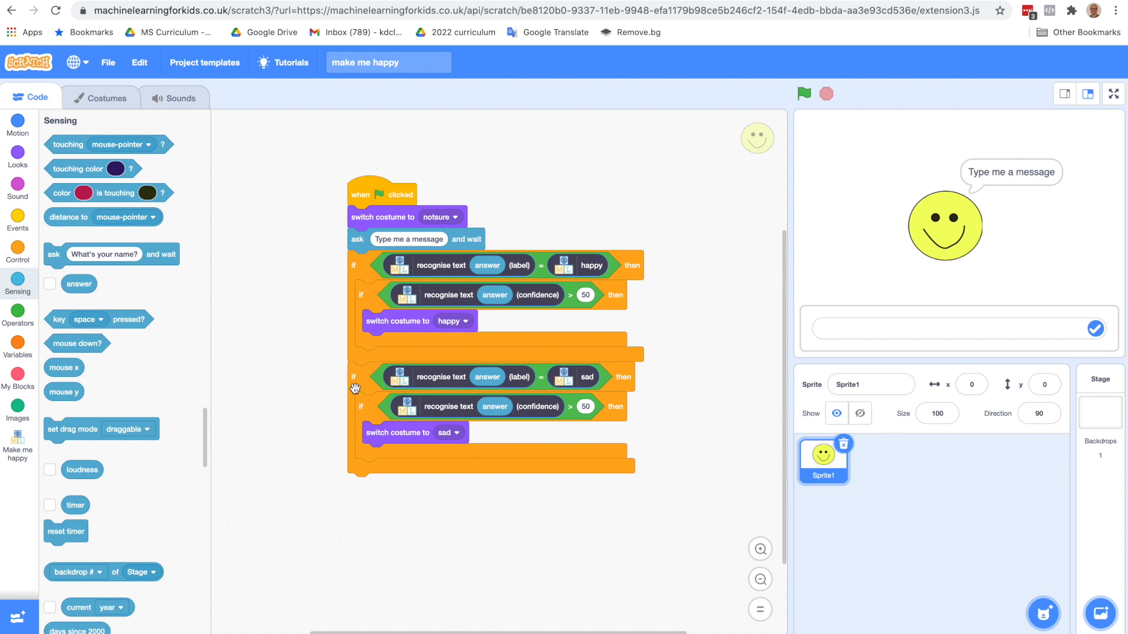
{"action": "mouse_move", "coordinate": [575, 377]}
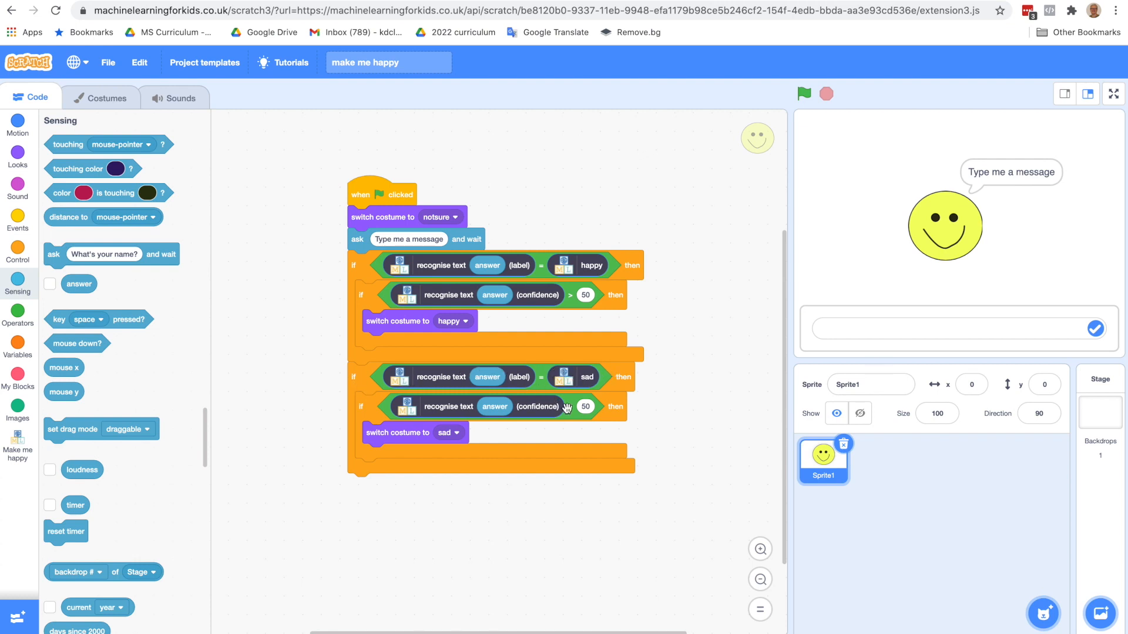
{"action": "mouse_move", "coordinate": [333, 511]}
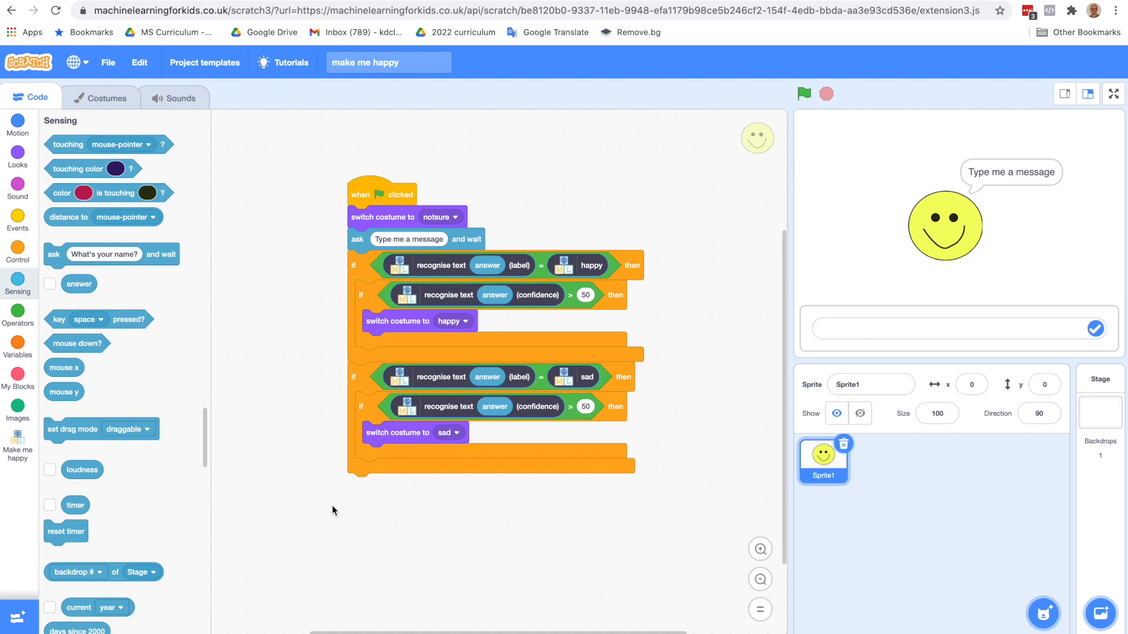
{"action": "mouse_move", "coordinate": [632, 494]}
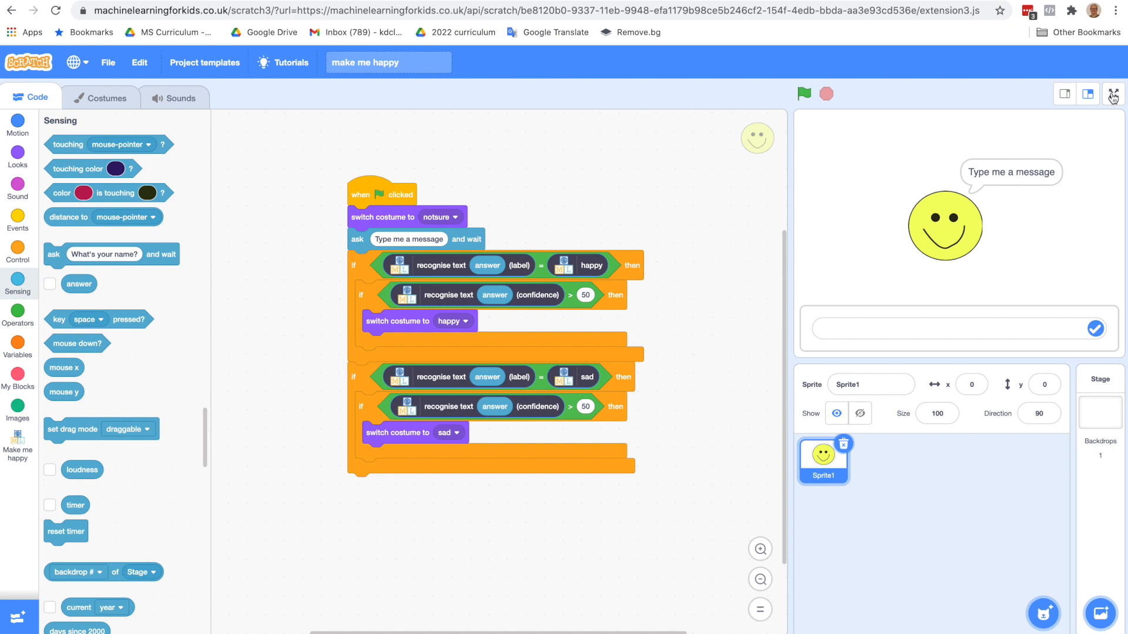
- Show the stage full screen and run the project with a first typed message
{"action": "left_click", "coordinate": [17, 248]}
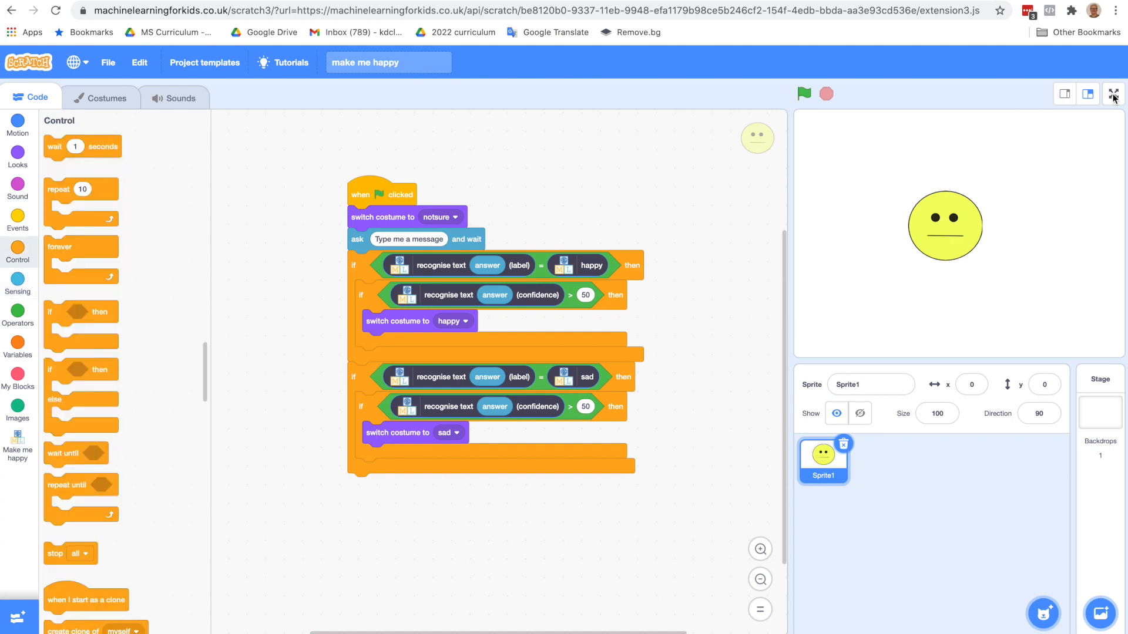
{"action": "left_click", "coordinate": [1113, 94]}
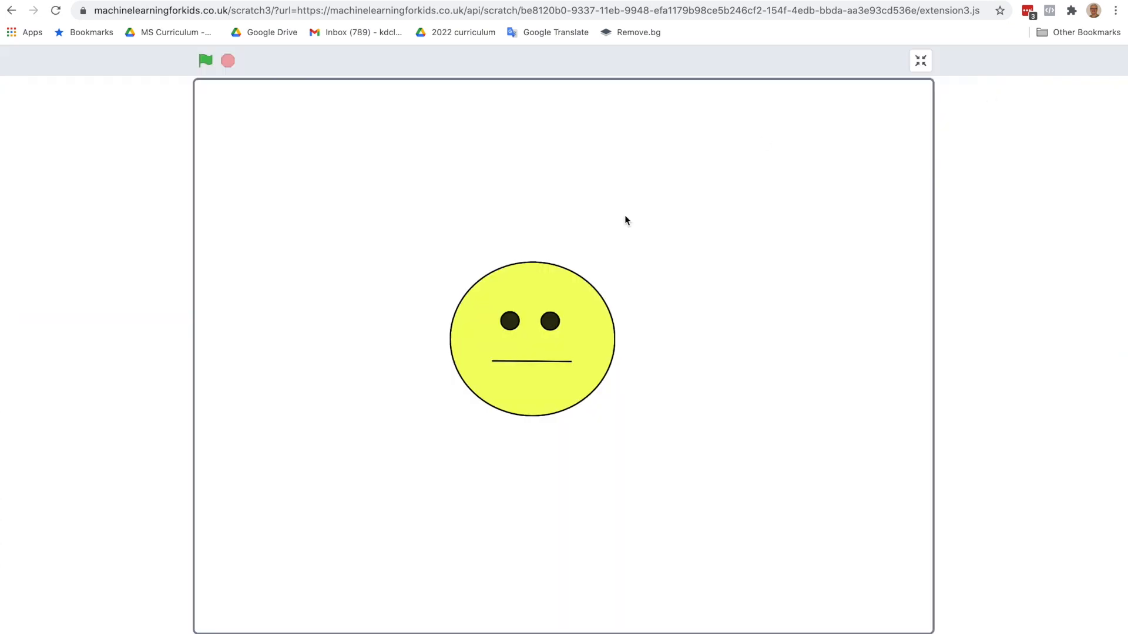
{"action": "mouse_move", "coordinate": [206, 60]}
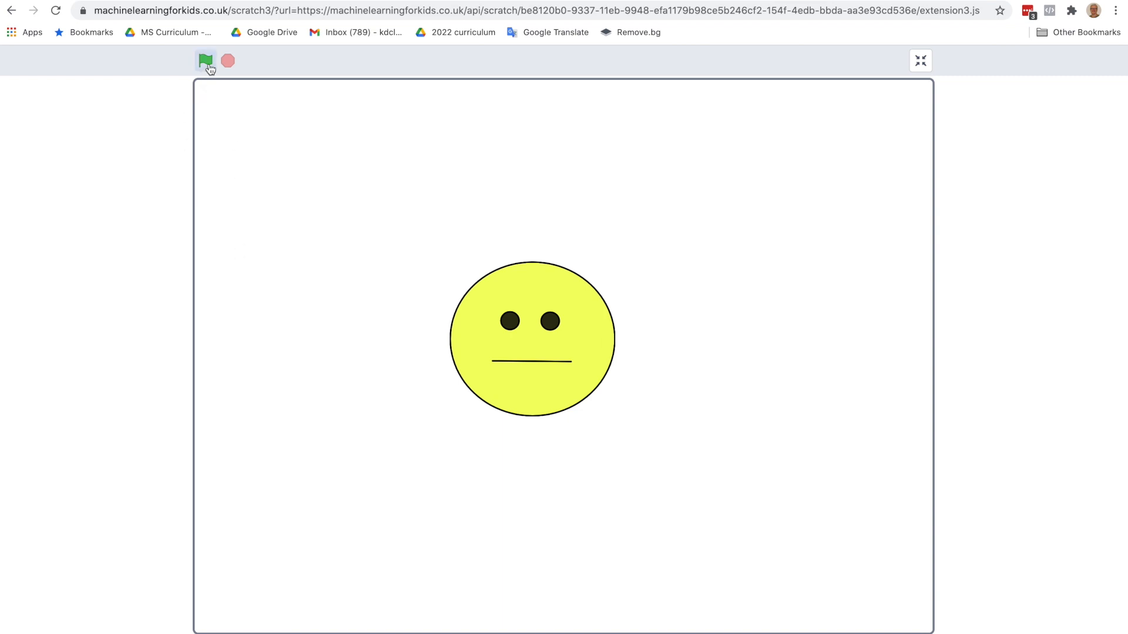
{"action": "left_click", "coordinate": [206, 60]}
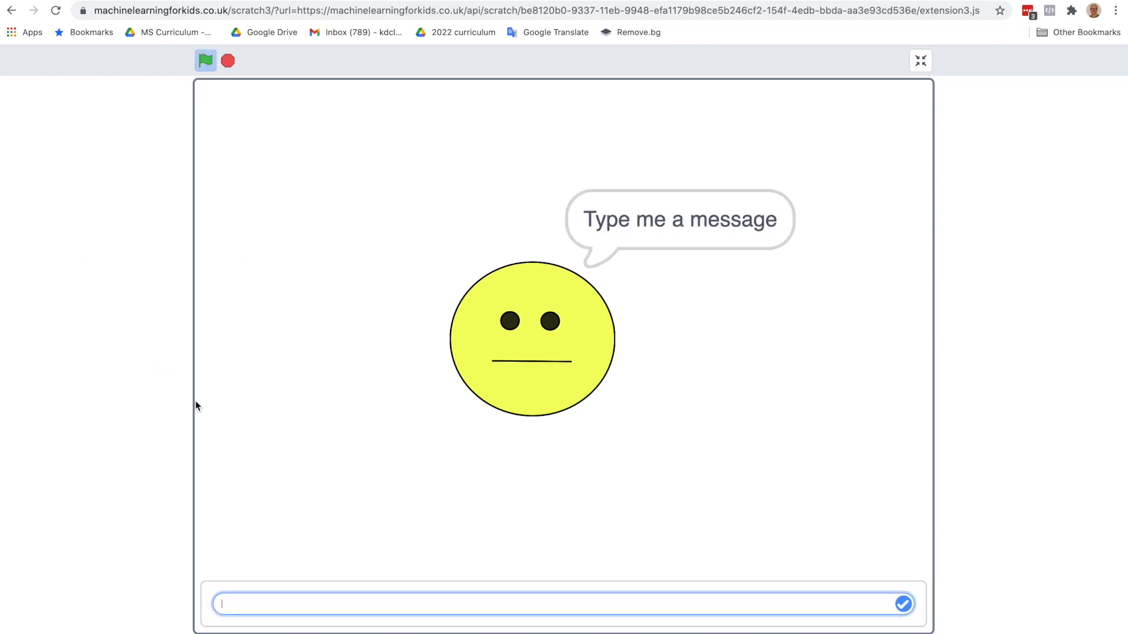
{"action": "type", "text": "I"}
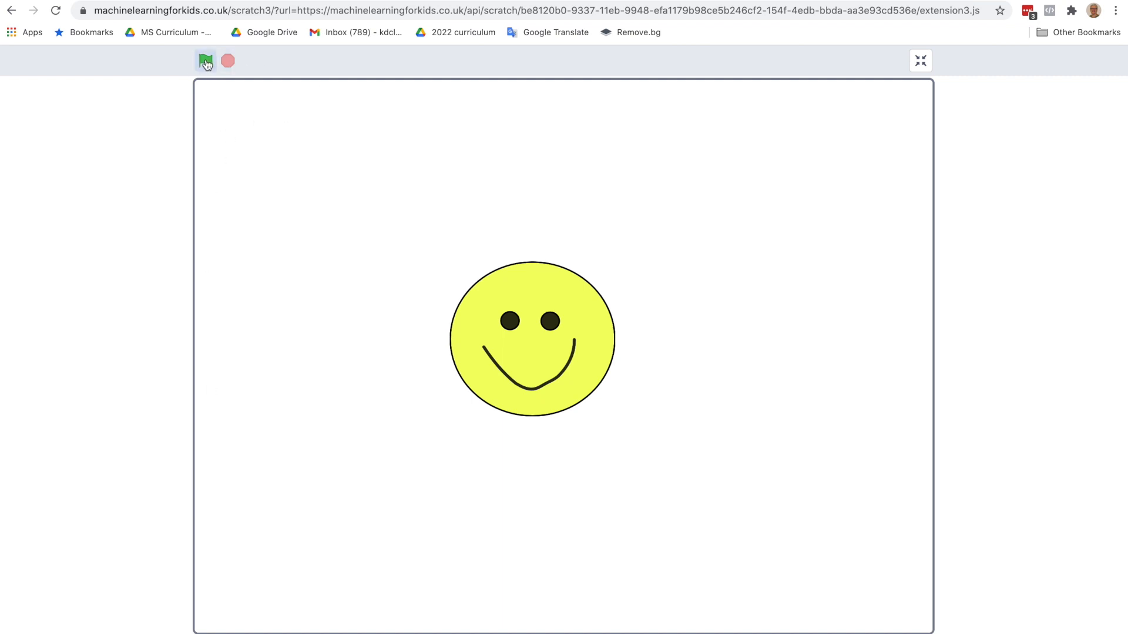
- Run again with 'away, I don't like you' and restart the project
{"action": "left_click", "coordinate": [205, 59]}
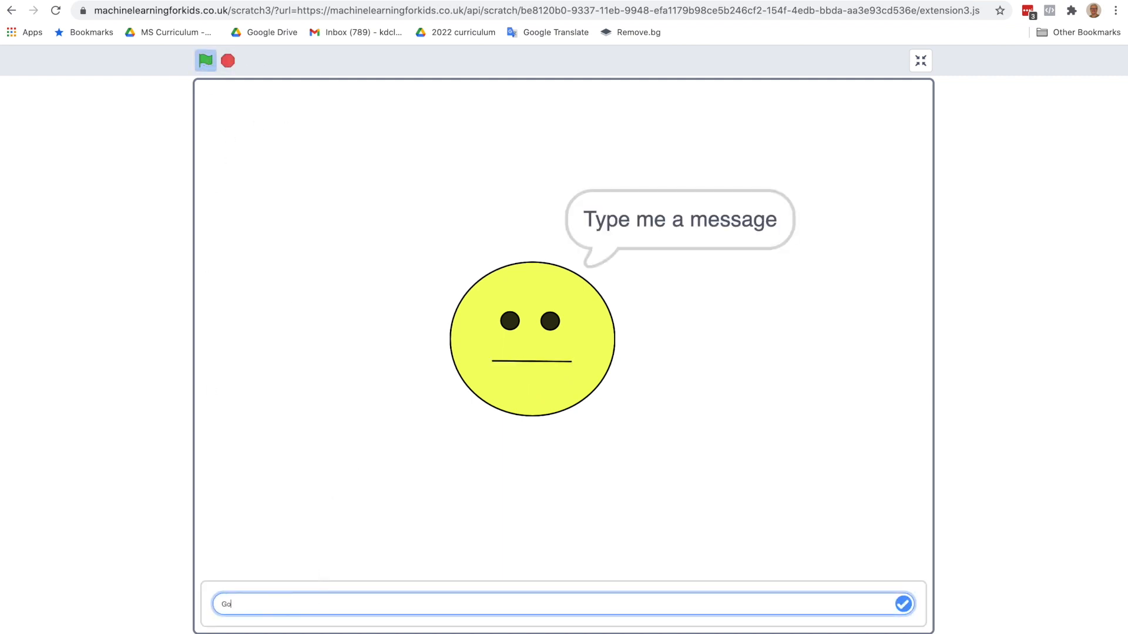
{"action": "type", "text": "away"}
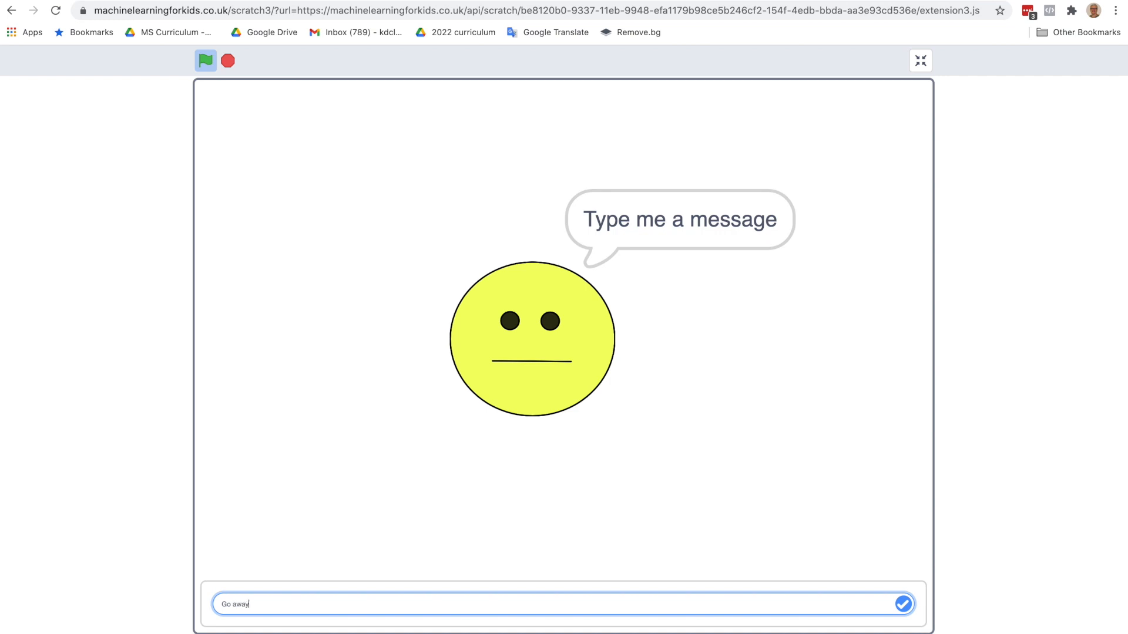
{"action": "type", "text": ", I don't"}
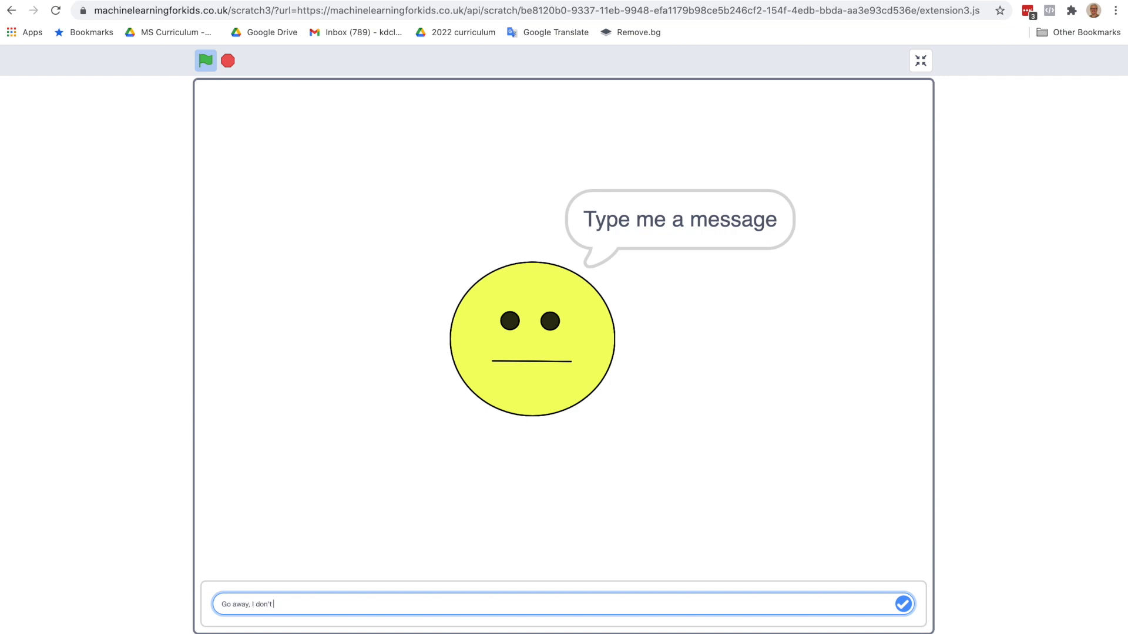
{"action": "type", "text": "like you a"}
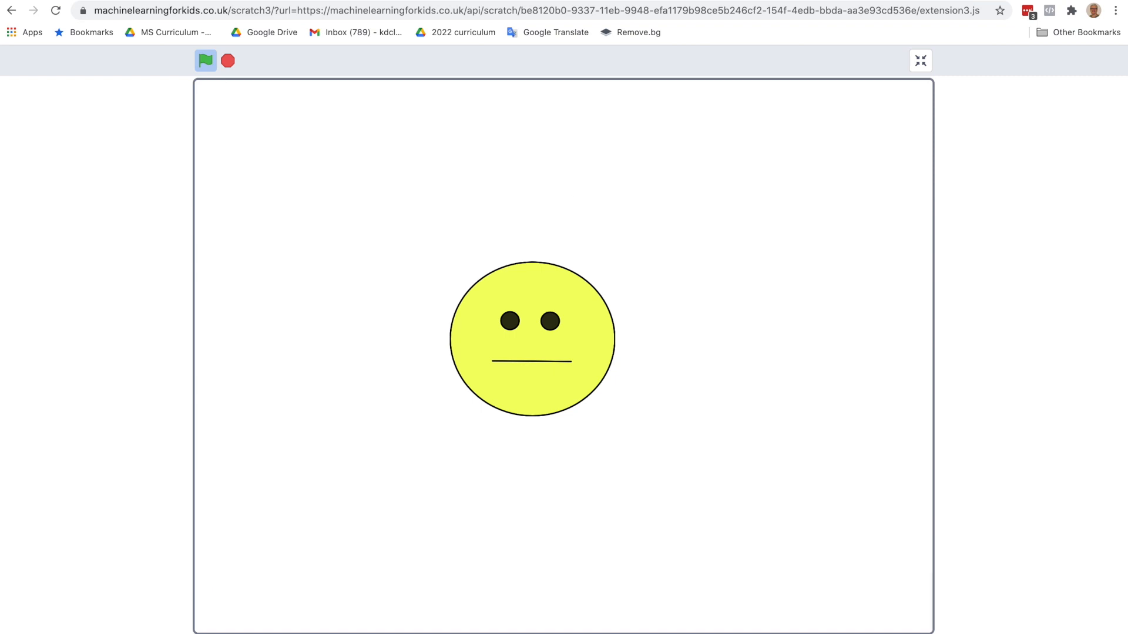
{"action": "left_click", "coordinate": [205, 60]}
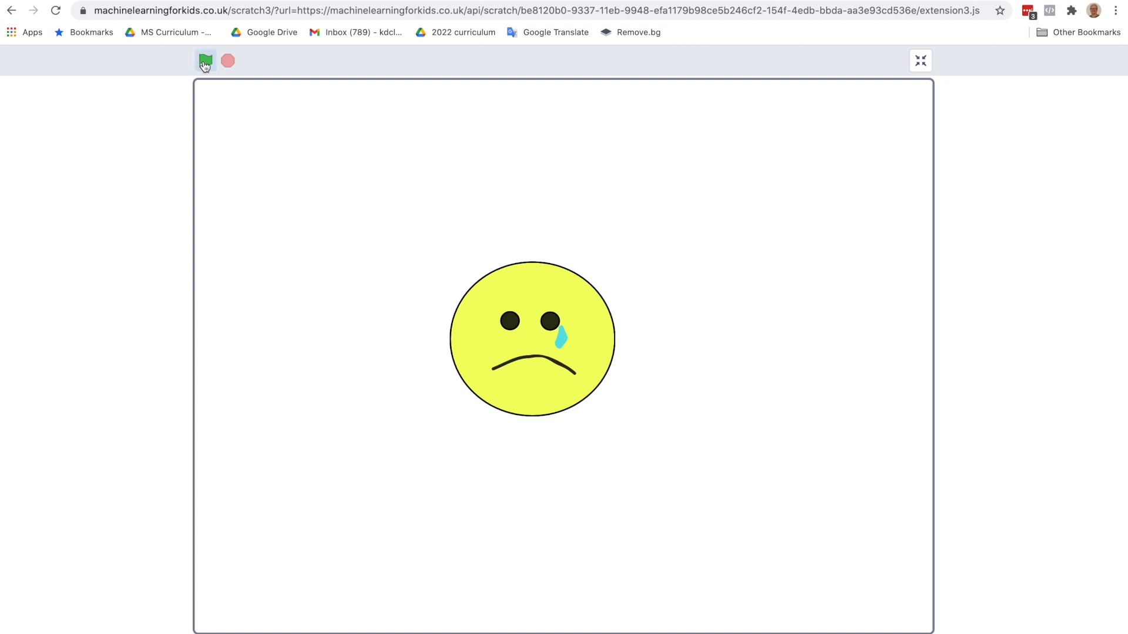
- Run once more with 'There is a bird at m...', leaving the face neutral, then exit full screen
{"action": "left_click", "coordinate": [205, 60]}
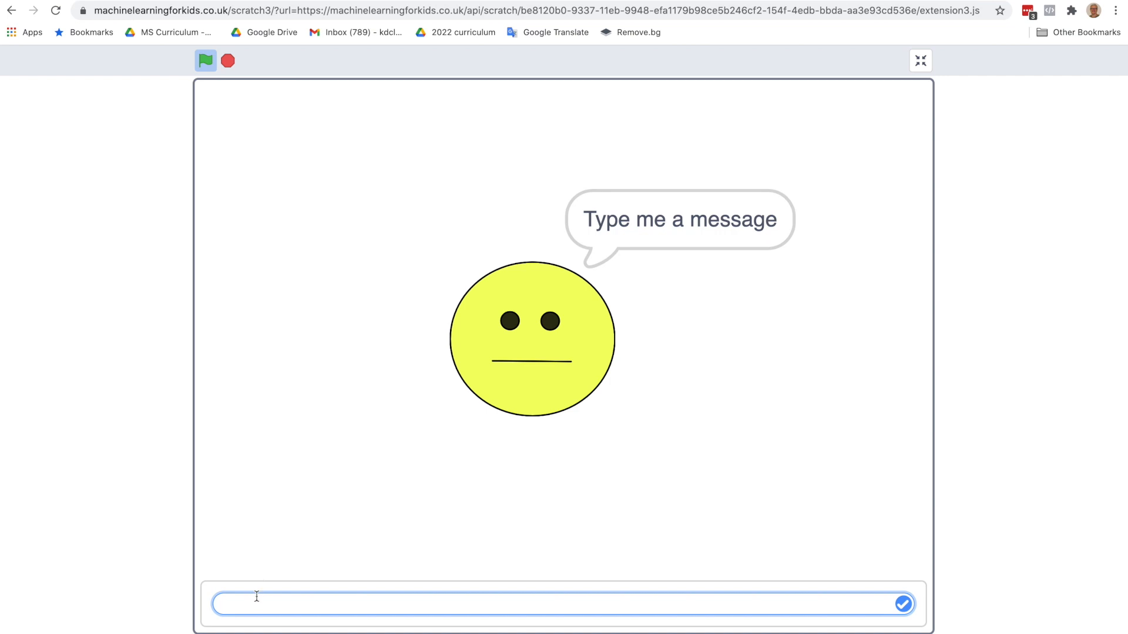
{"action": "type", "text": "The"}
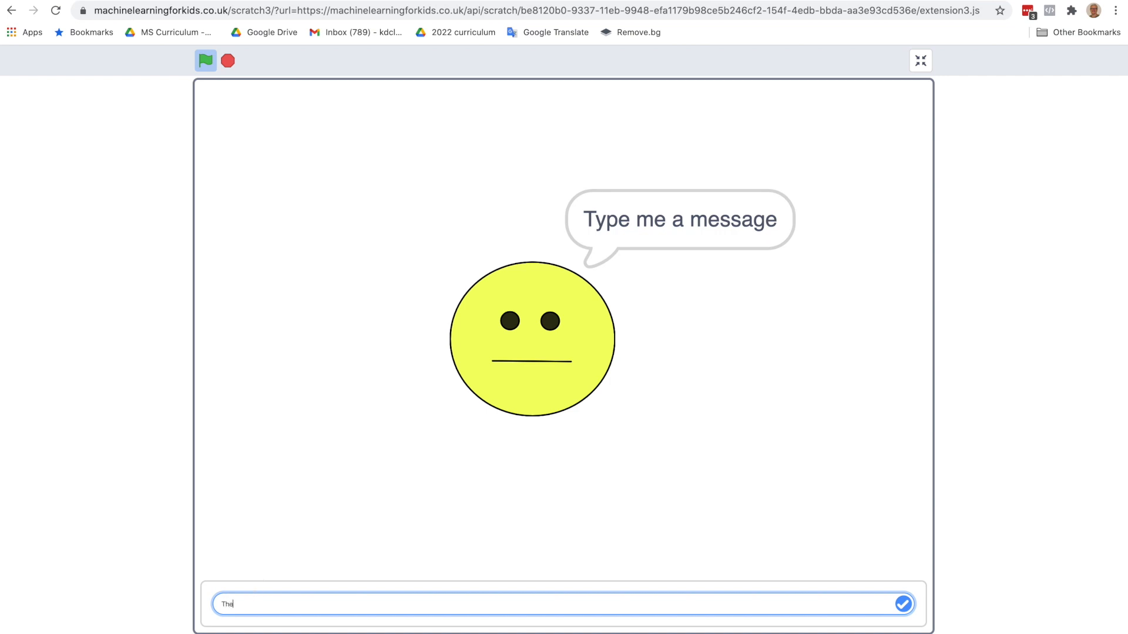
{"action": "type", "text": "There is a bird at m"}
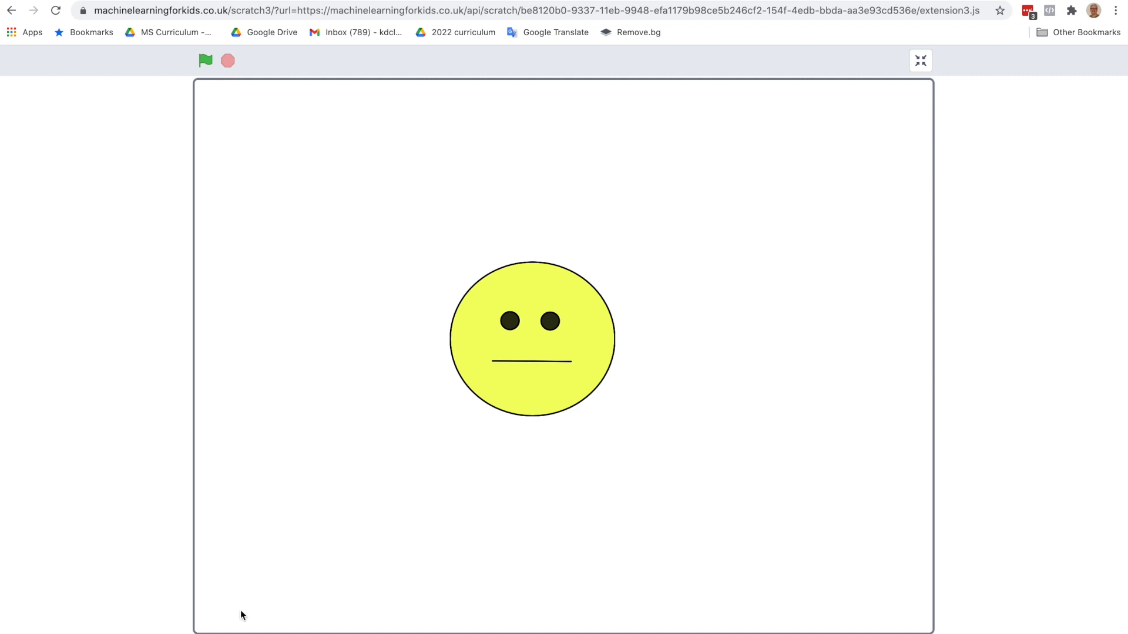
{"action": "mouse_move", "coordinate": [257, 598]}
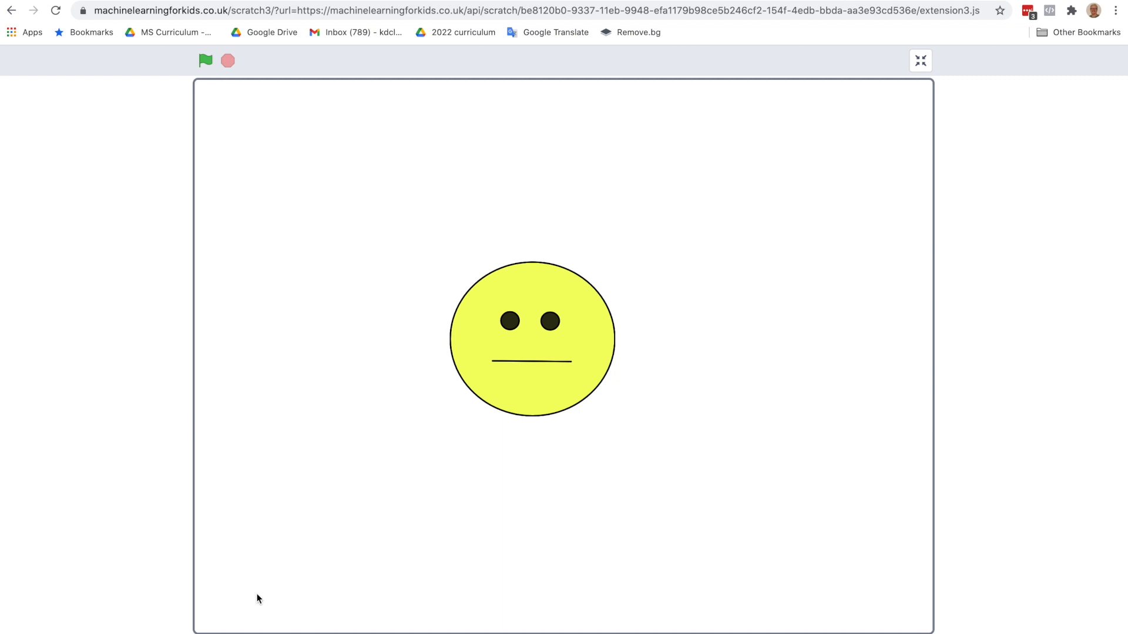
{"action": "mouse_move", "coordinate": [271, 324]}
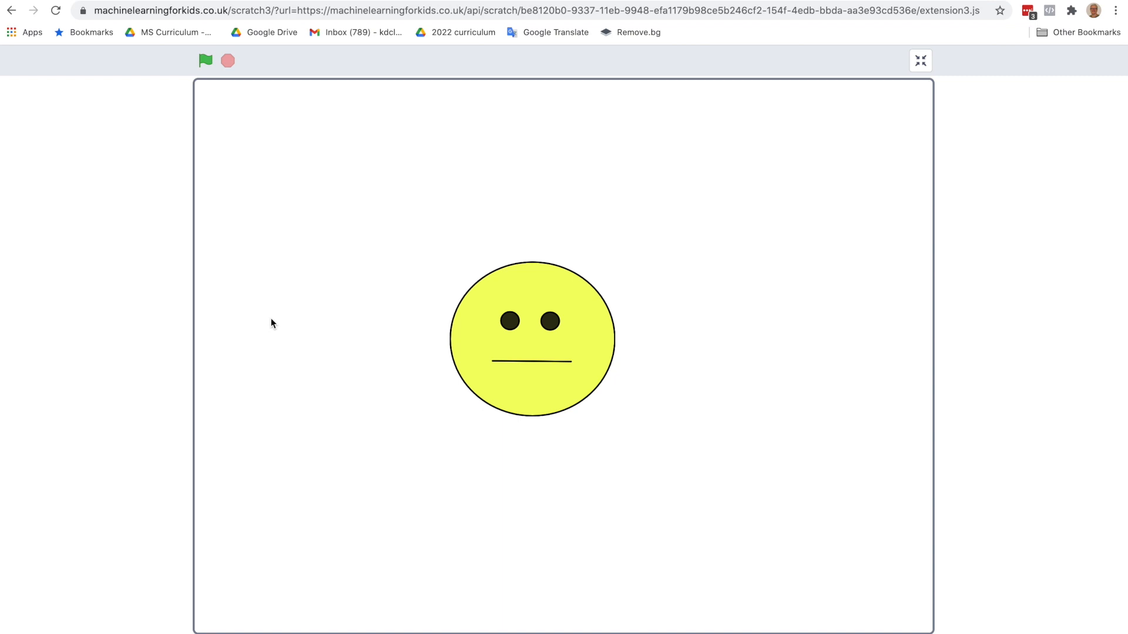
{"action": "mouse_move", "coordinate": [268, 309]}
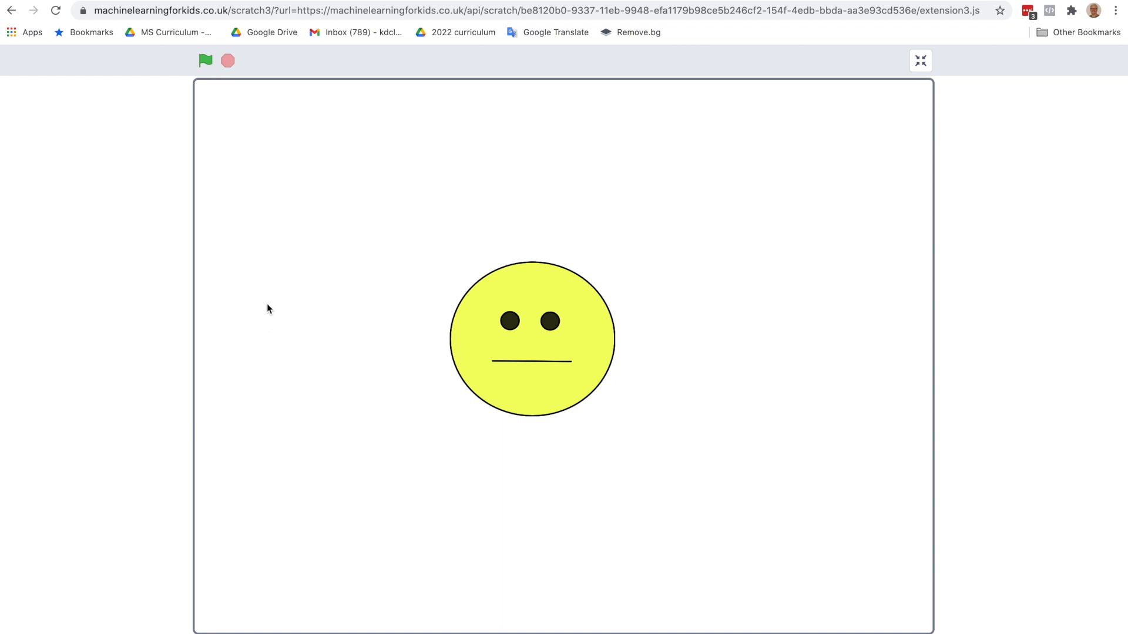
{"action": "left_click", "coordinate": [919, 60]}
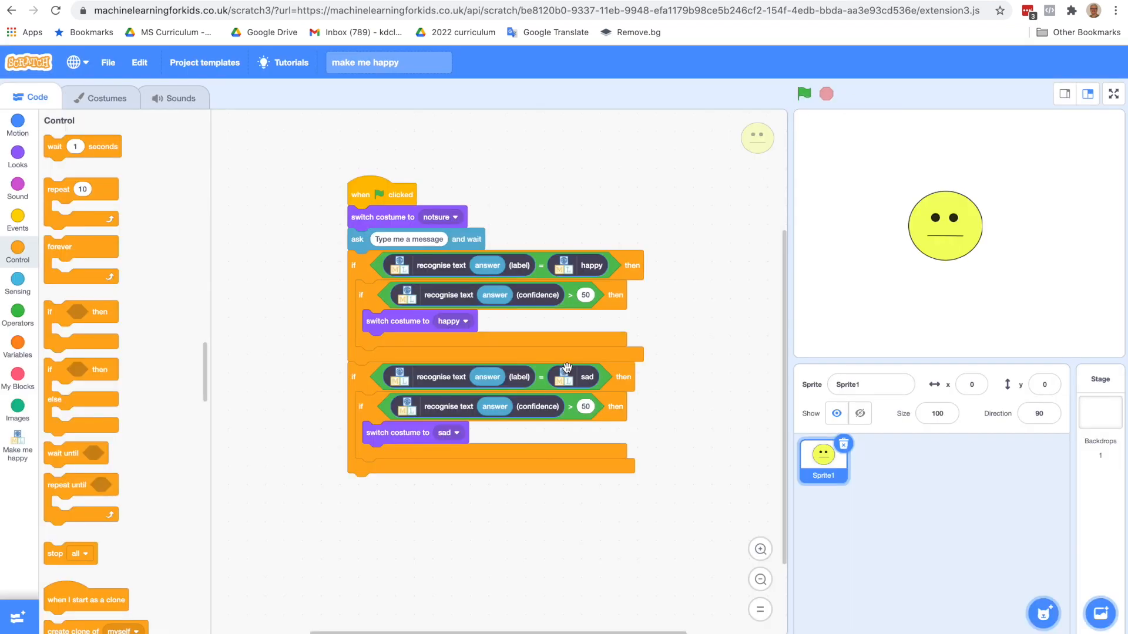
{"action": "left_click", "coordinate": [18, 281]}
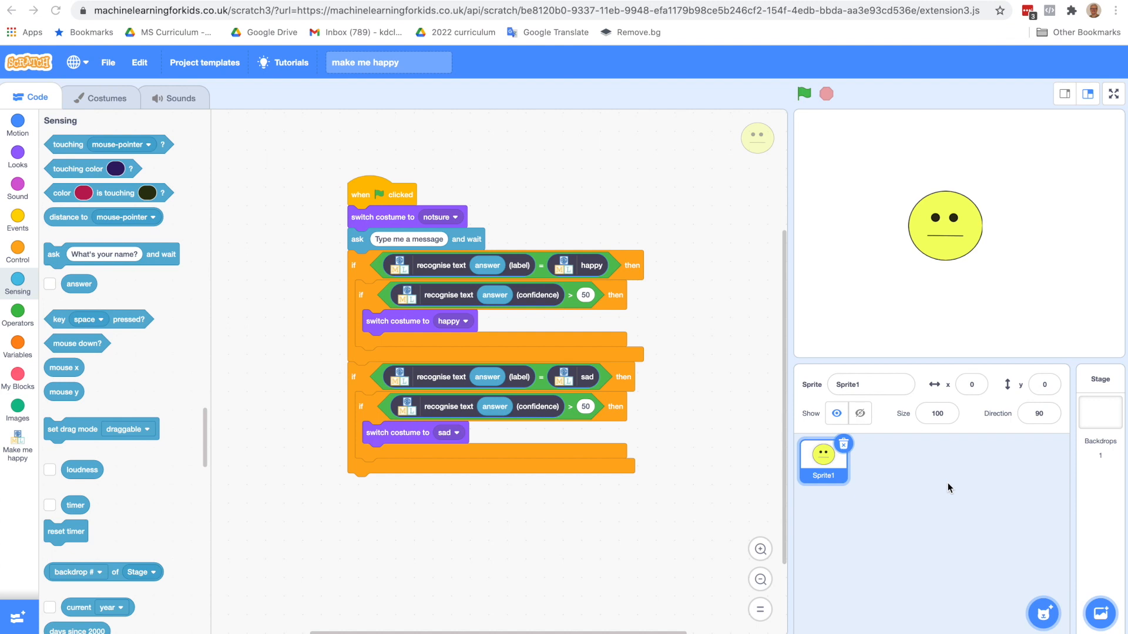
{"action": "mouse_move", "coordinate": [878, 549]}
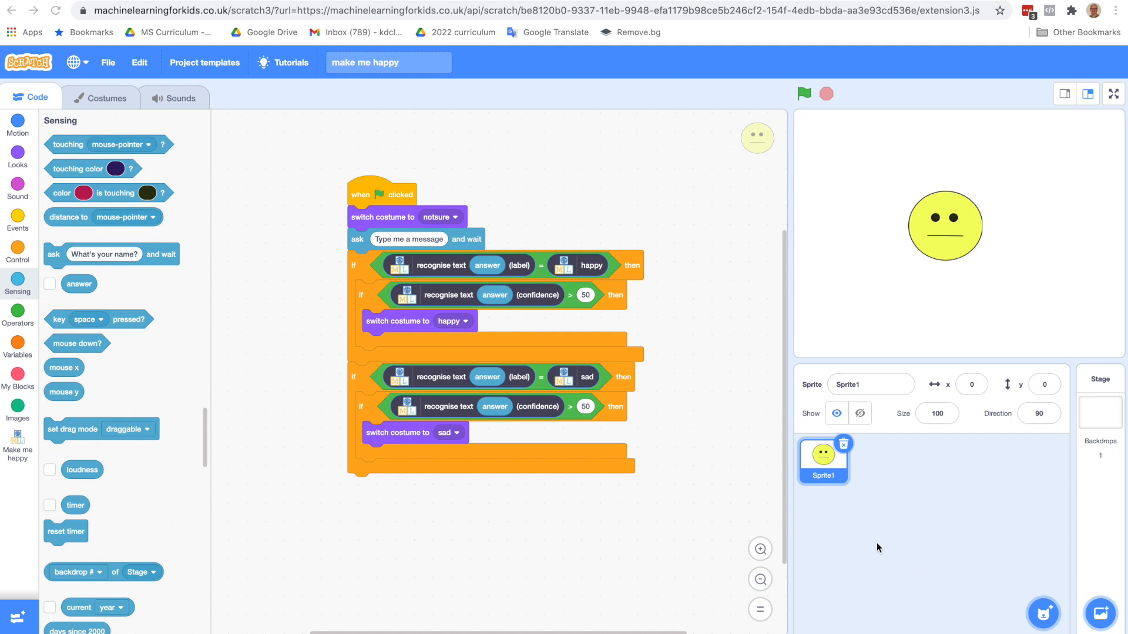
{"action": "mouse_move", "coordinate": [905, 580]}
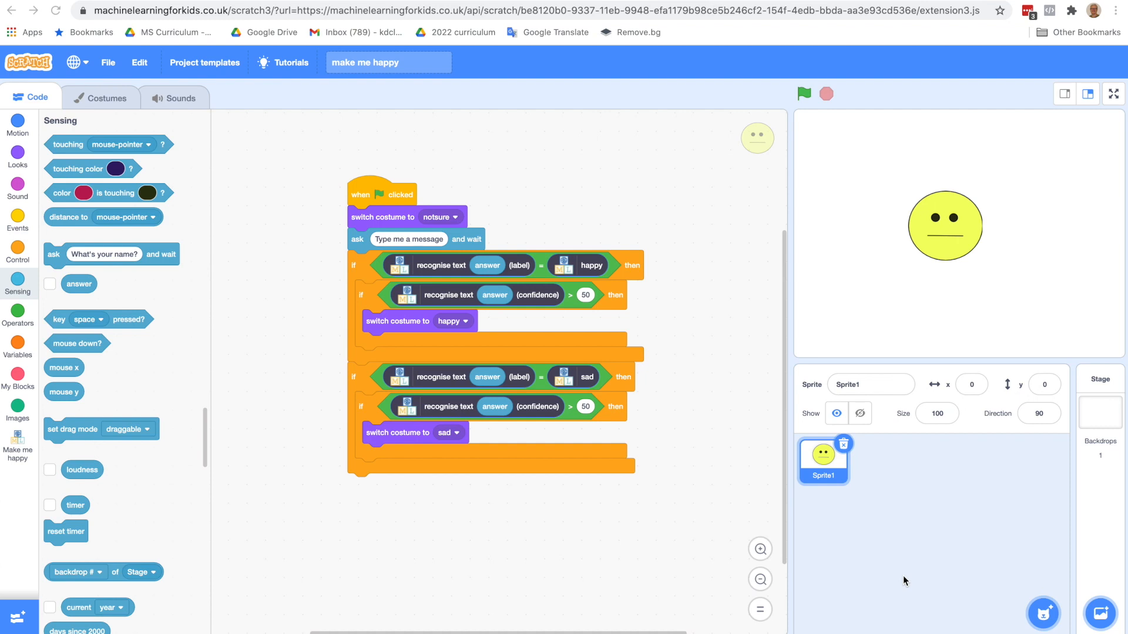
{"action": "mouse_move", "coordinate": [804, 103]}
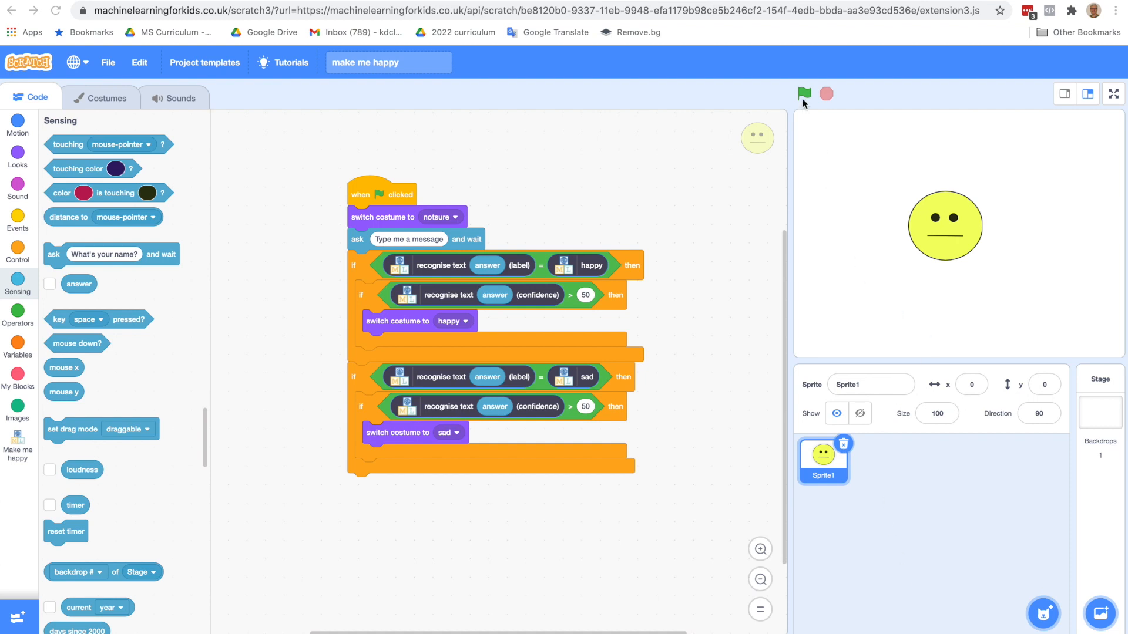
{"action": "mouse_move", "coordinate": [693, 263]}
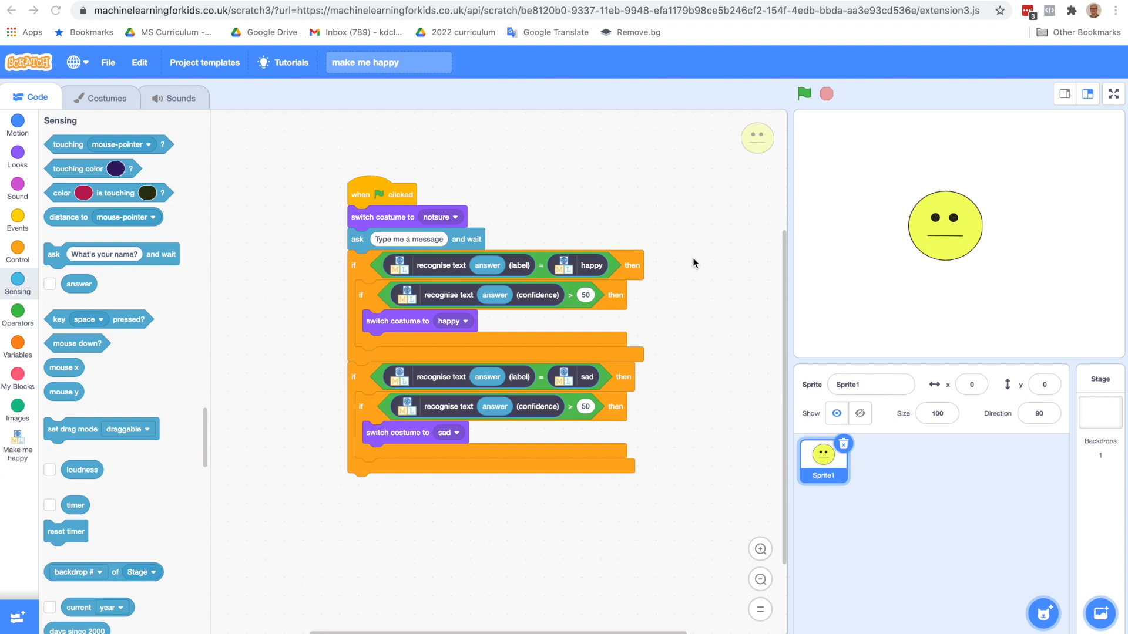
{"action": "mouse_move", "coordinate": [695, 521]}
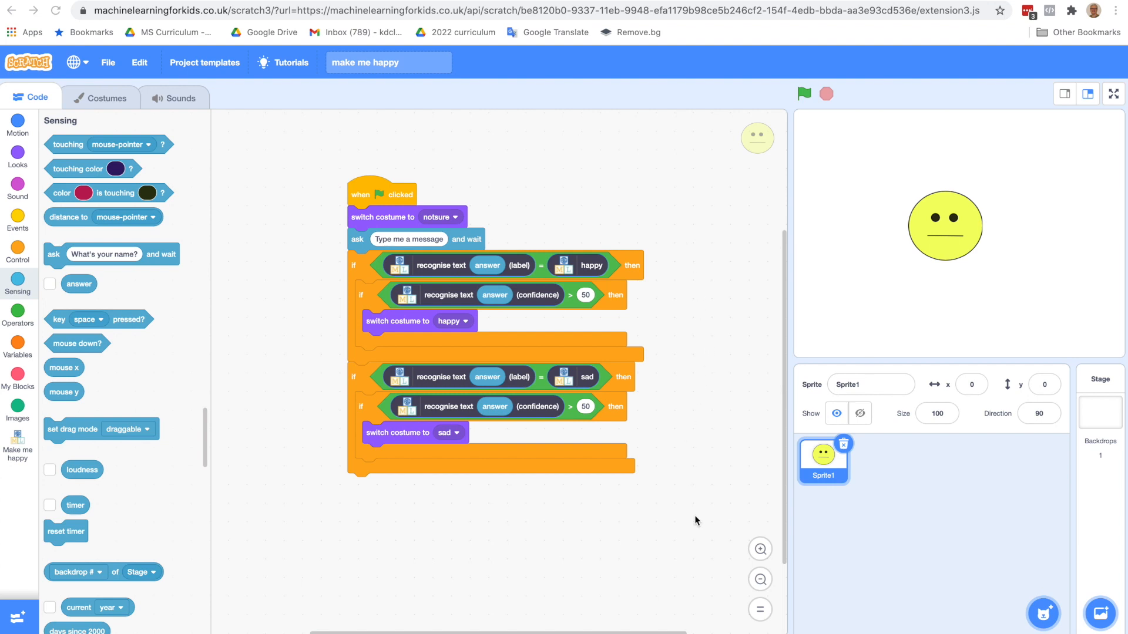
{"action": "mouse_move", "coordinate": [17, 252]}
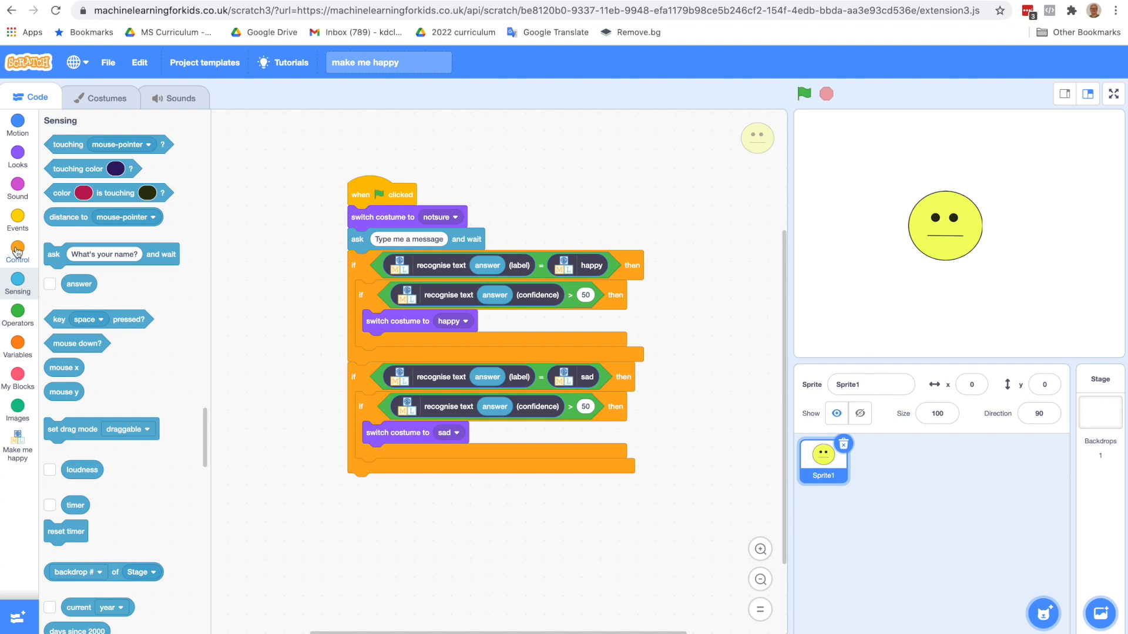
{"action": "left_click", "coordinate": [18, 254]}
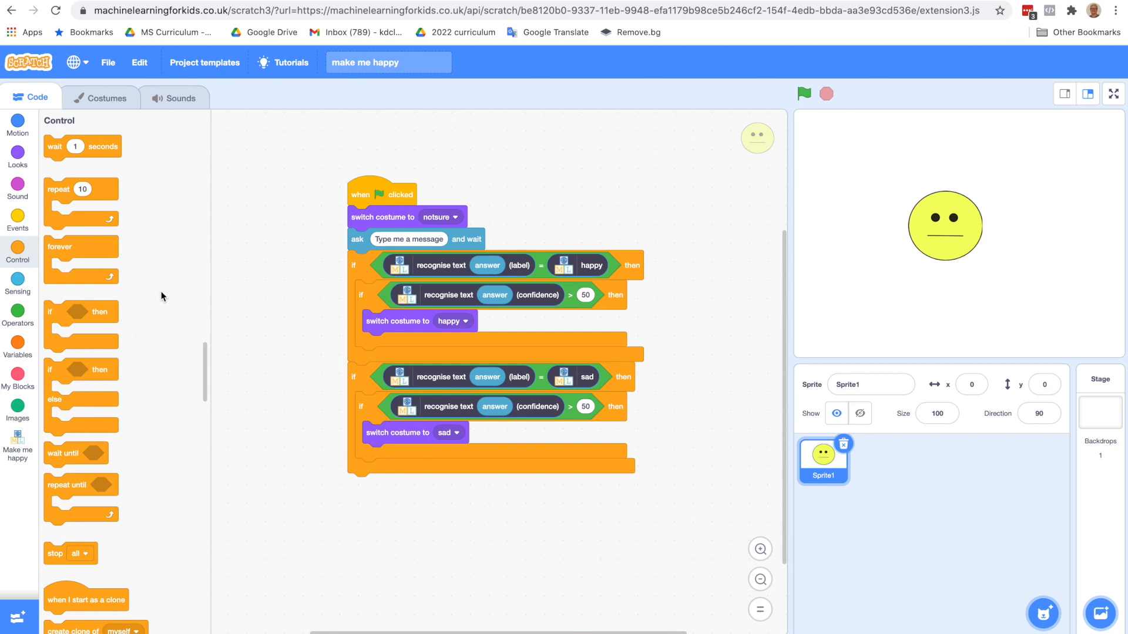
{"action": "mouse_move", "coordinate": [288, 358]}
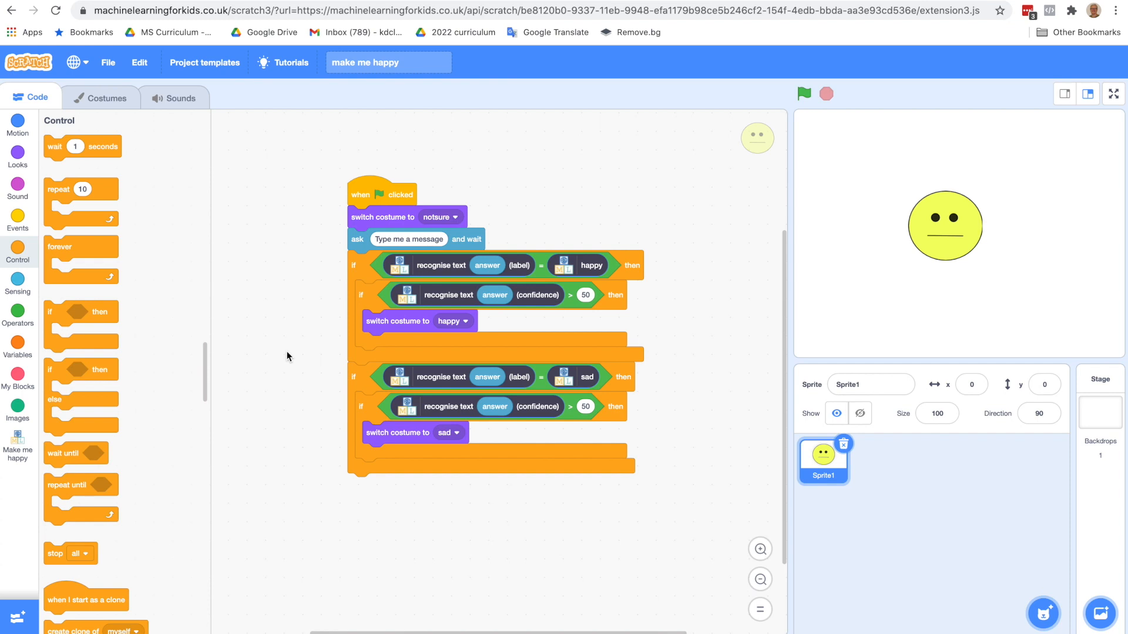
{"action": "mouse_move", "coordinate": [1024, 286]}
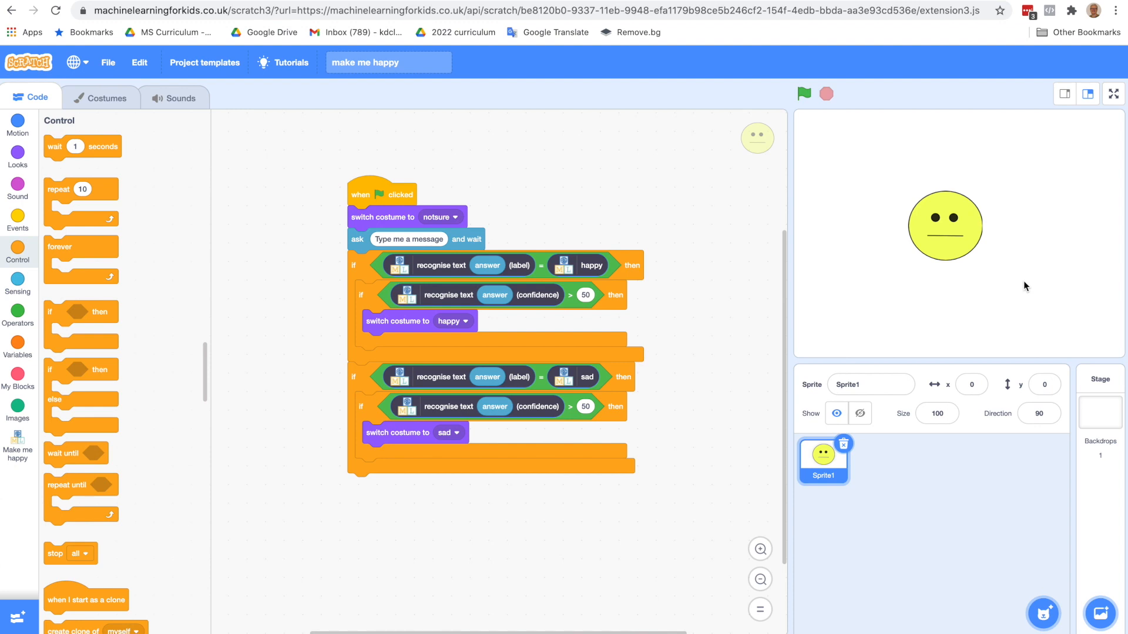
{"action": "mouse_move", "coordinate": [706, 481]}
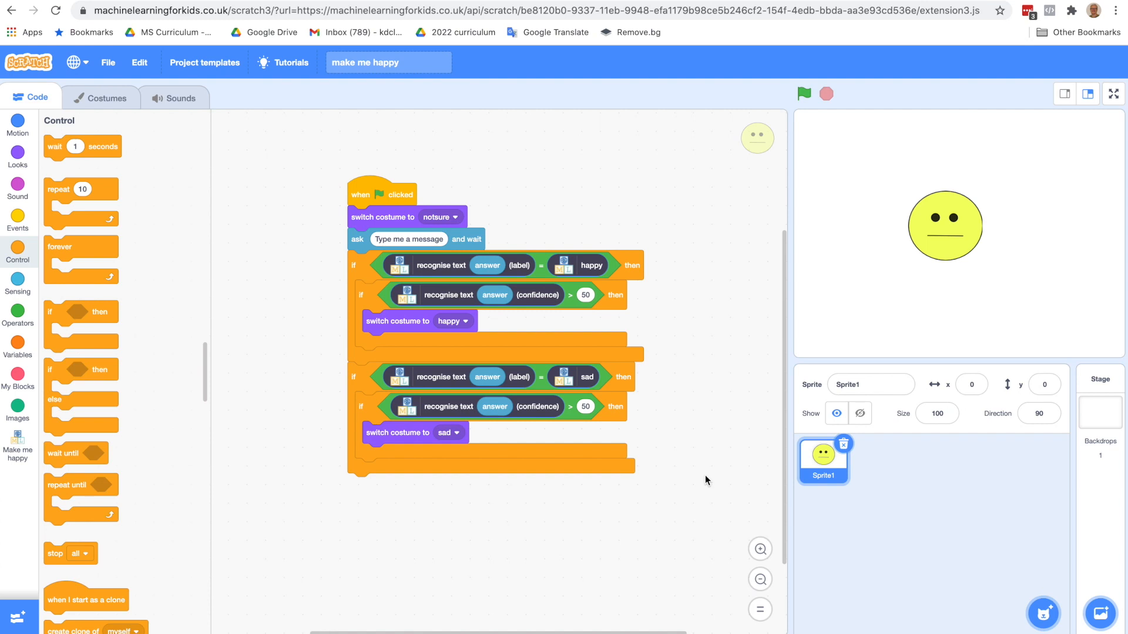
{"action": "mouse_move", "coordinate": [863, 287]}
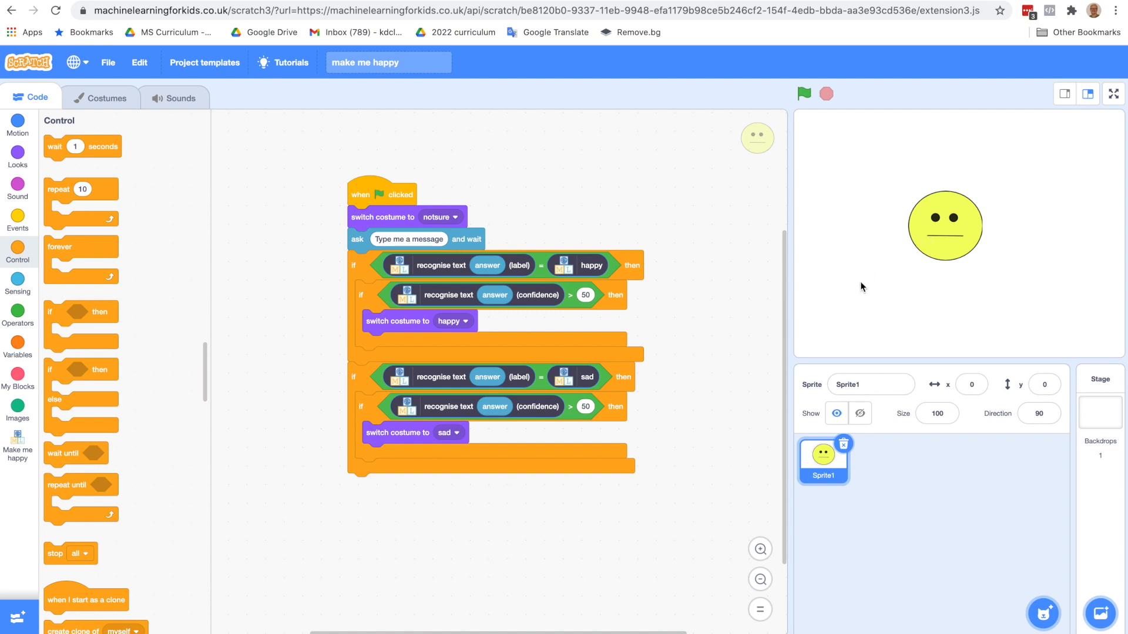
{"action": "mouse_move", "coordinate": [793, 249]}
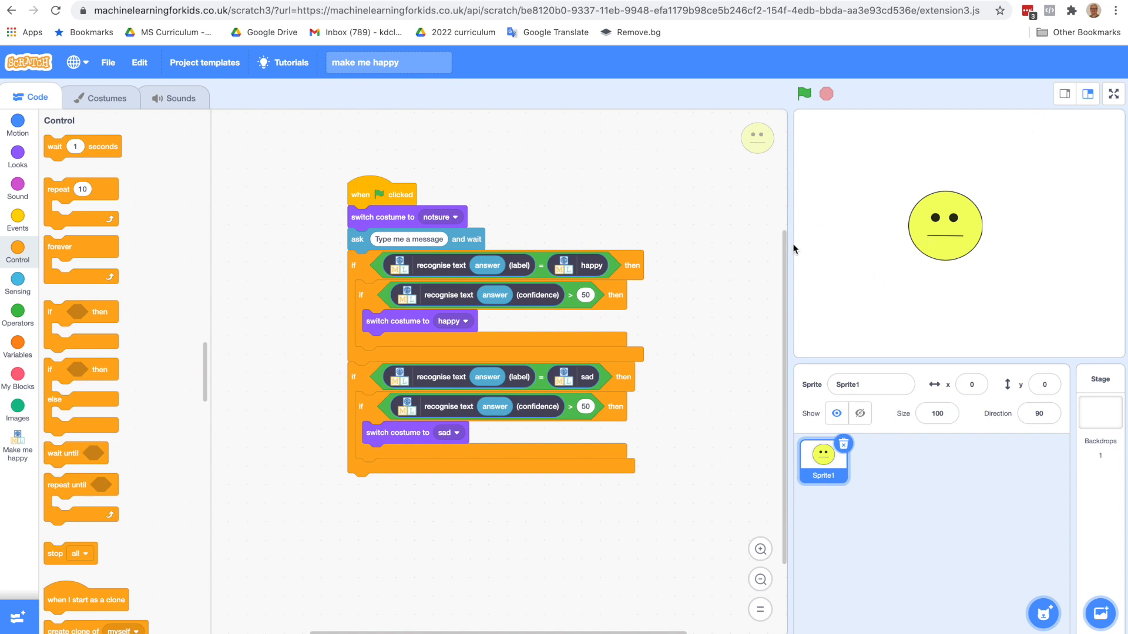
{"action": "mouse_move", "coordinate": [648, 208]}
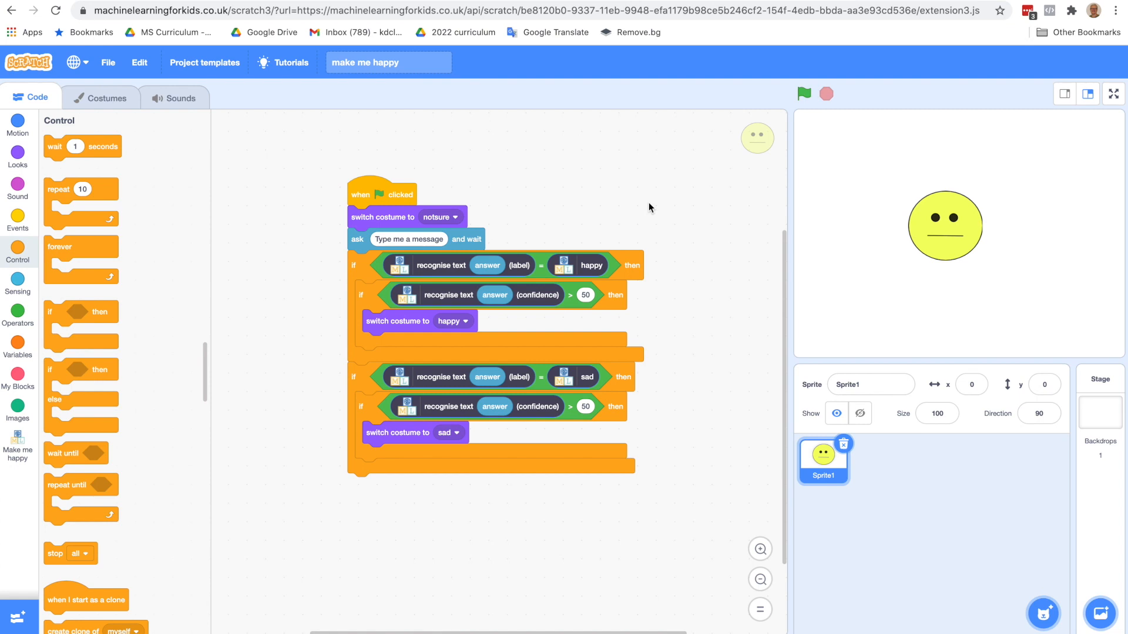
{"action": "mouse_move", "coordinate": [489, 544]}
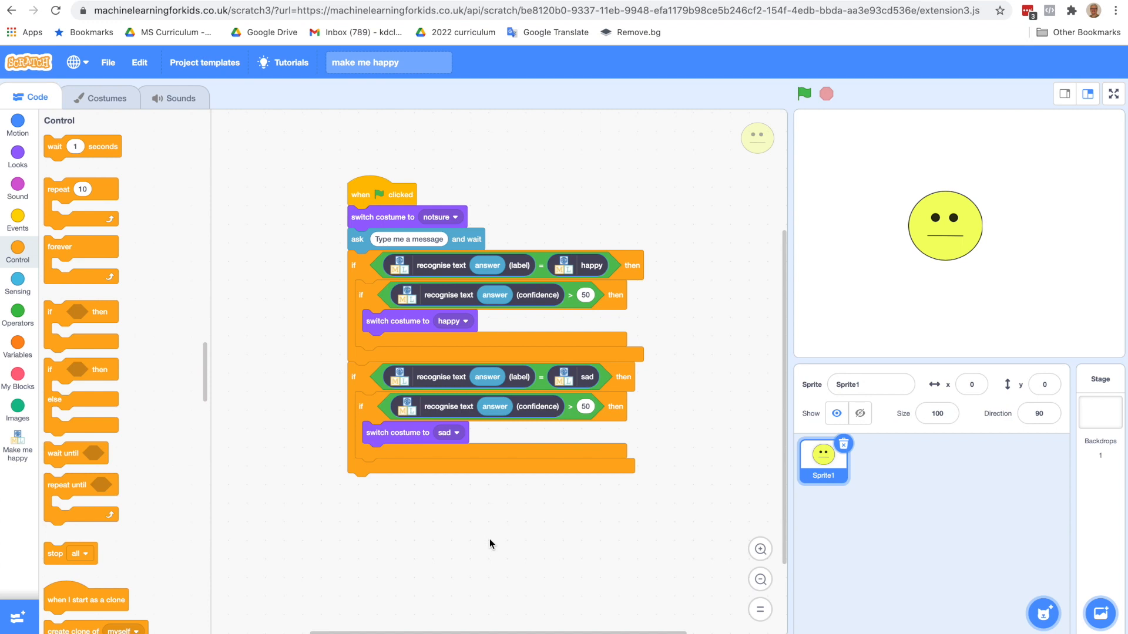
{"action": "mouse_move", "coordinate": [223, 161]}
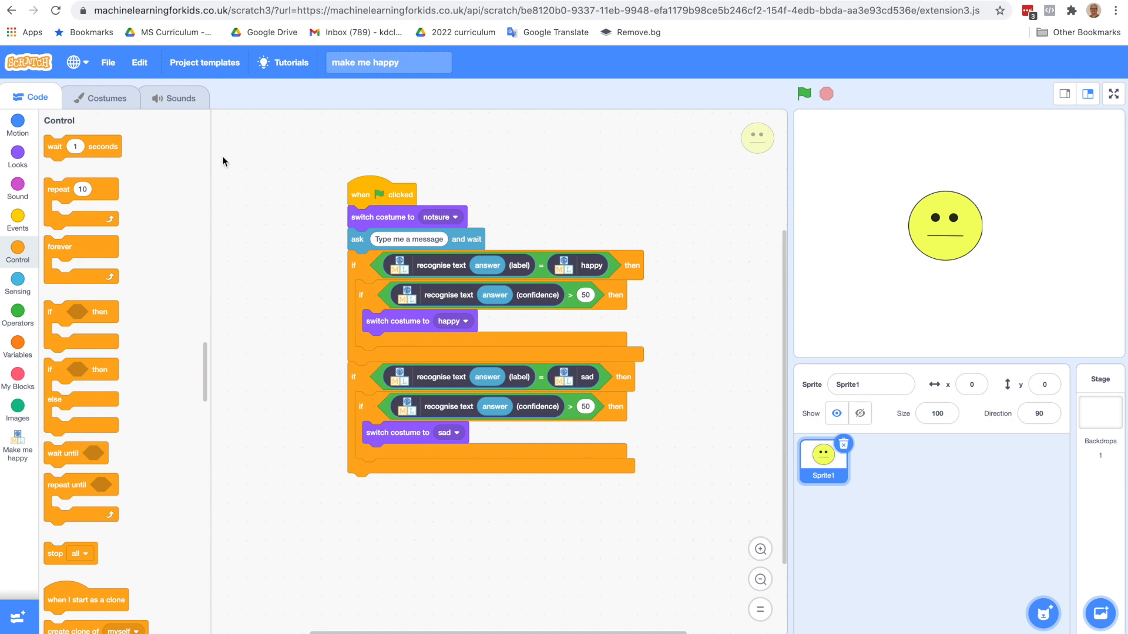
- Save the project to Downloads as 'make me happy AI version.sb3' via Save to your computer
{"action": "left_click", "coordinate": [107, 62]}
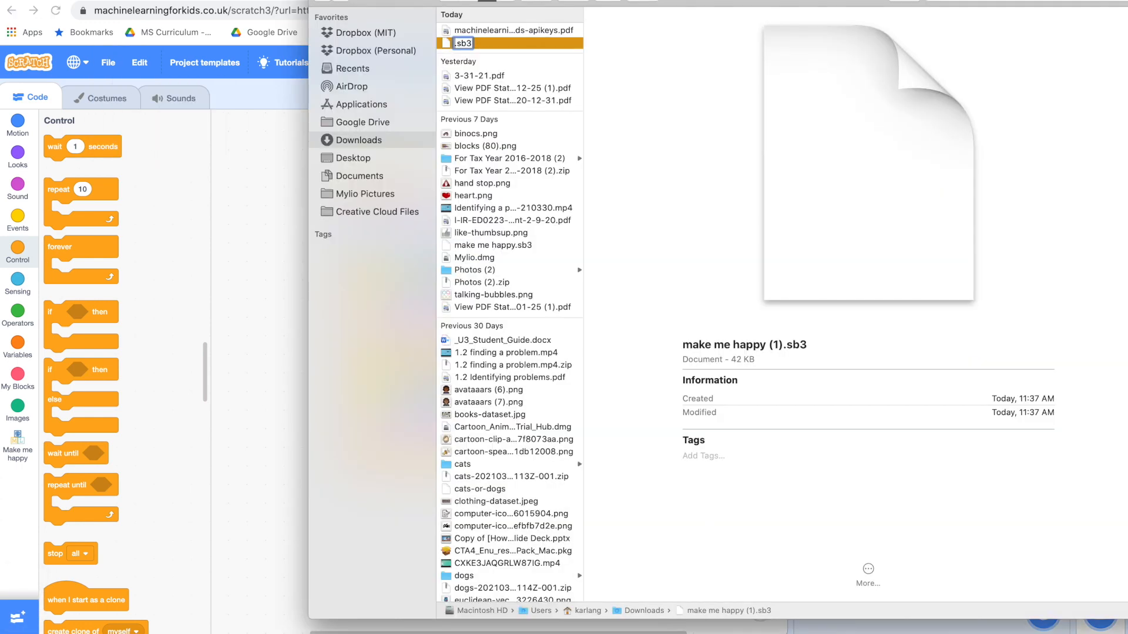
{"action": "type", "text": "make me happy AI v"}
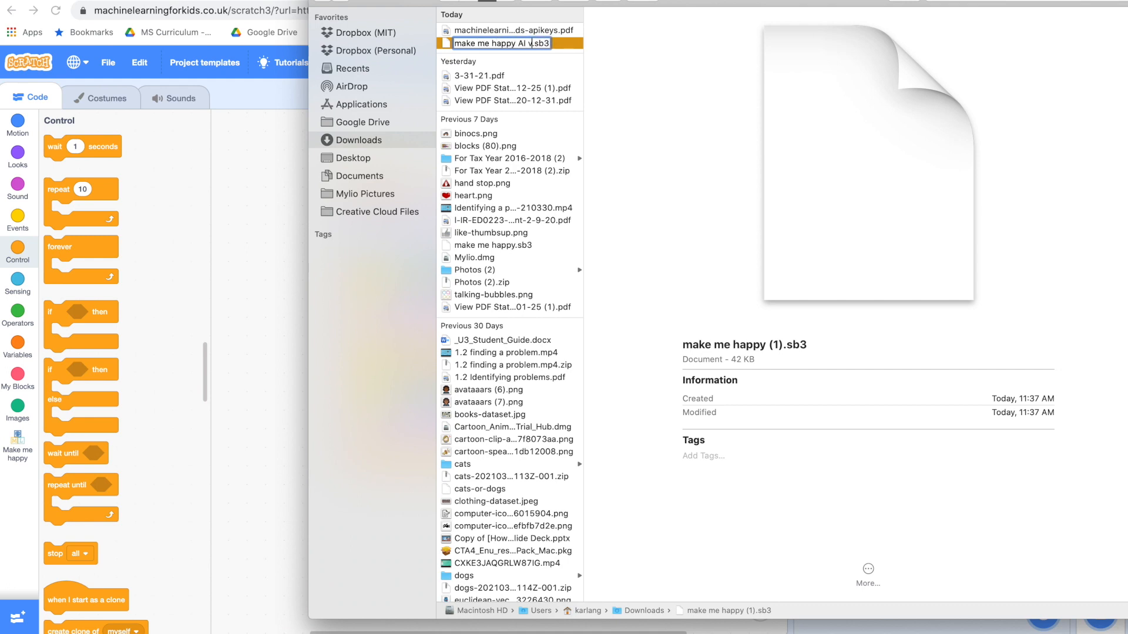
{"action": "type", "text": "ersion"}
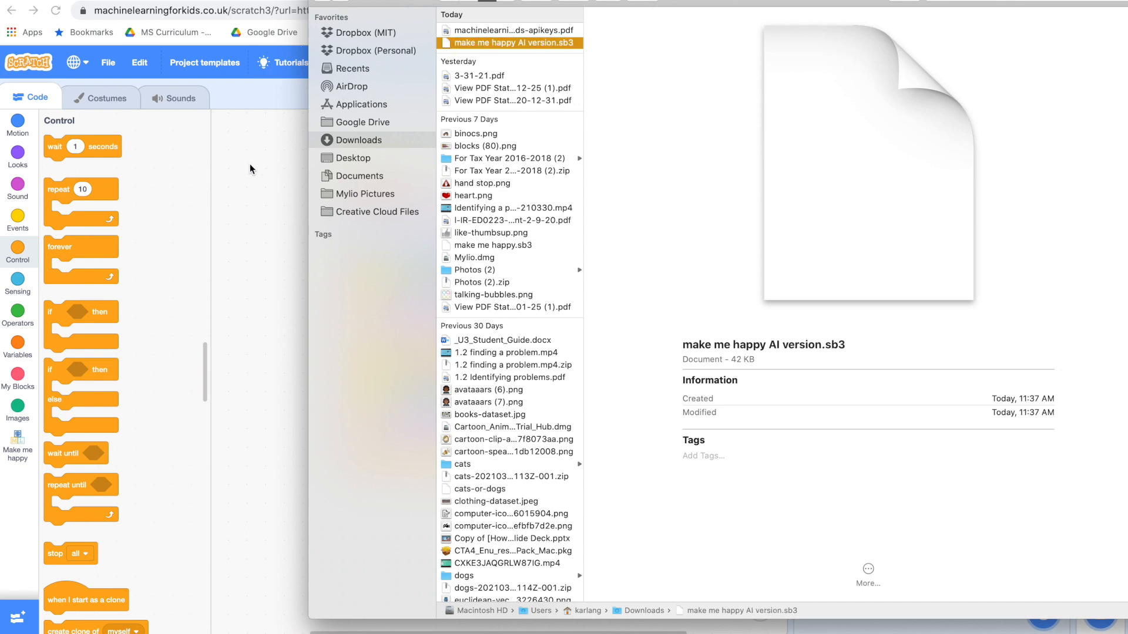
{"action": "double_click", "coordinate": [508, 43]}
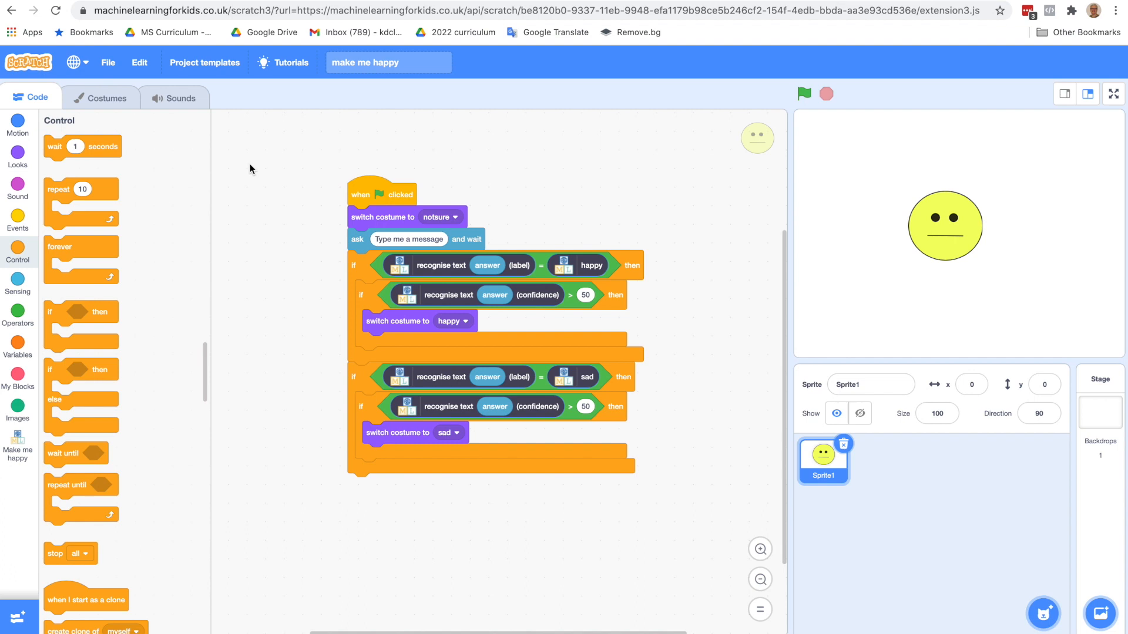